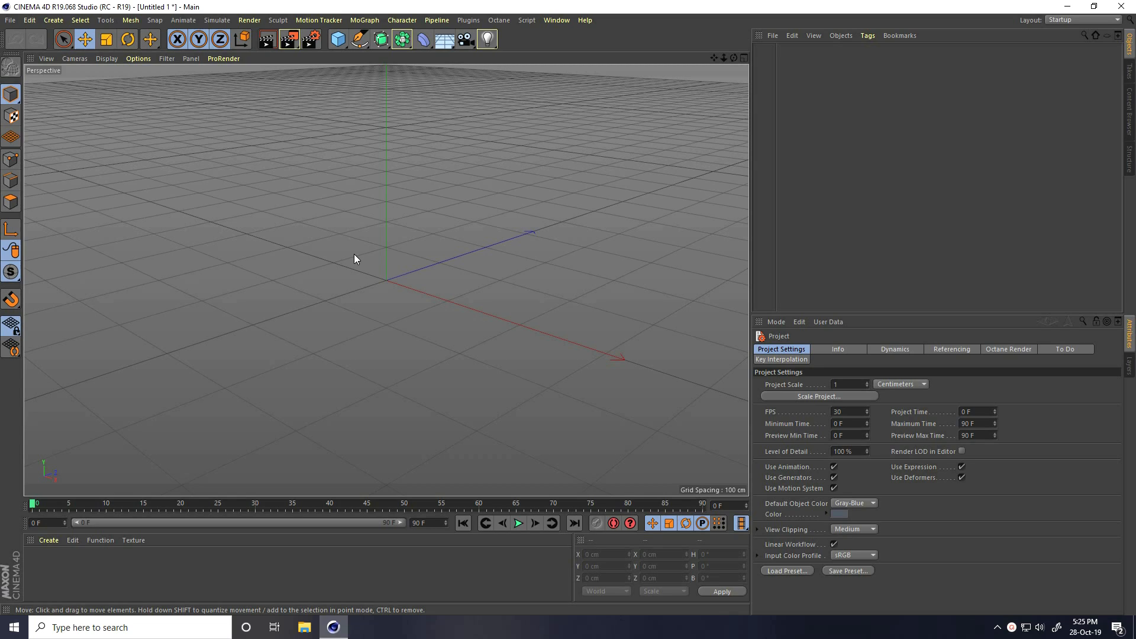
- Add a Sphere primitive and set its Segments to 100
left_click(336, 39)
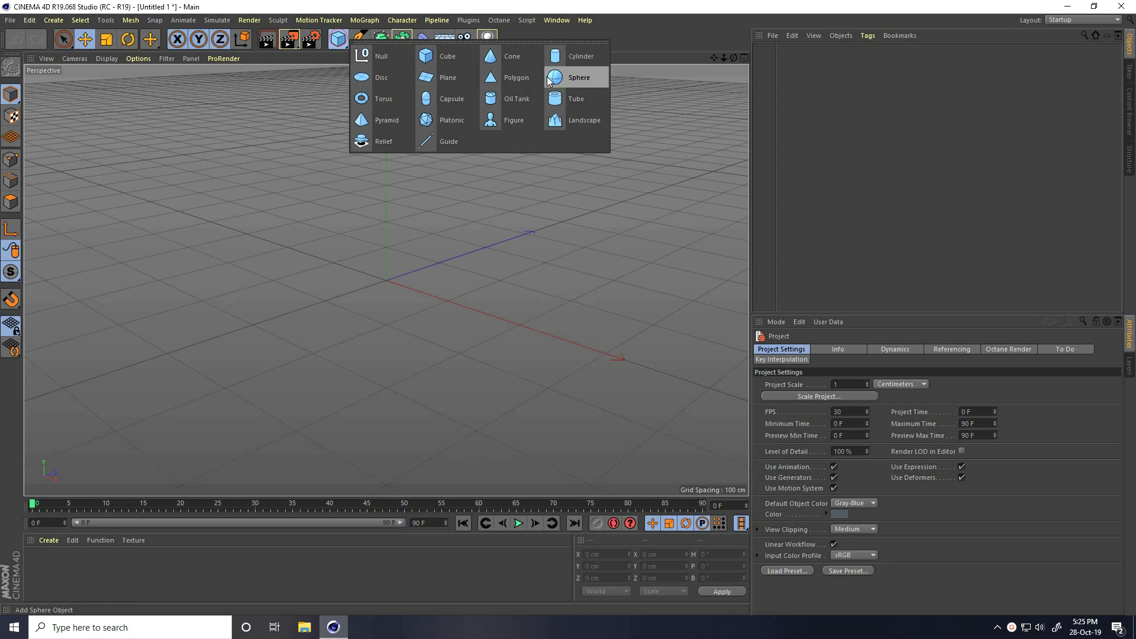
left_click(579, 77)
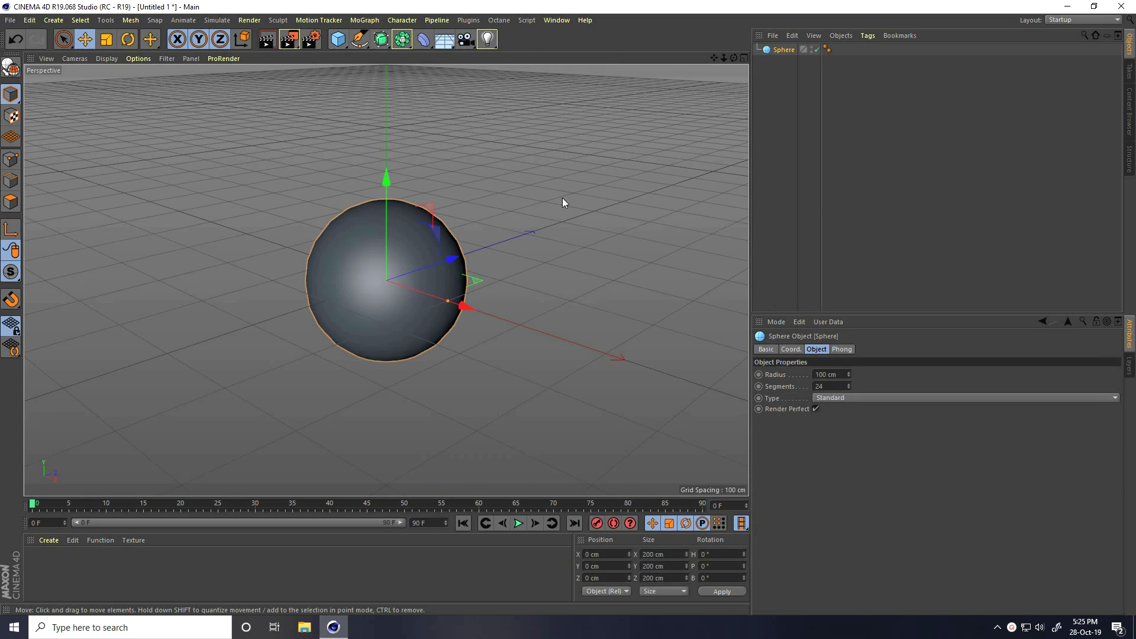
mouse_move(455, 355)
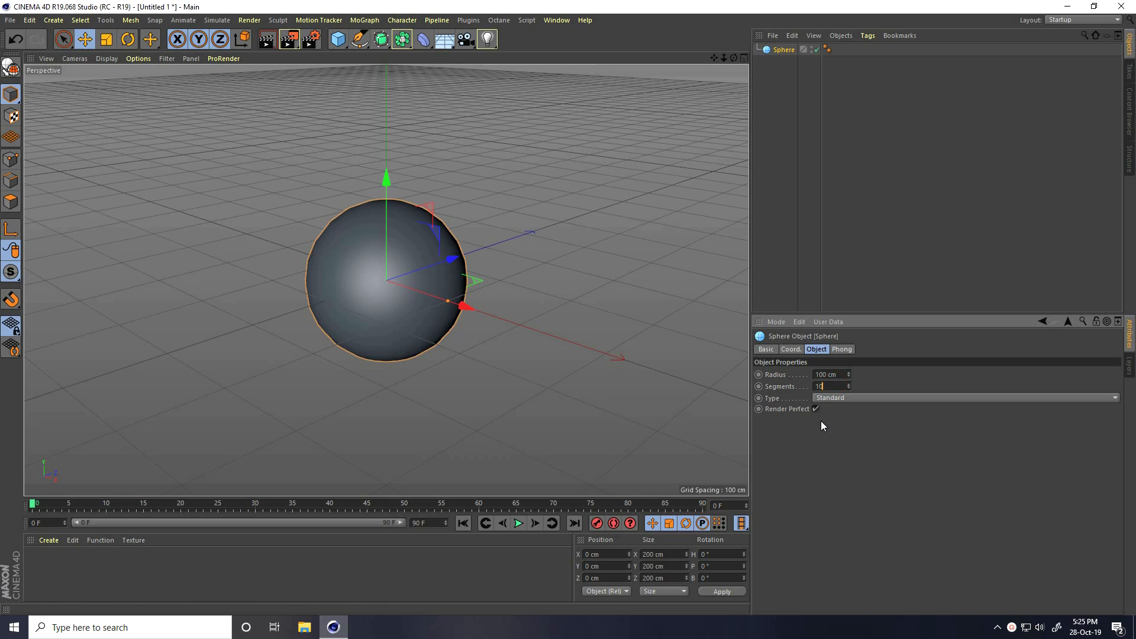
type("100")
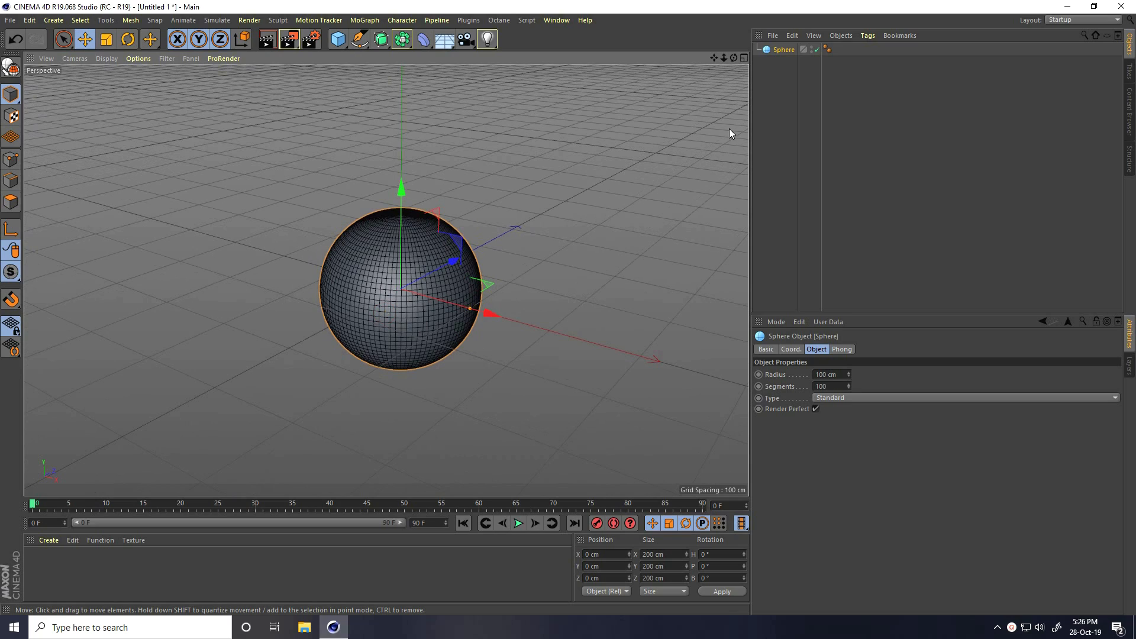
left_click(424, 39)
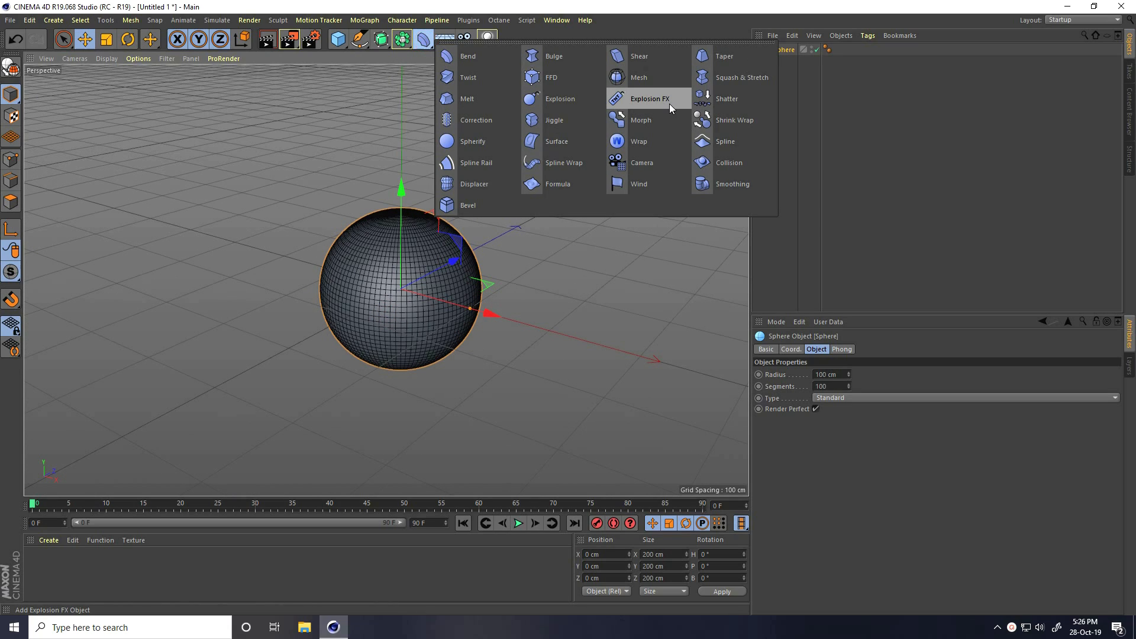
- Add an Explosion FX deformer under the sphere with Cluster Type set to Polygons
left_click(649, 98)
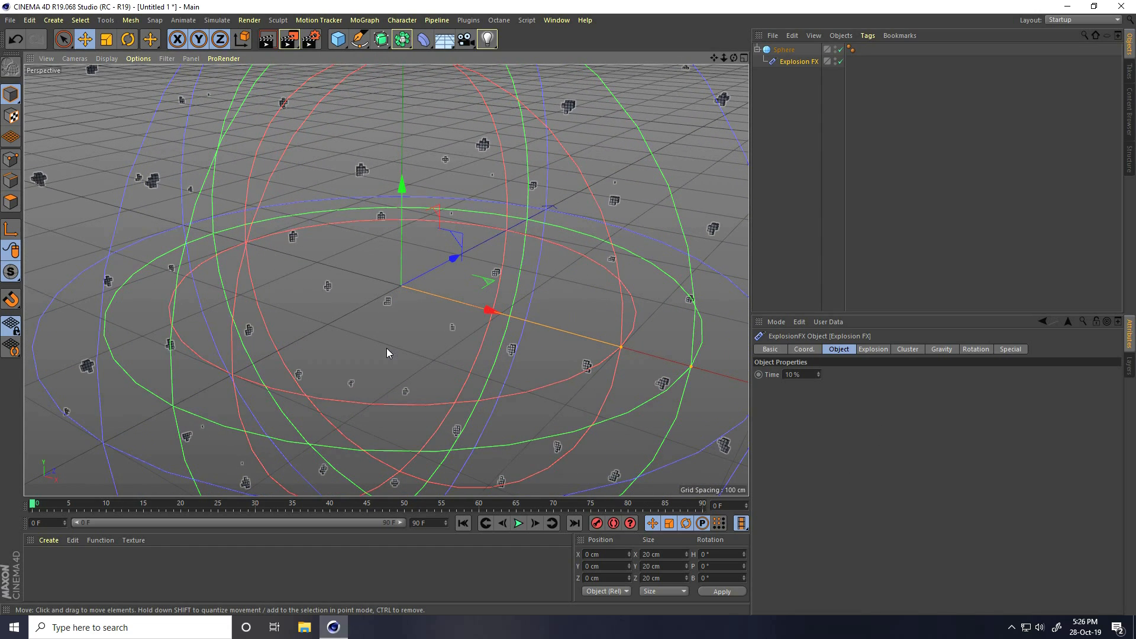
left_click(906, 348)
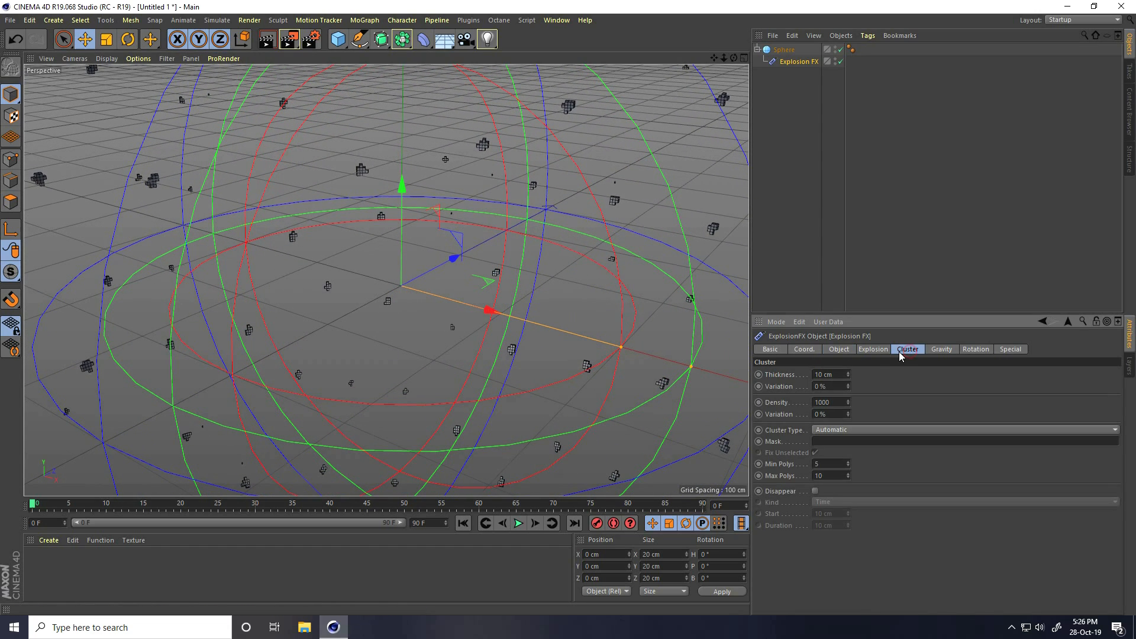
mouse_move(763, 420)
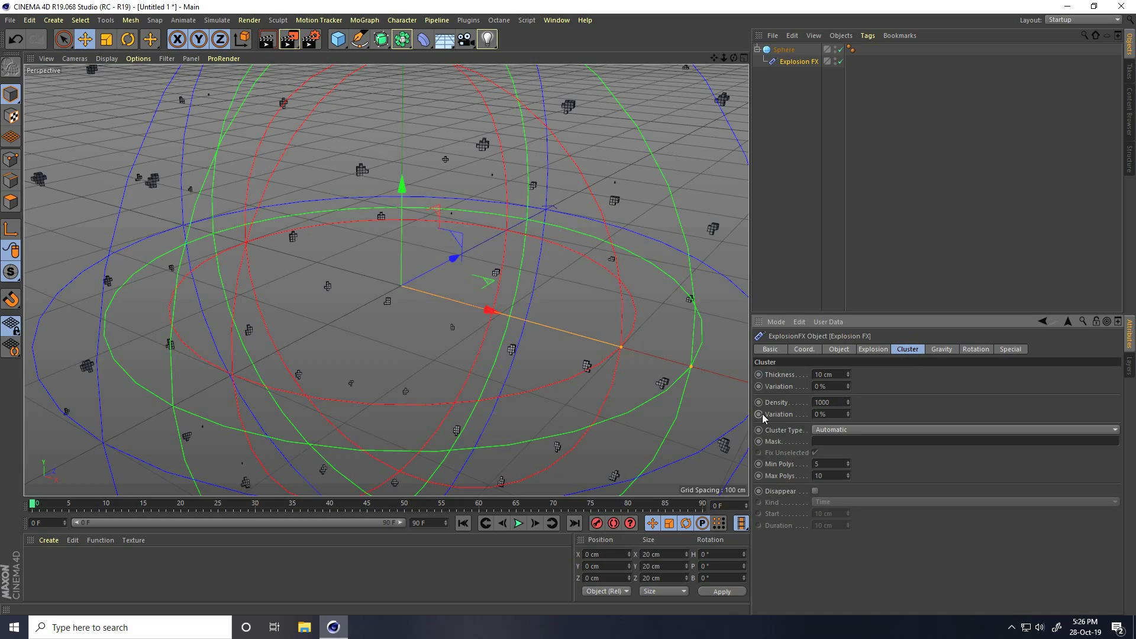
left_click(964, 429)
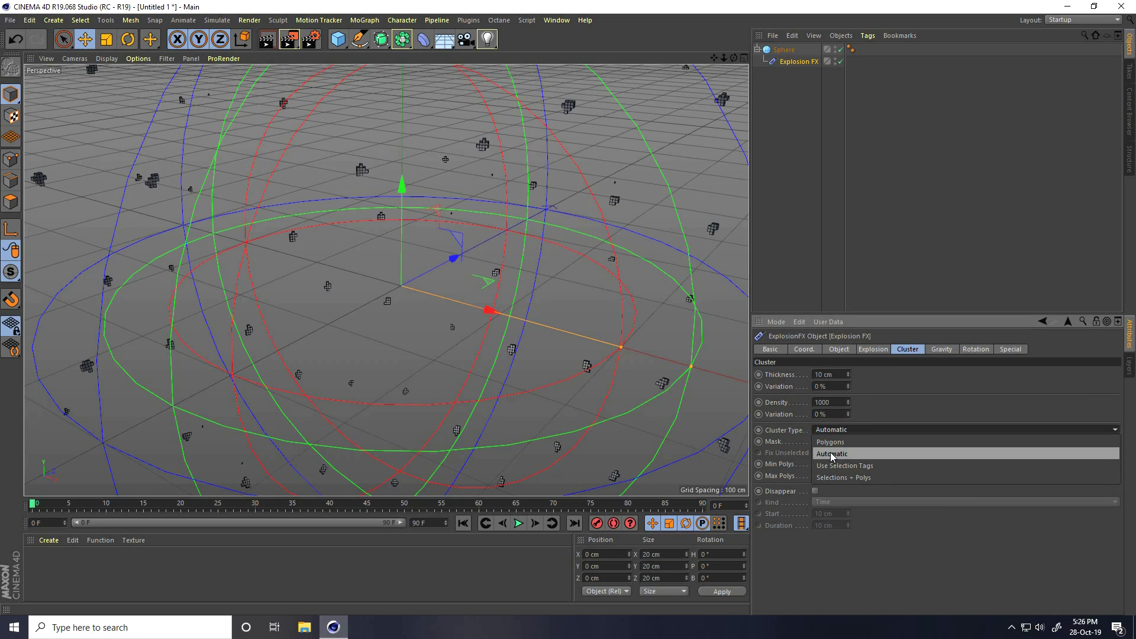
left_click(830, 441)
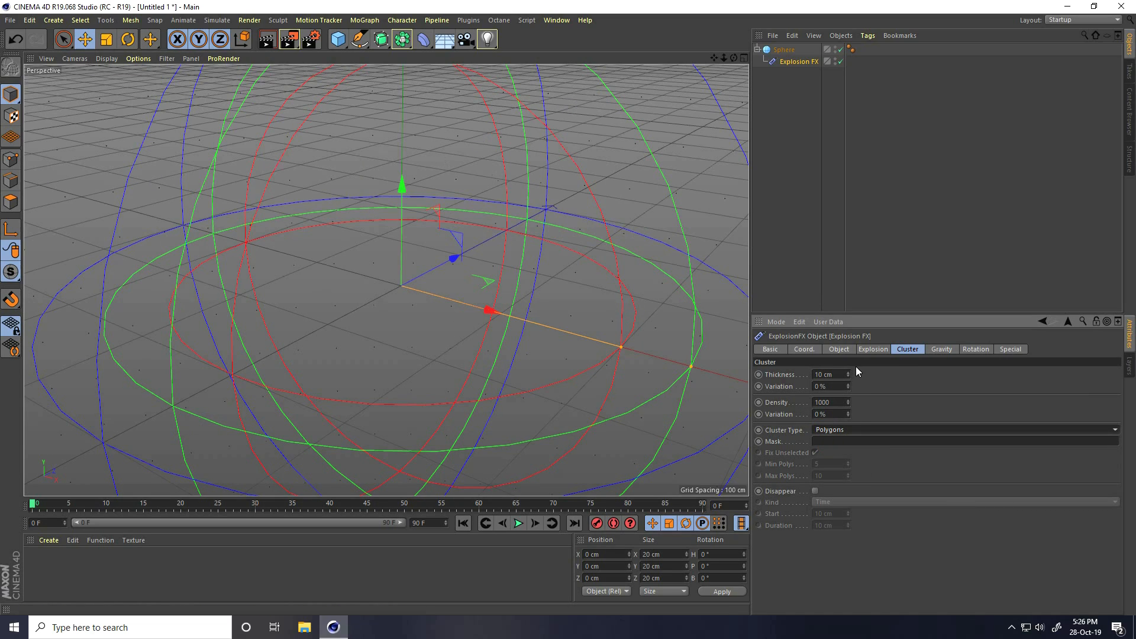
left_click(873, 349)
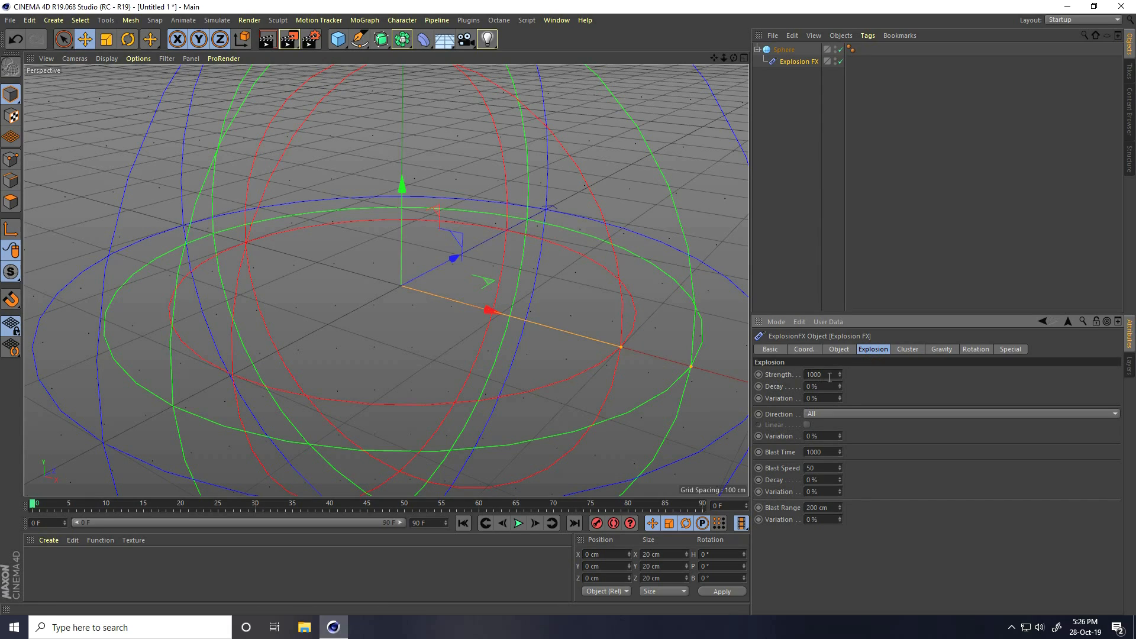
mouse_move(855, 355)
type("30")
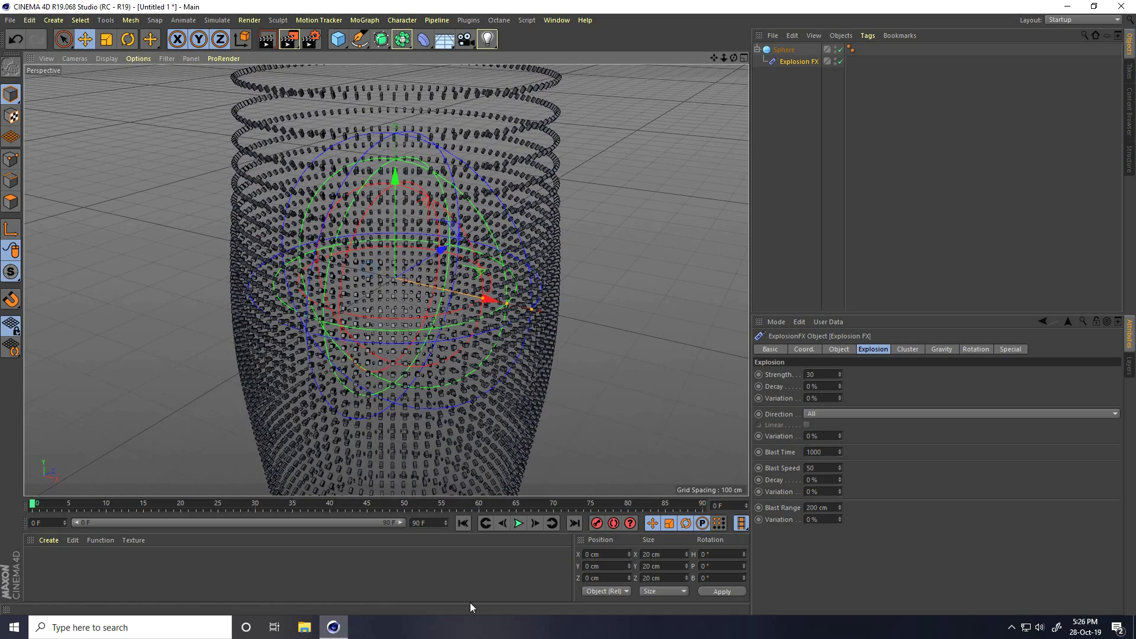
left_click(517, 523)
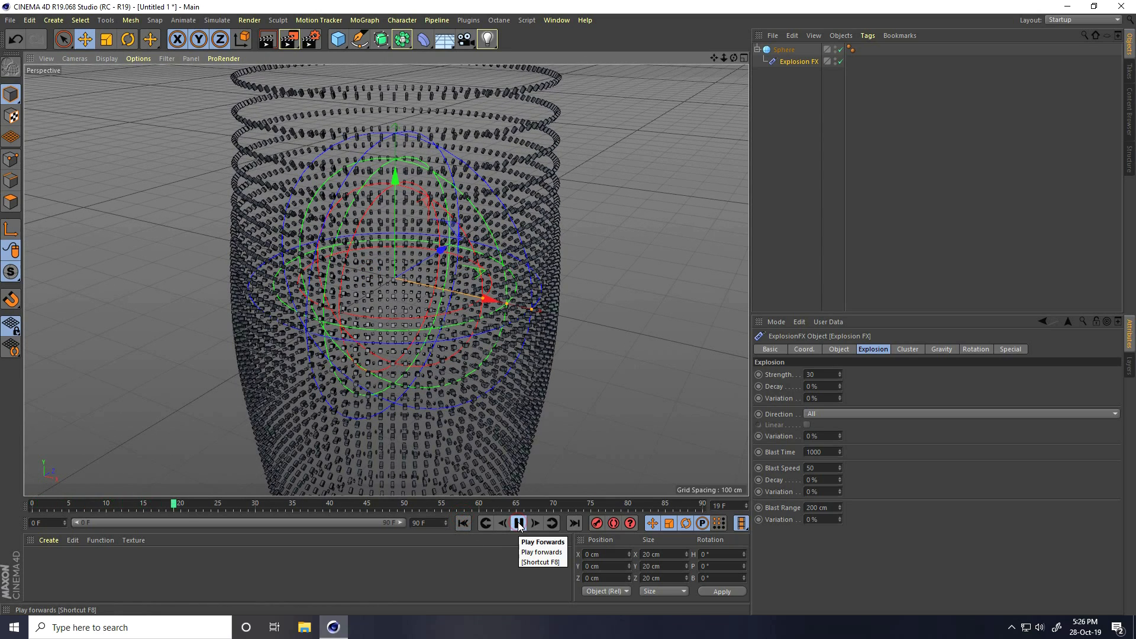
left_click(519, 523)
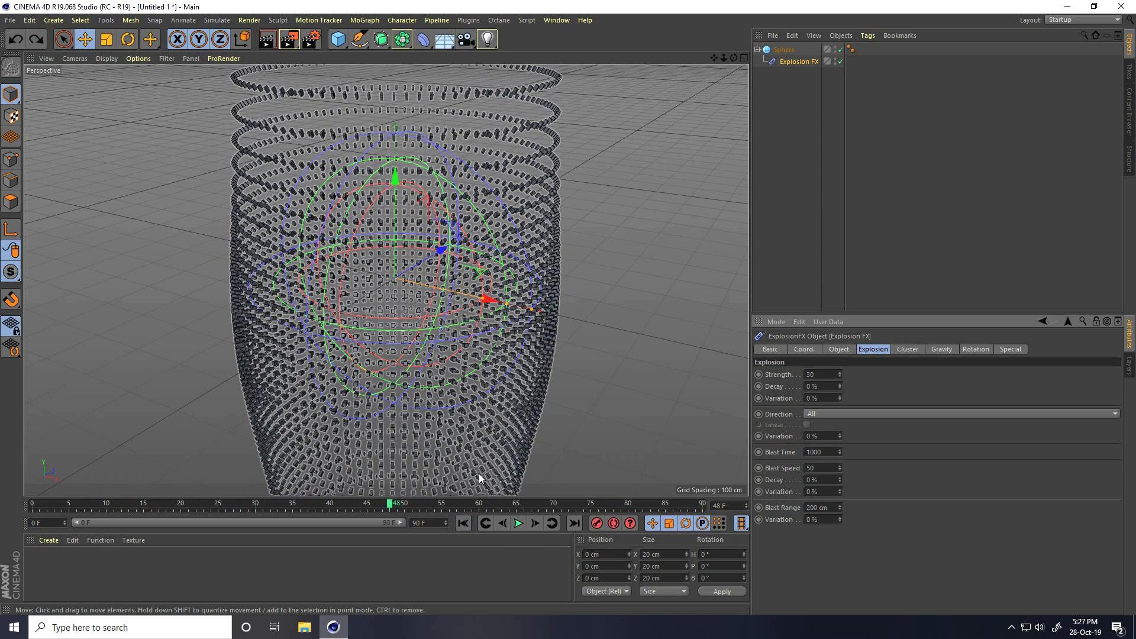
left_click(517, 523)
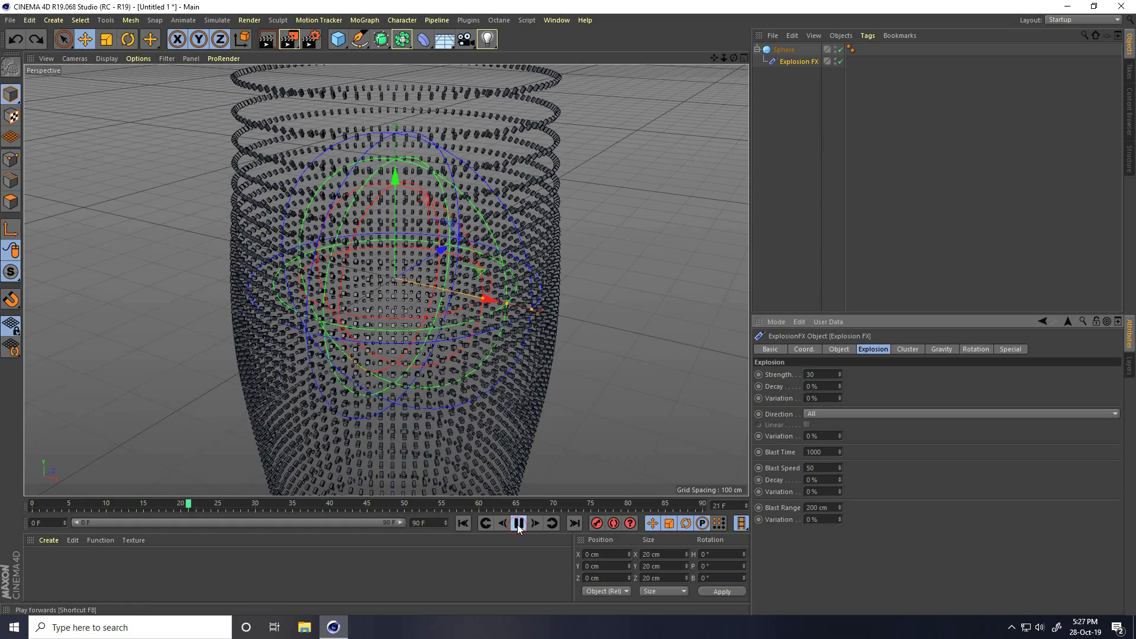
left_click(462, 523)
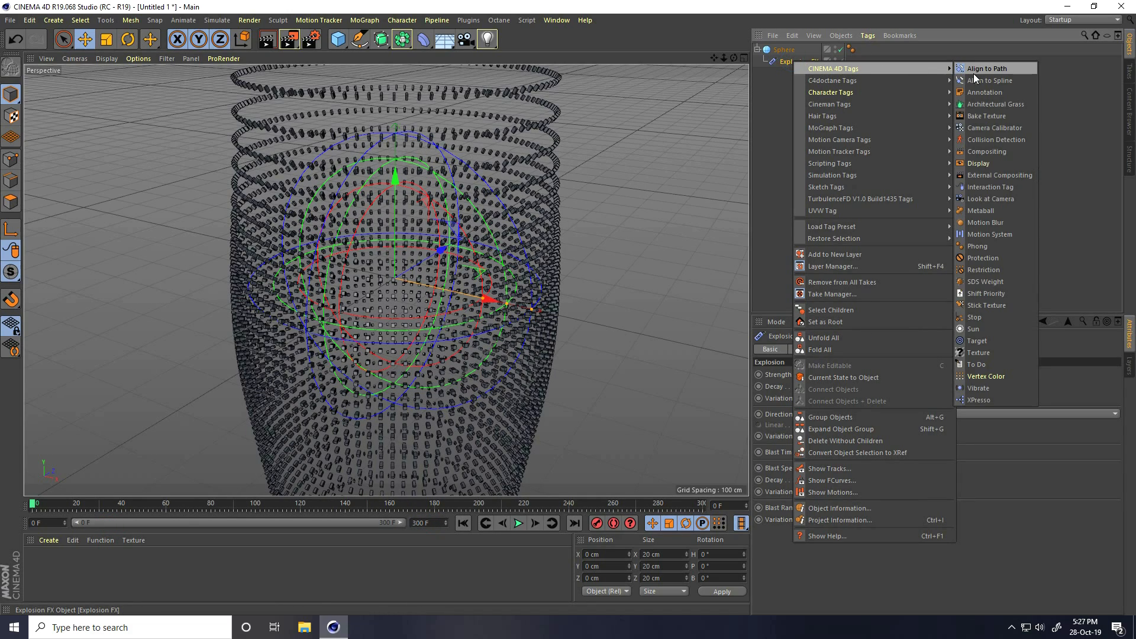
mouse_move(979, 387)
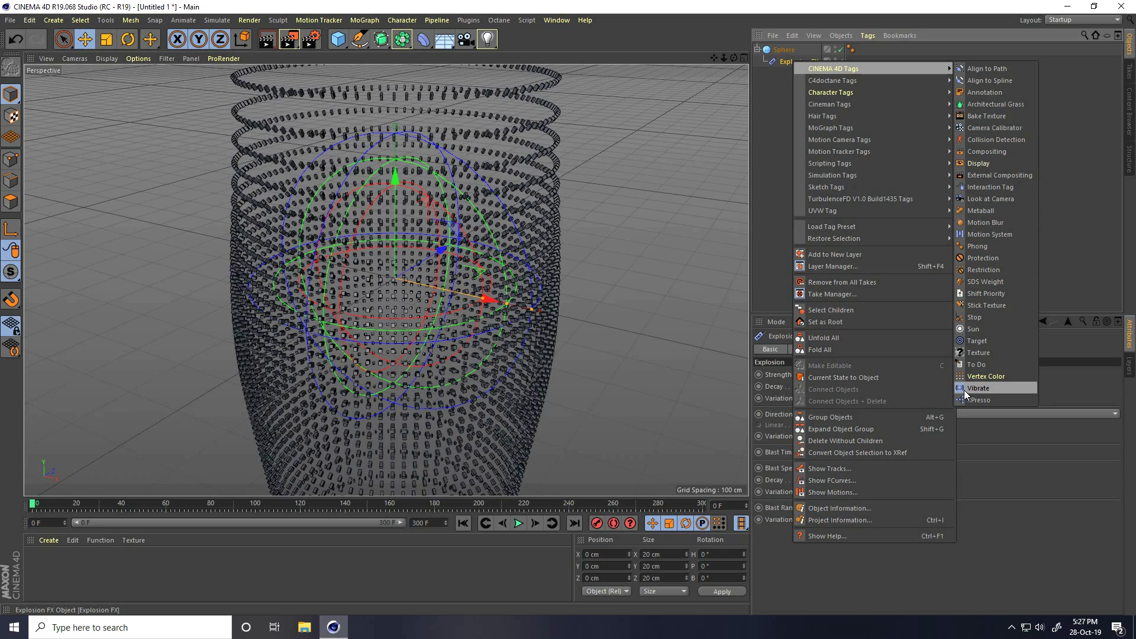
- Add a Vibrate tag with position amplitude 200 cm and frequency 0.5
left_click(977, 388)
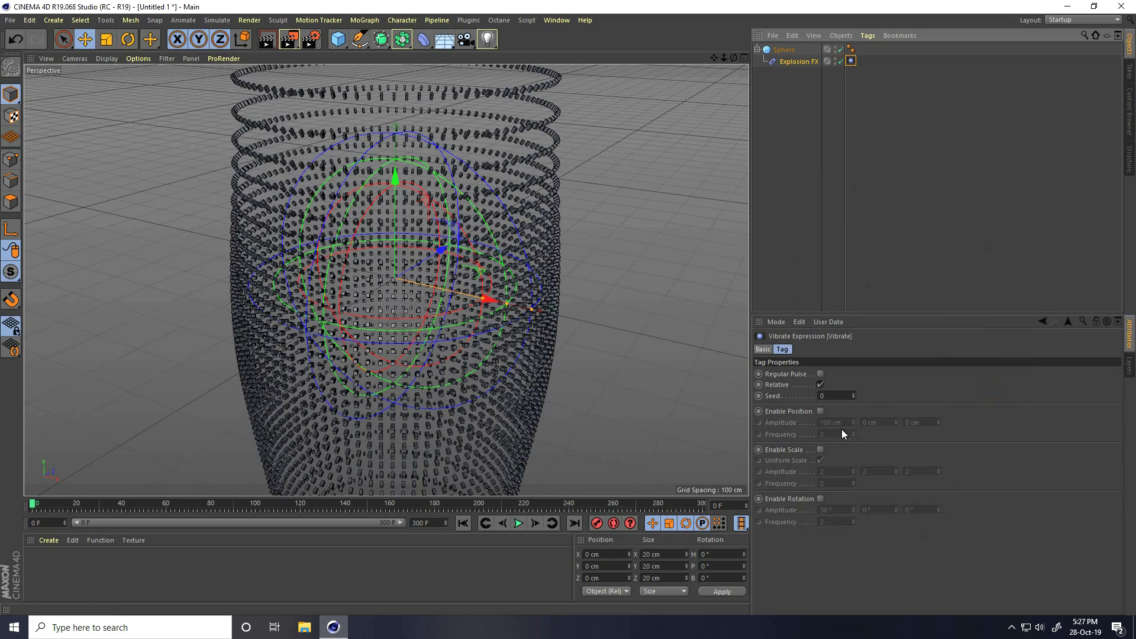
left_click(820, 411)
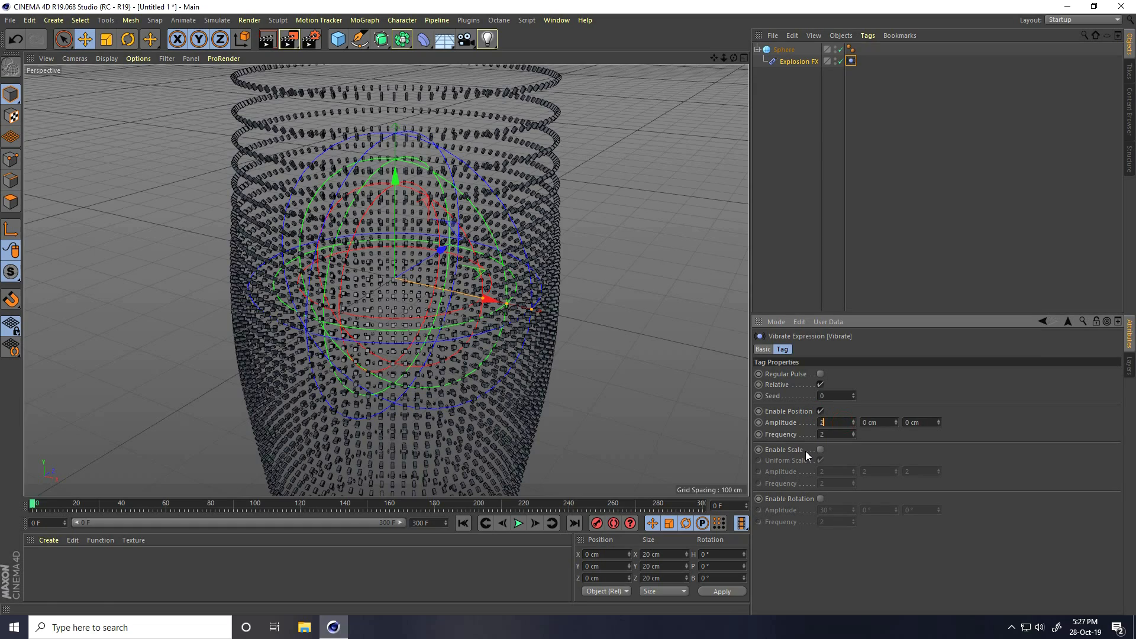
type("200 cm")
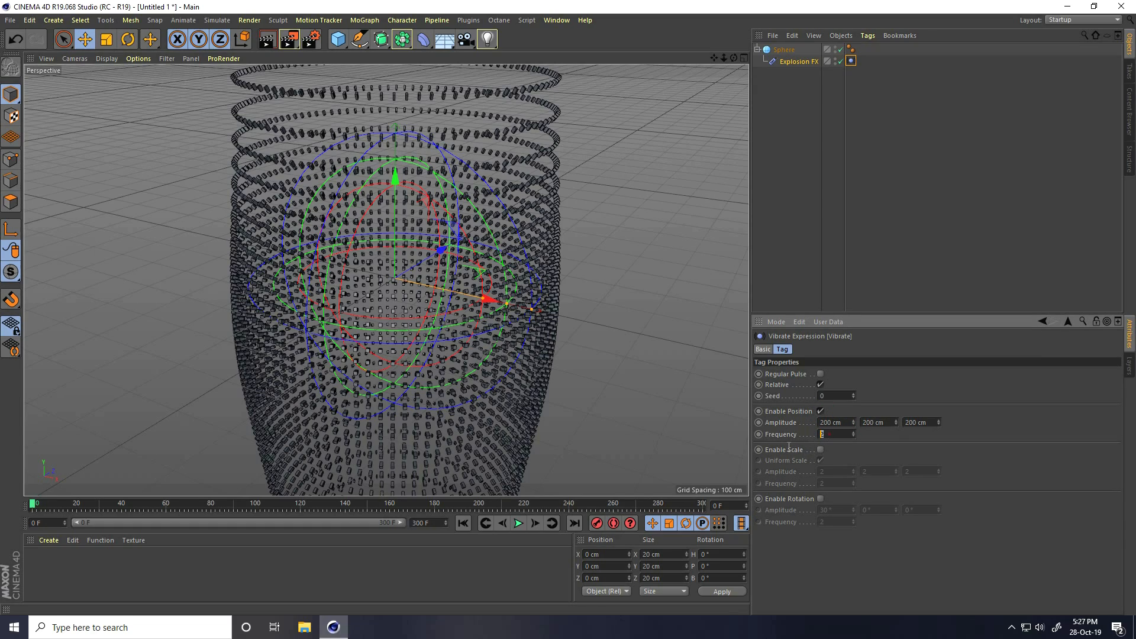
type("0.5")
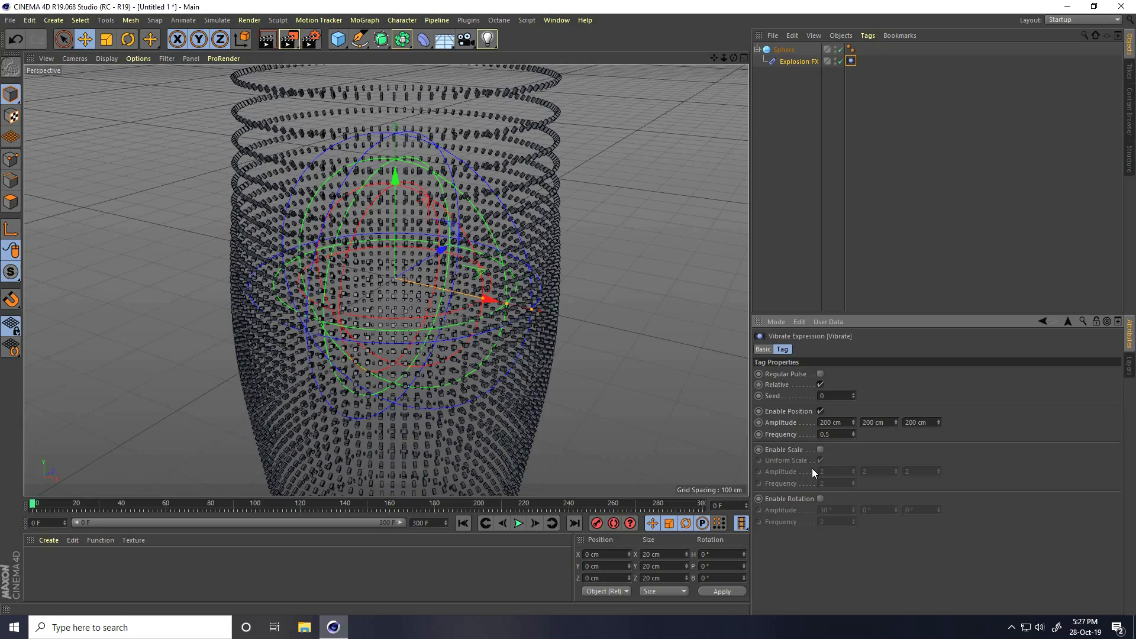
left_click(518, 522)
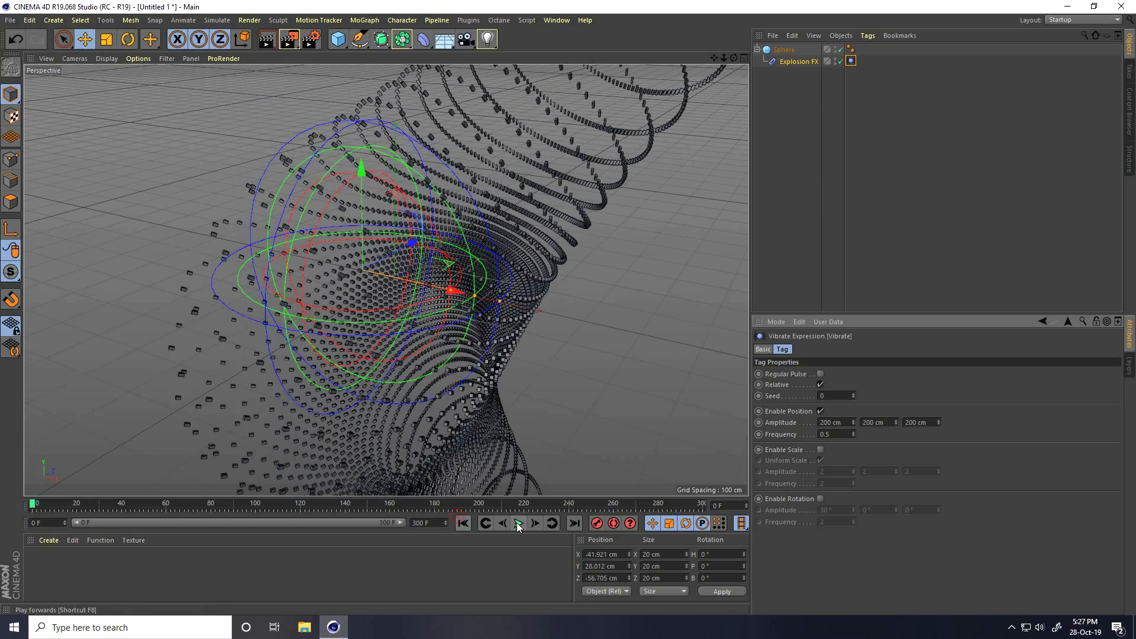
left_click(518, 524)
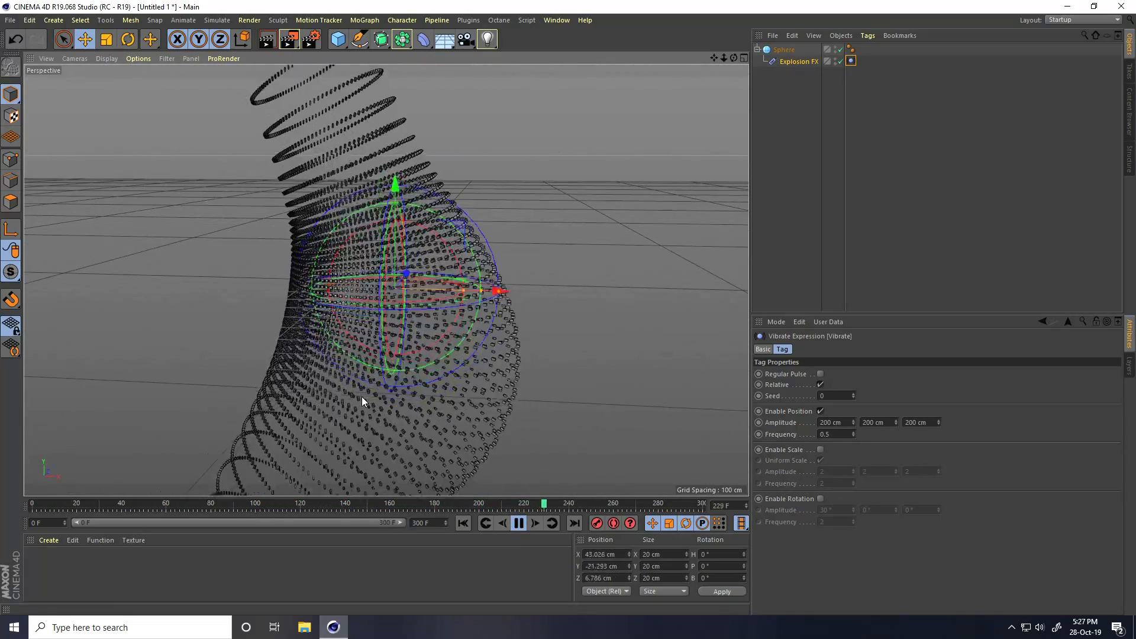
left_click(519, 523)
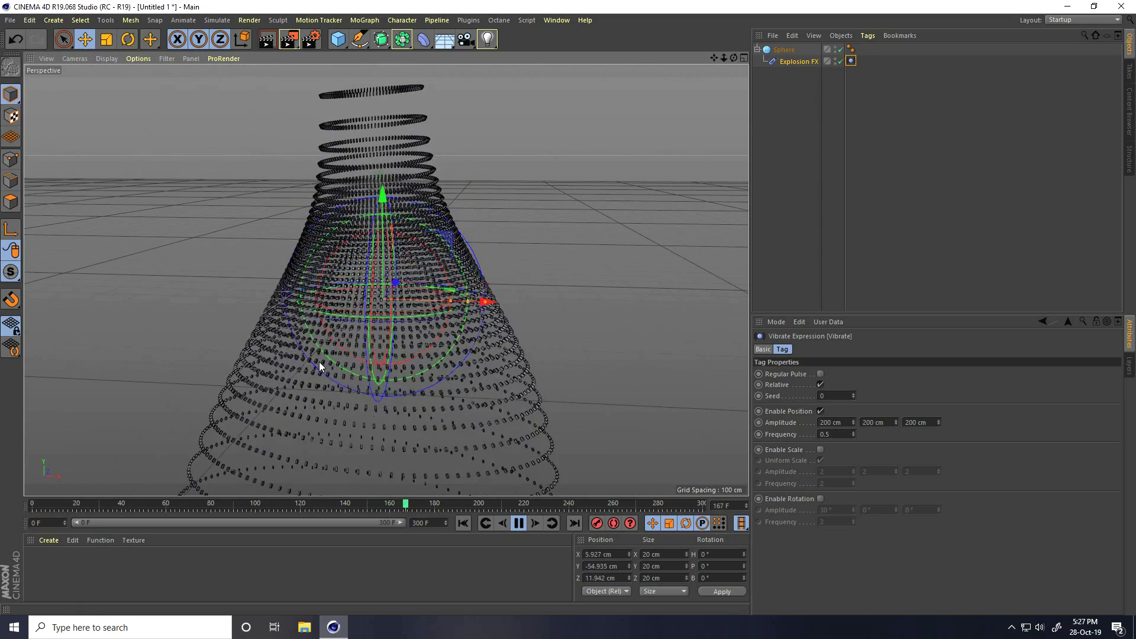
left_click(517, 523)
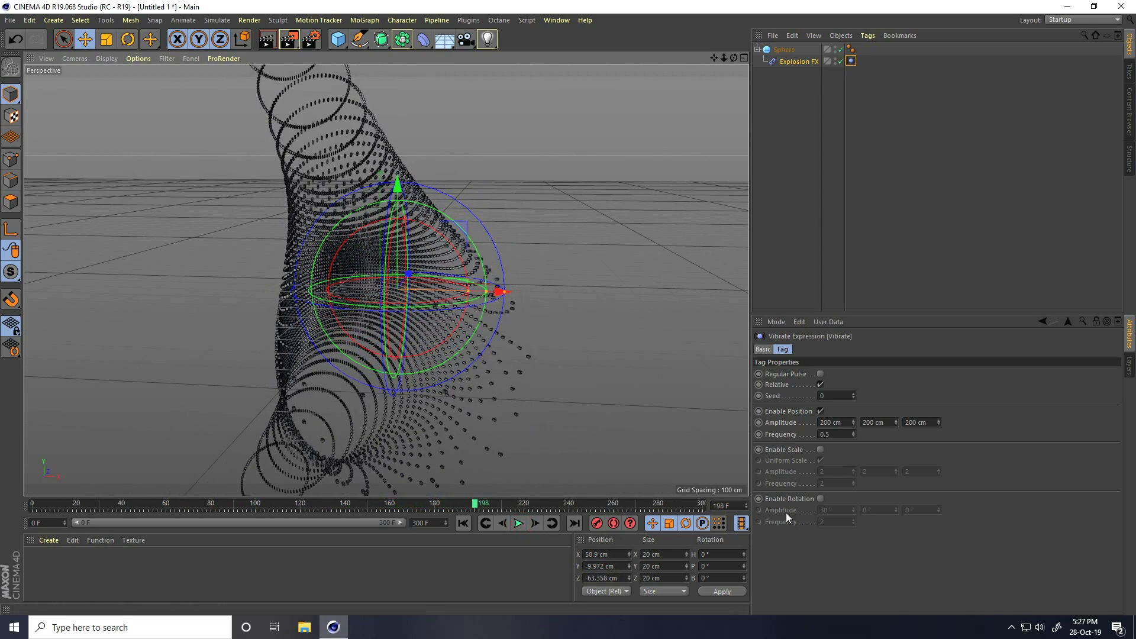
- Enable rotation vibration at 30°, 90° and 180° amplitude and preview the playback
left_click(821, 498)
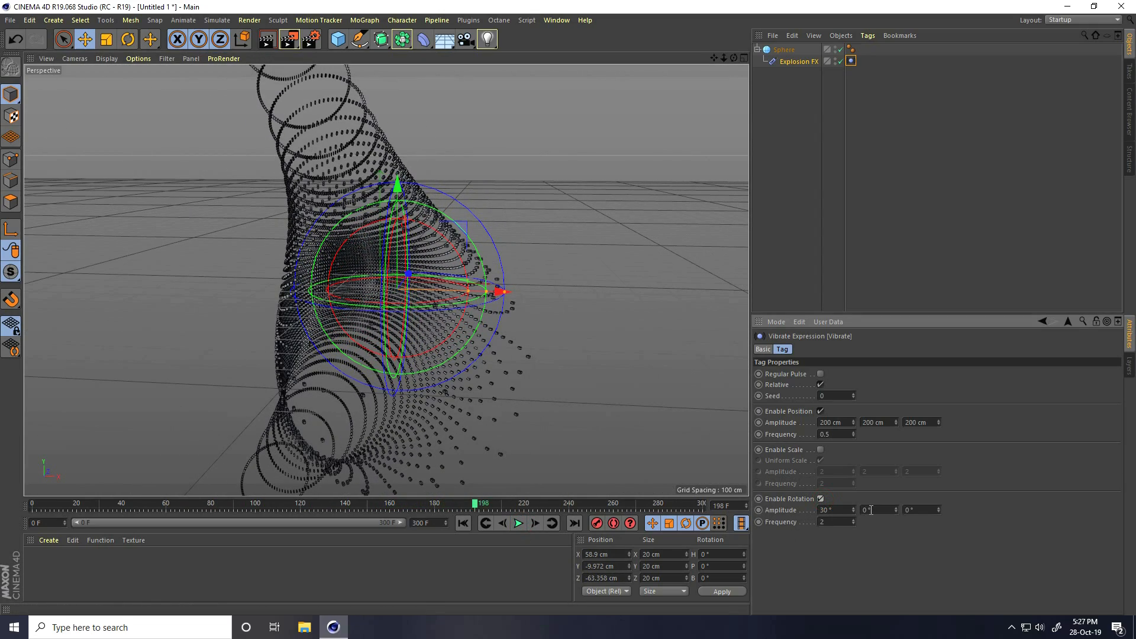
type("30")
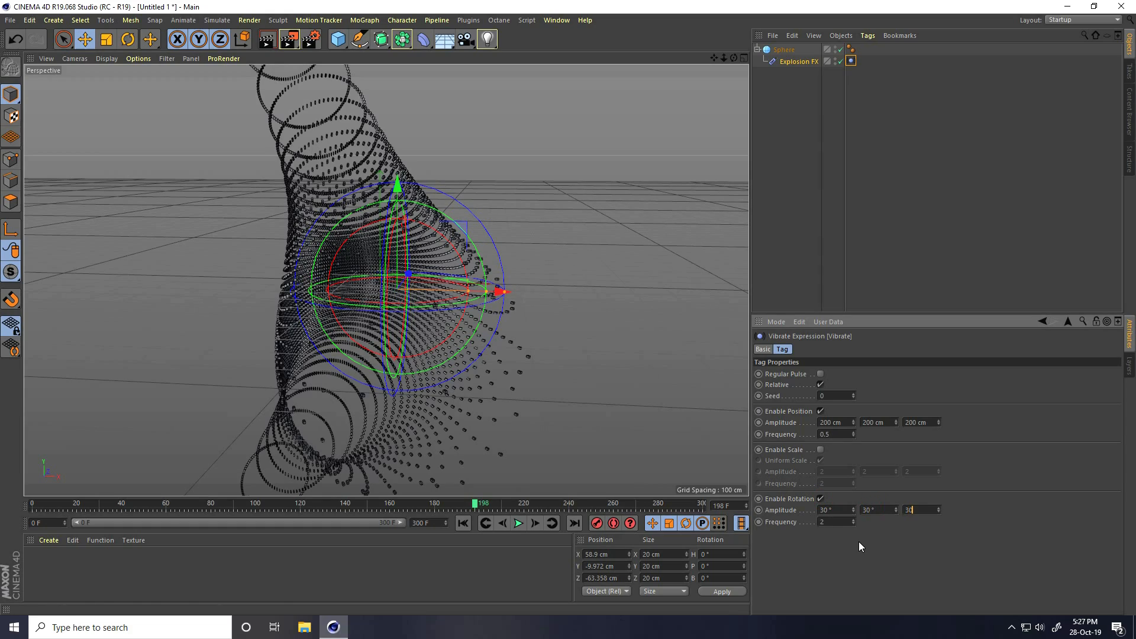
left_click(517, 523)
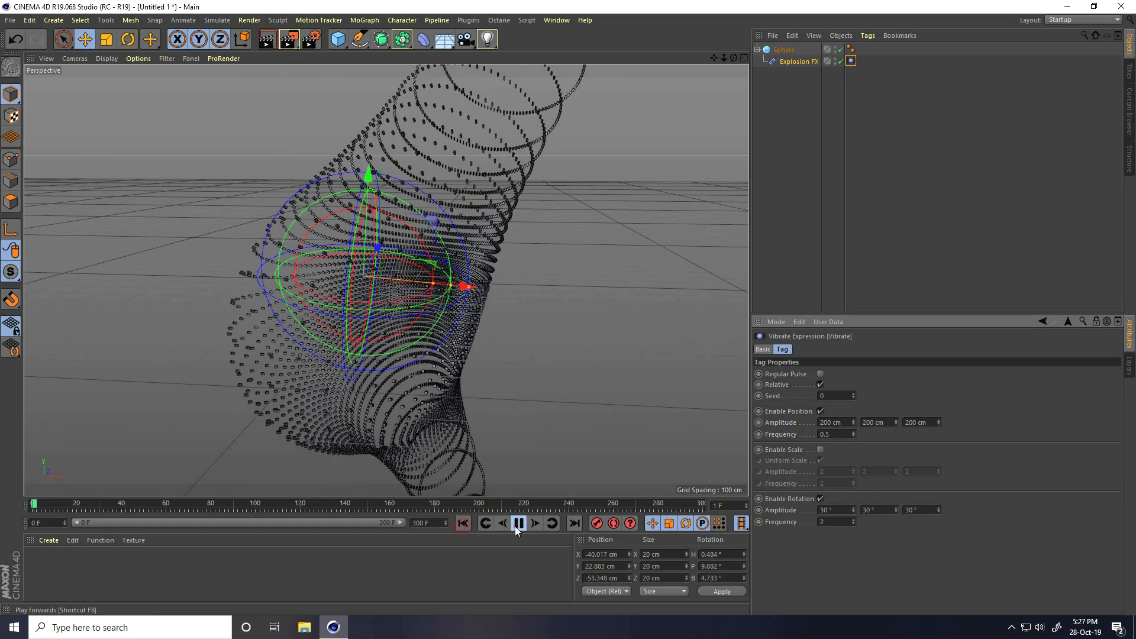
left_click(519, 522)
type("180")
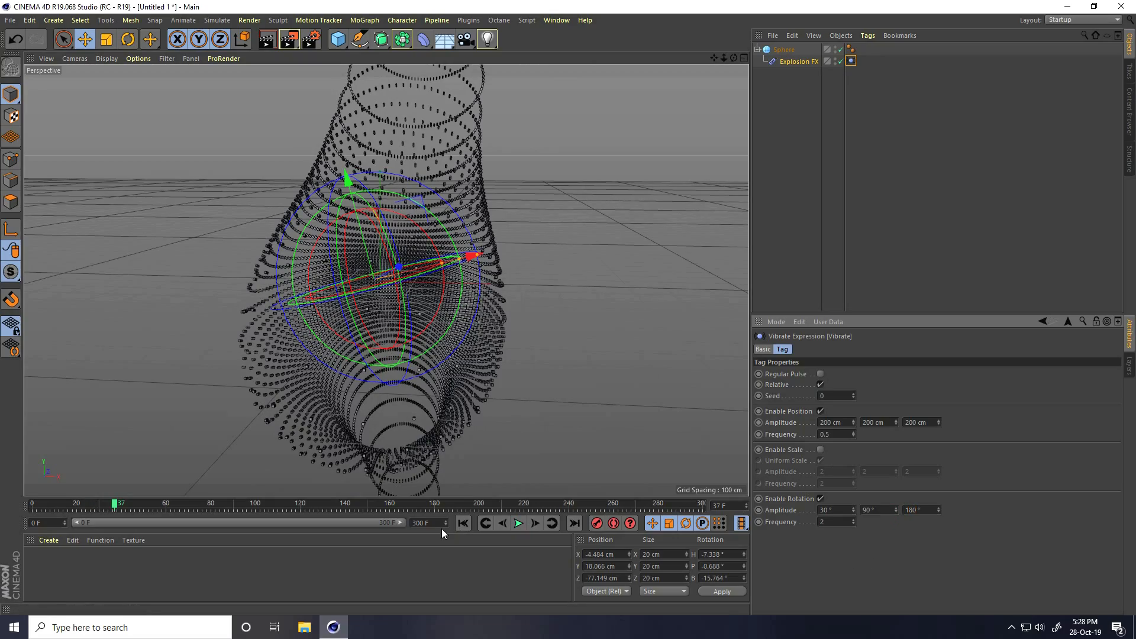
left_click(517, 523)
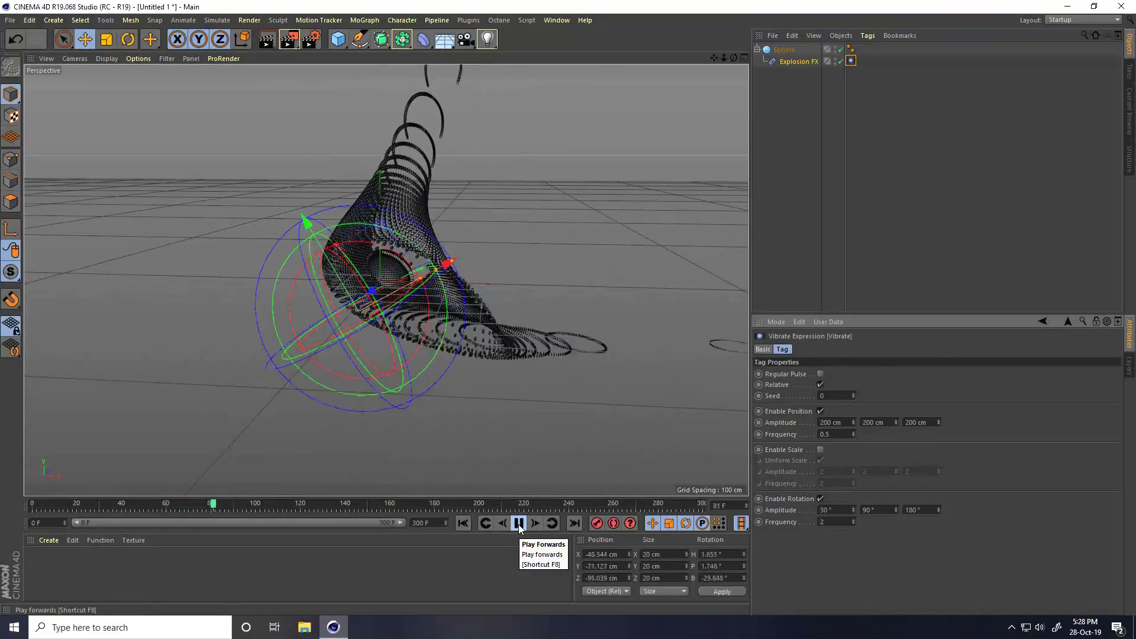
left_click(518, 523)
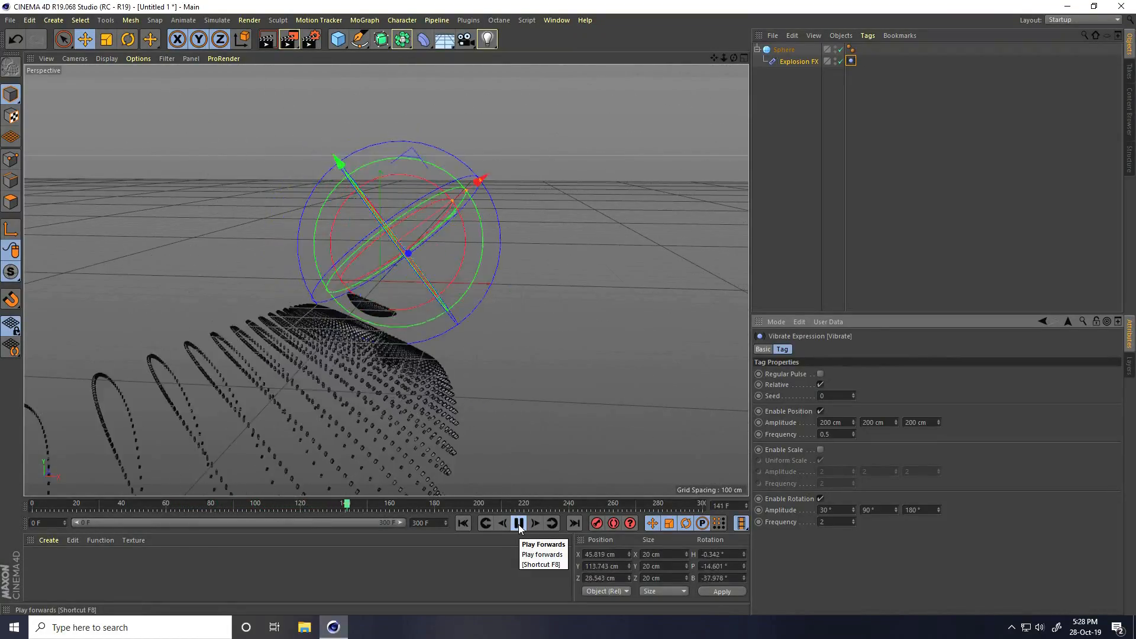
left_click(519, 523)
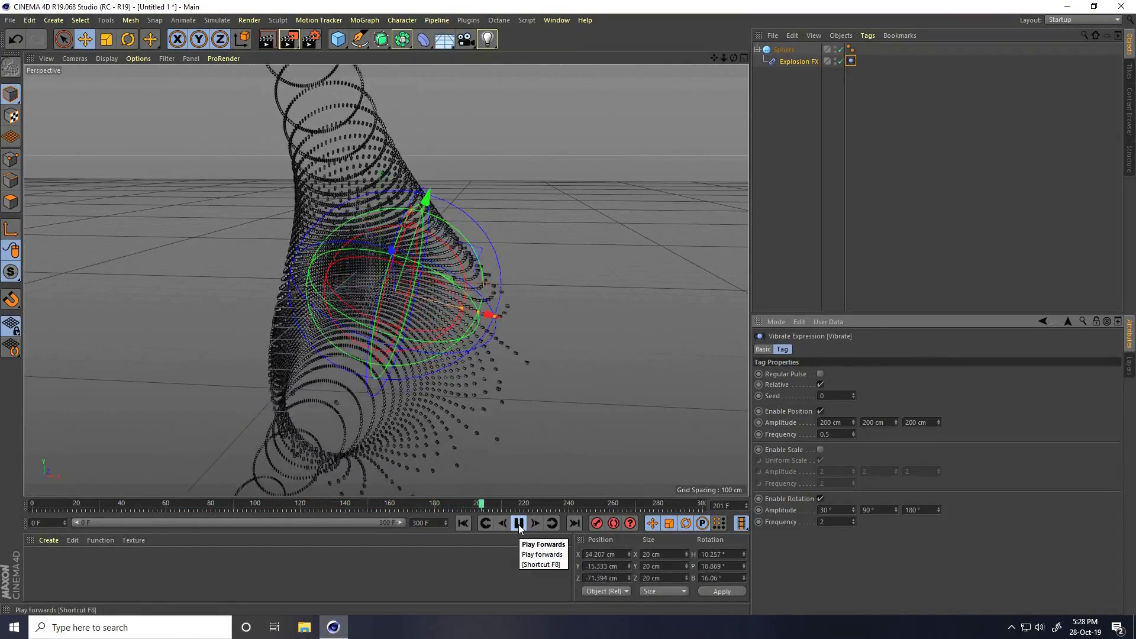
left_click(519, 523)
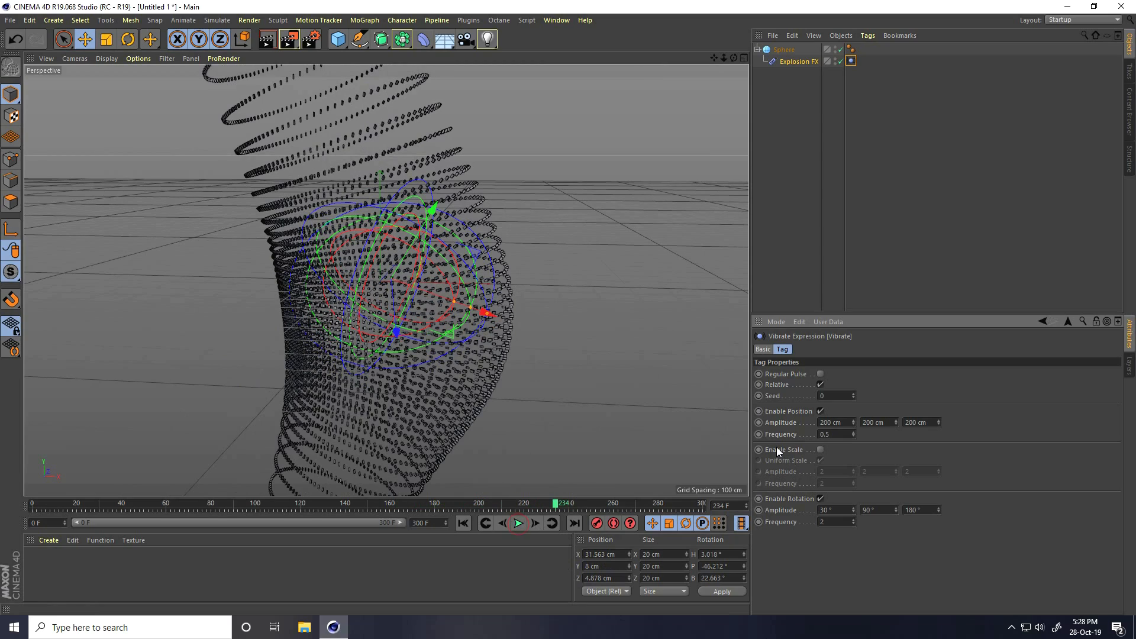
- Set the Vibrate tag's Y position amplitude to 300 cm and preview the motion
left_click(877, 422)
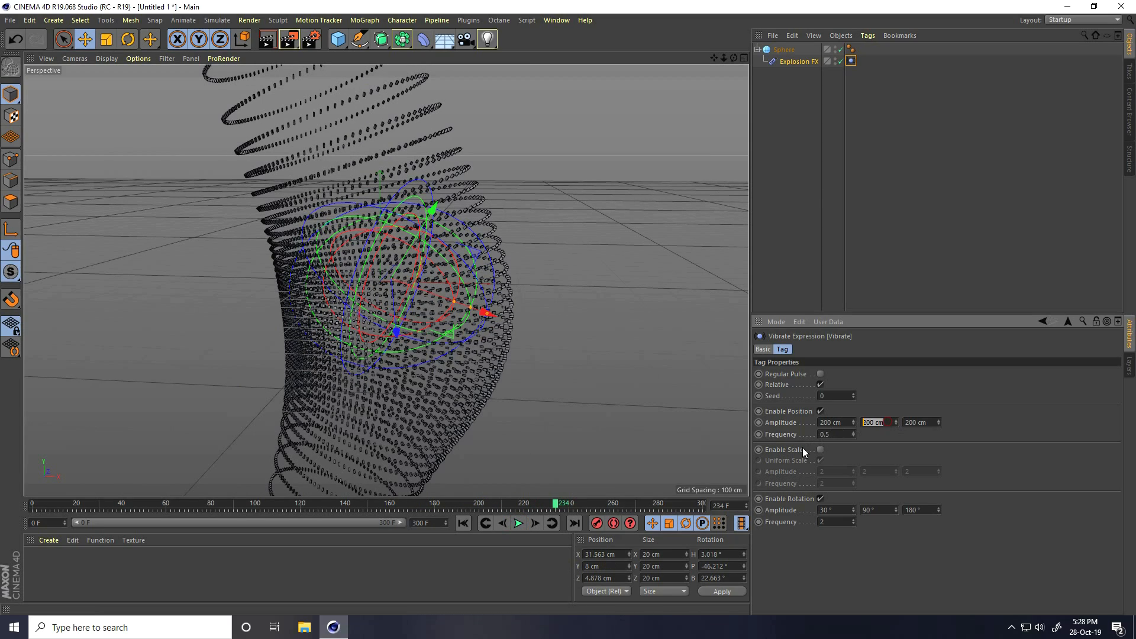
type("300 cm")
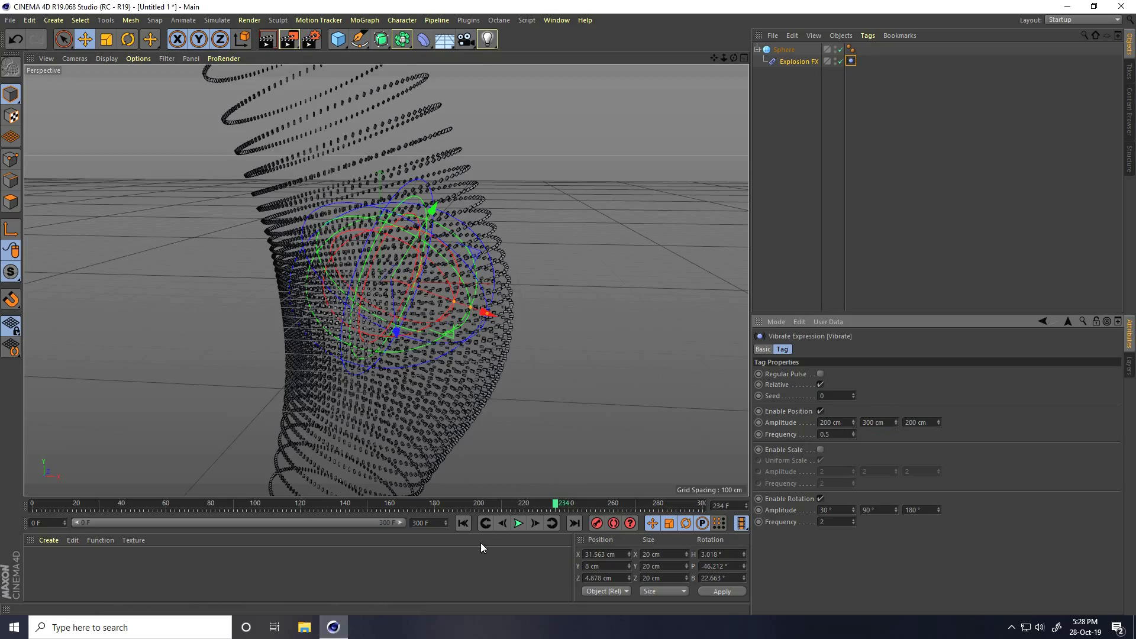
left_click(518, 522)
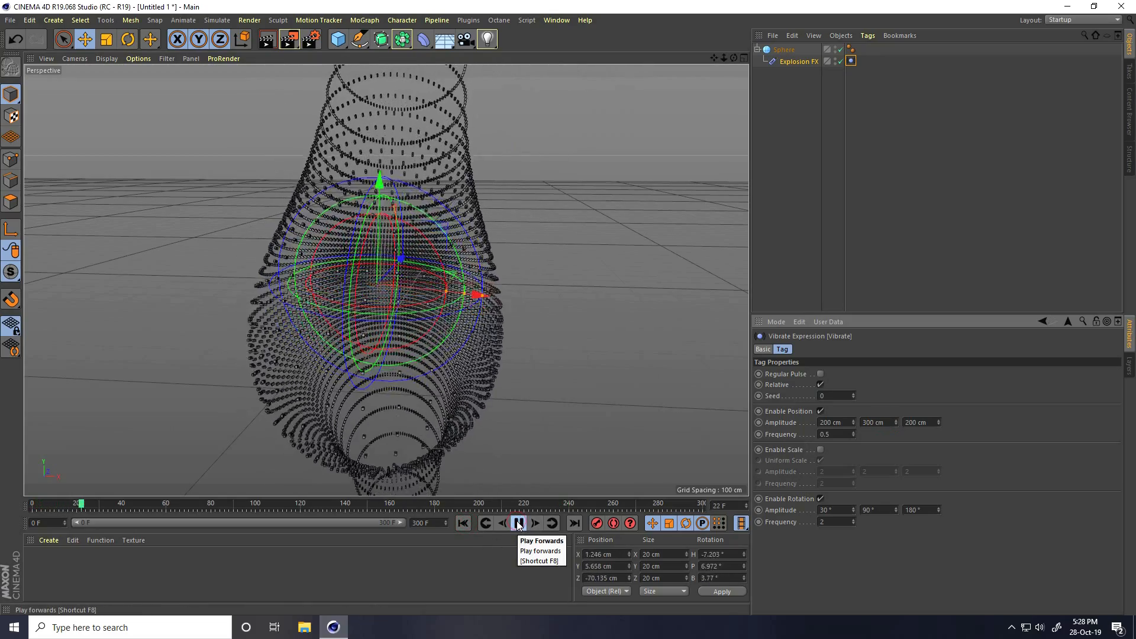
left_click(518, 522)
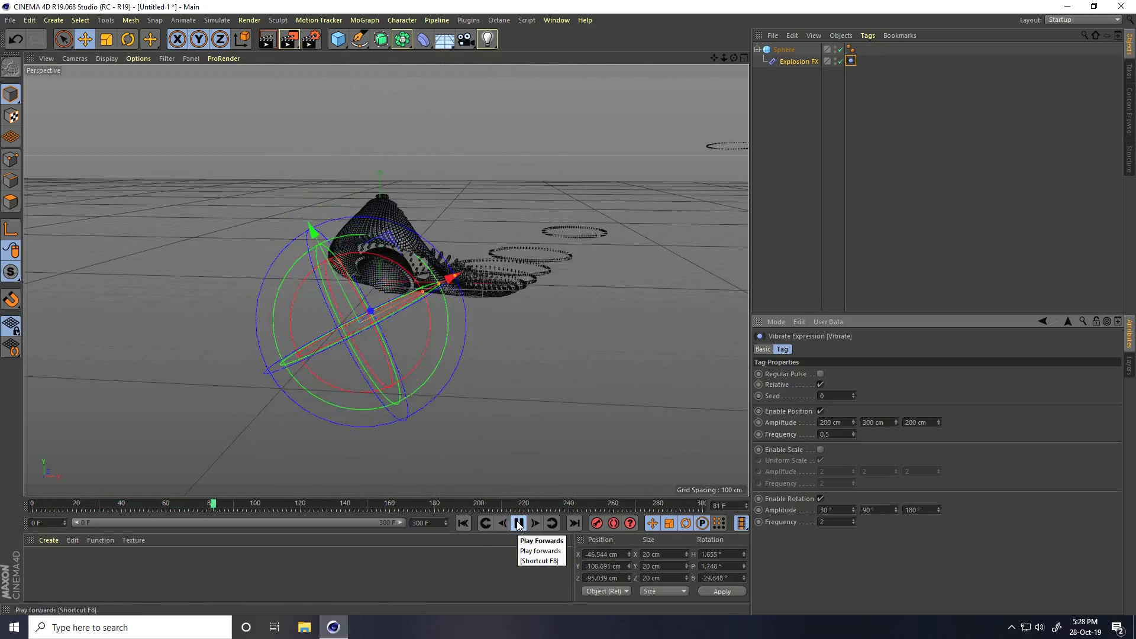
left_click(519, 523)
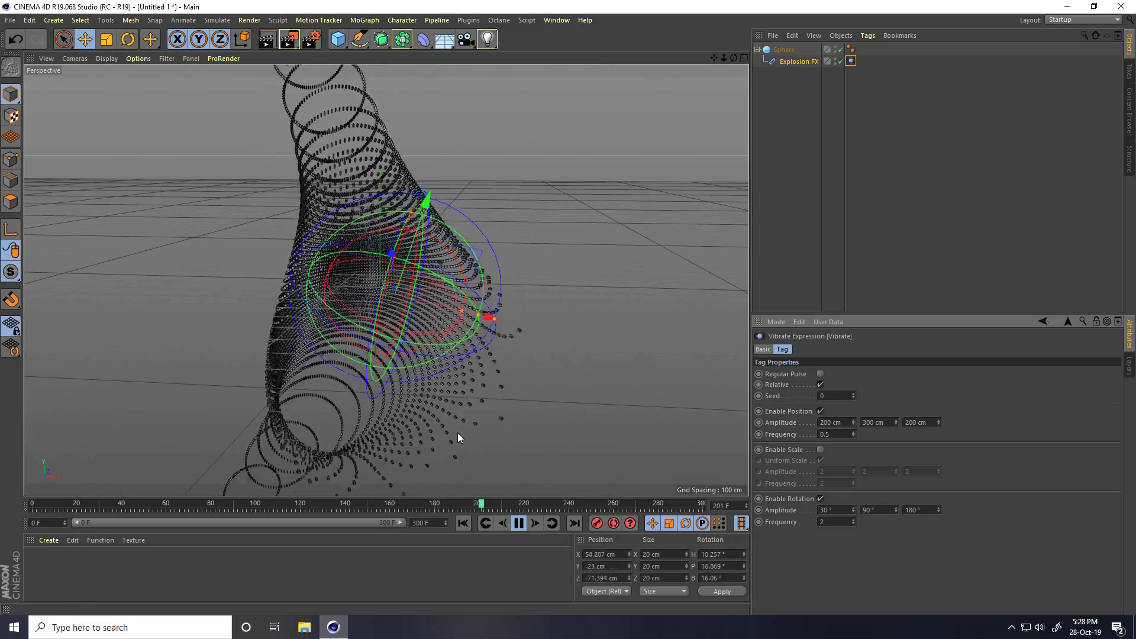
left_click(798, 61)
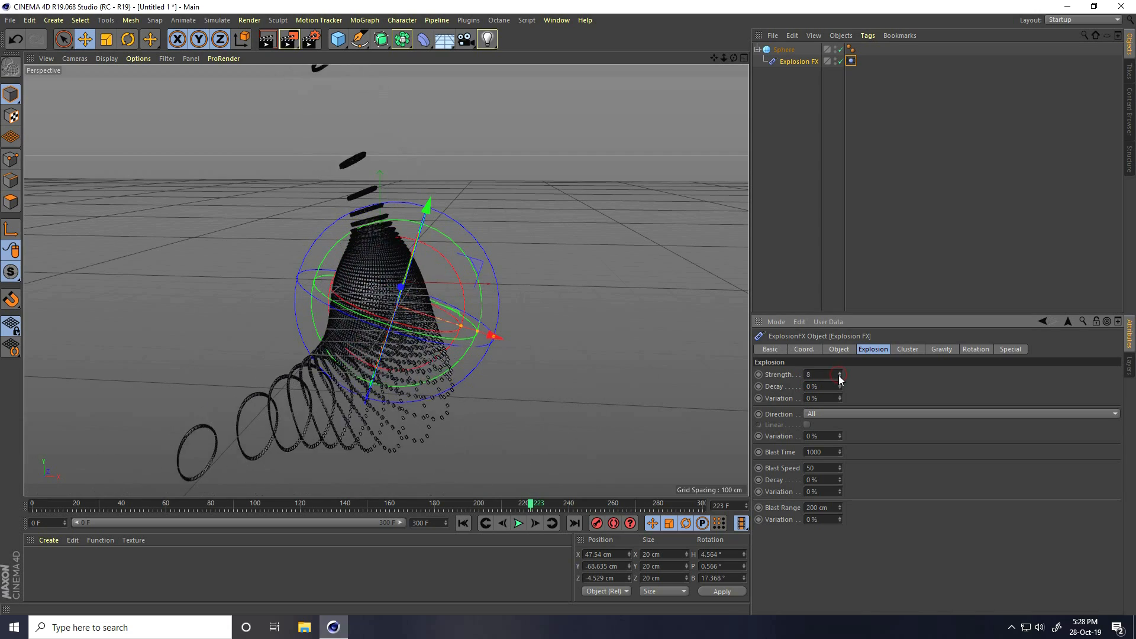
- Drag Explosion FX strength up to 20 and orbit around the scattered pieces
left_click_drag(819, 375, 840, 375)
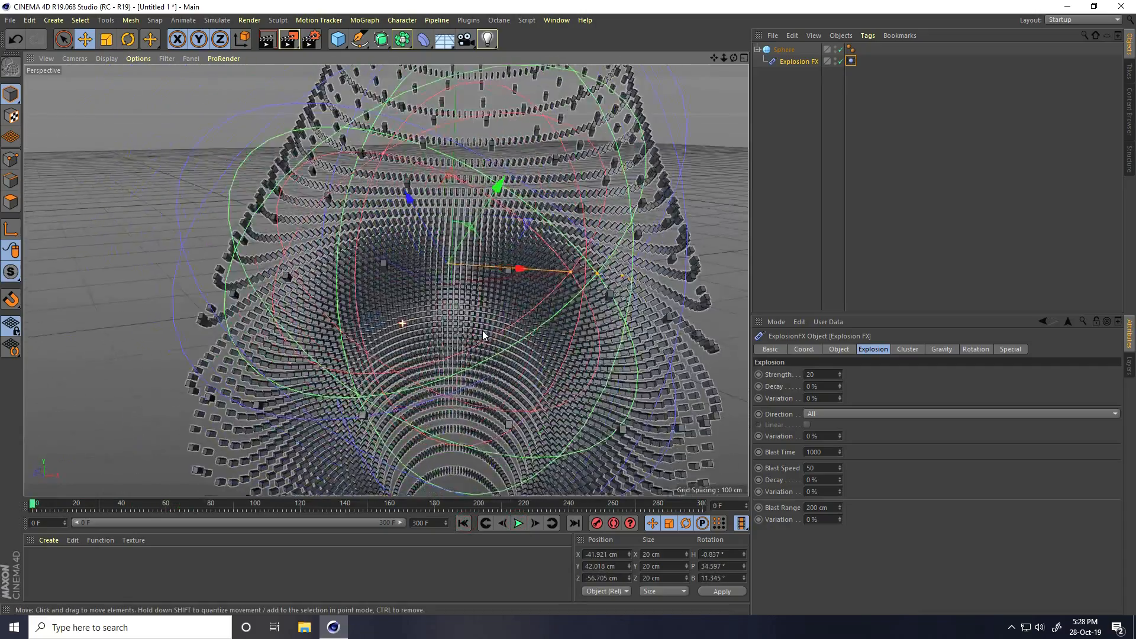
left_click_drag(484, 336, 388, 342)
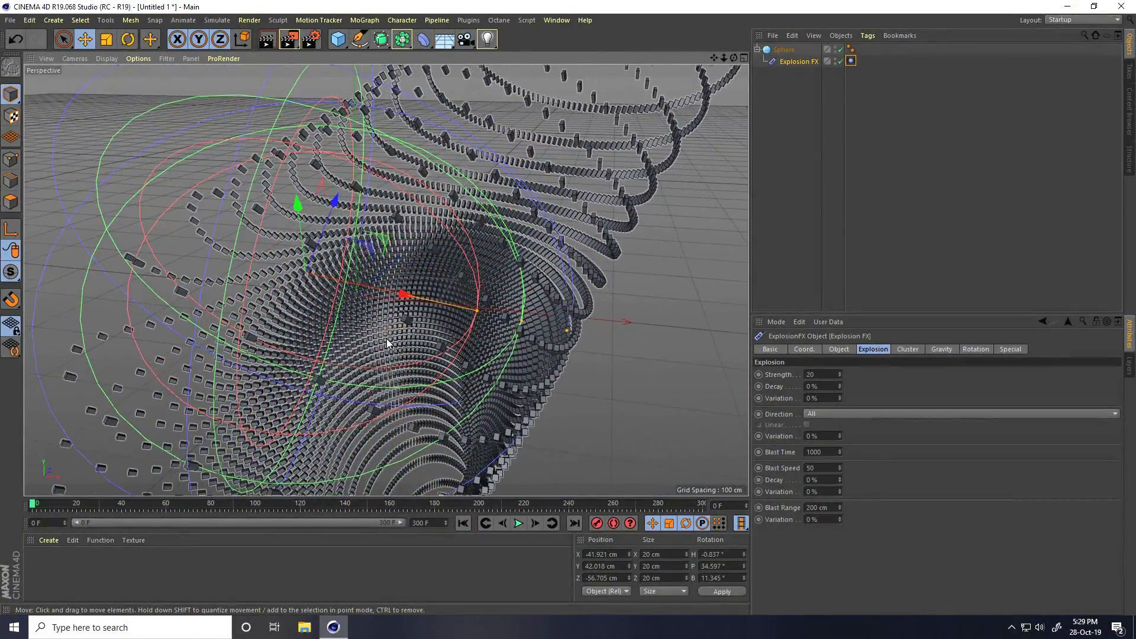
left_click(48, 539)
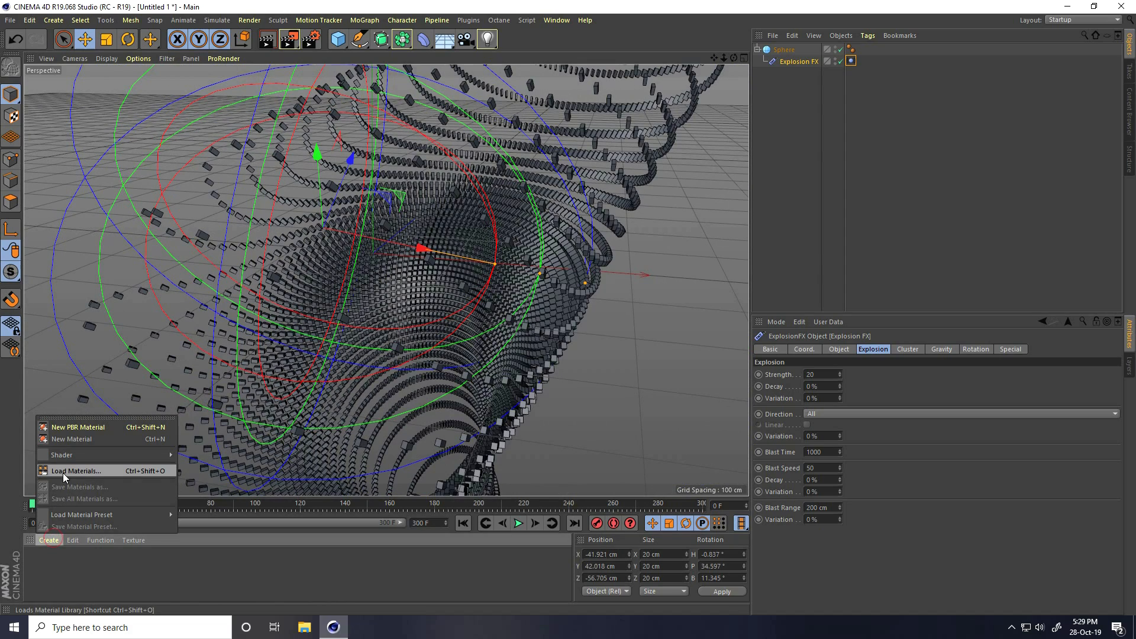
- Load the MercyMat library from the studio lights & Materials folder and preview the yellow sphere
left_click(75, 471)
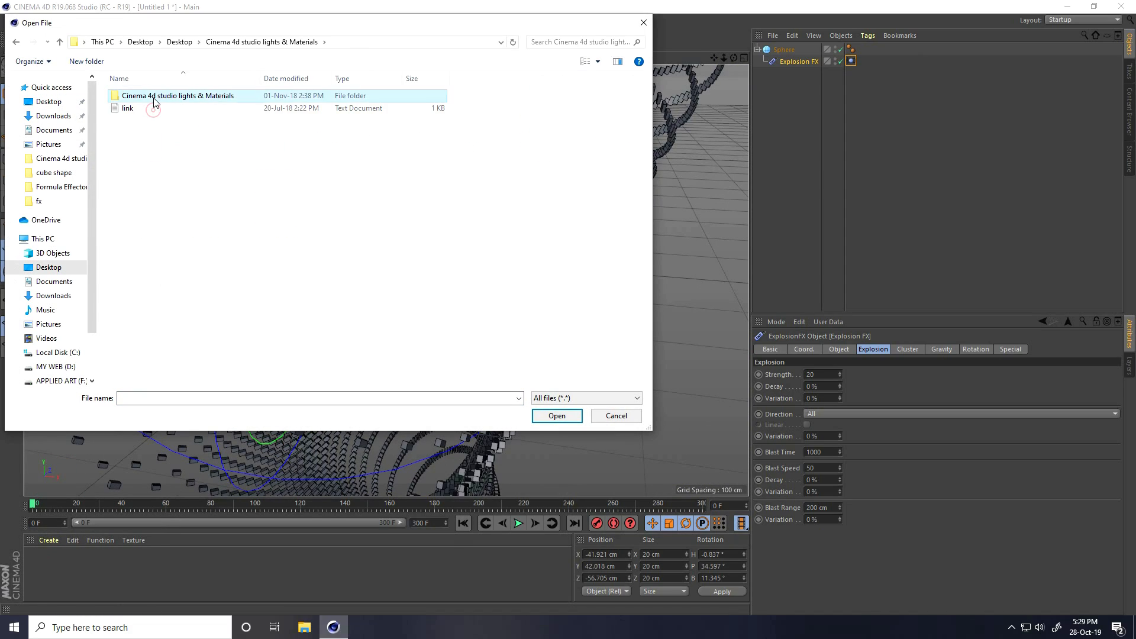
double_click(177, 95)
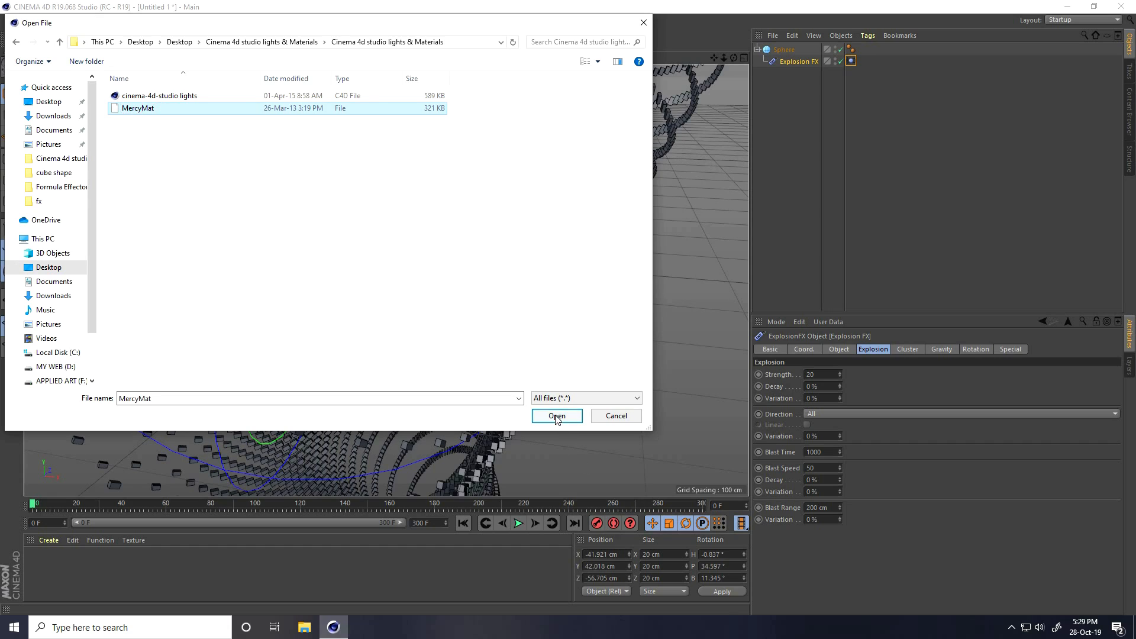
left_click(556, 415)
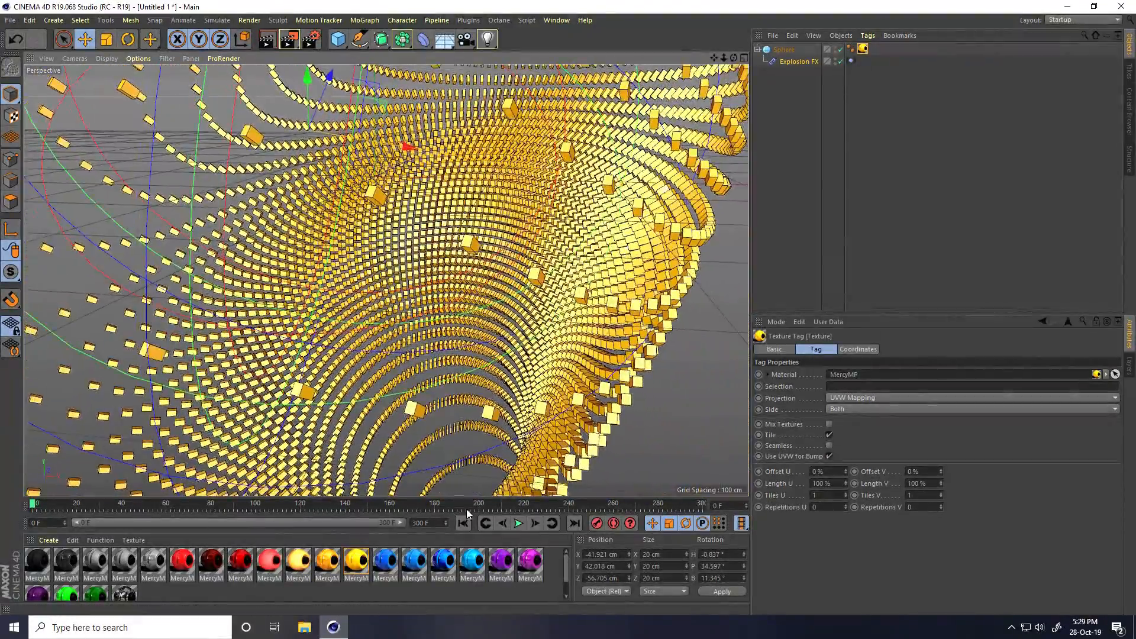
left_click(517, 523)
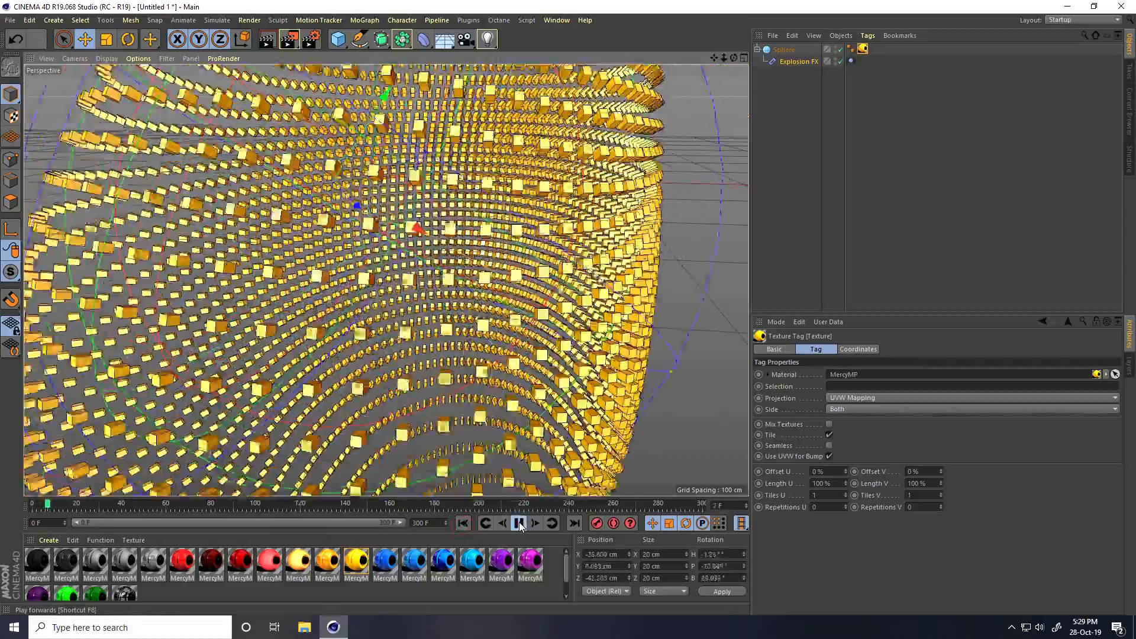
left_click(519, 523)
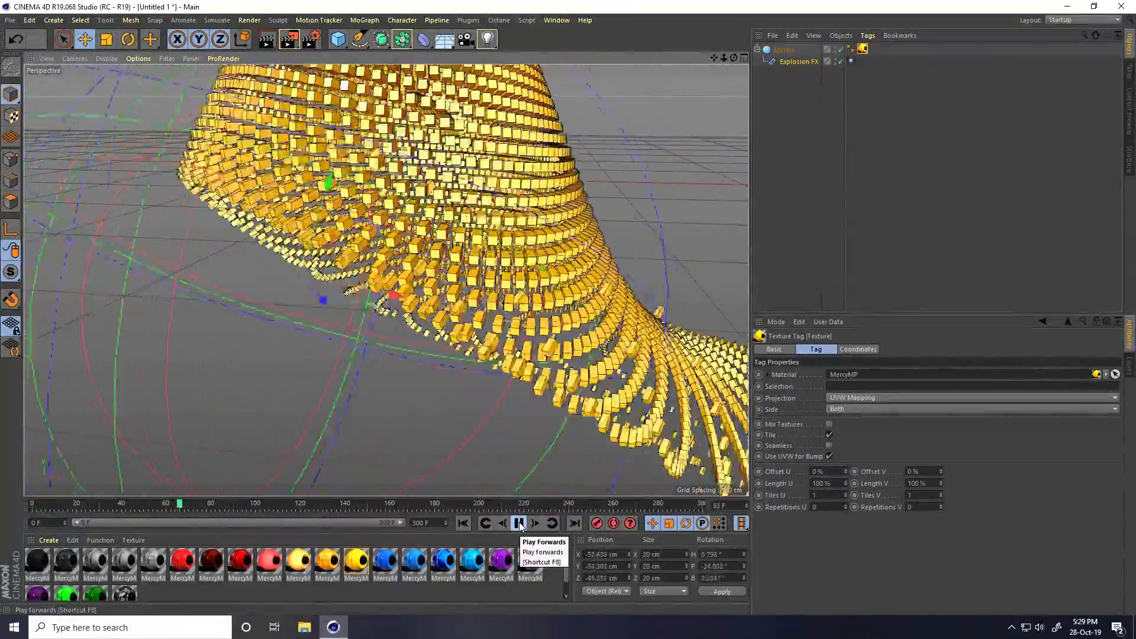
left_click(519, 523)
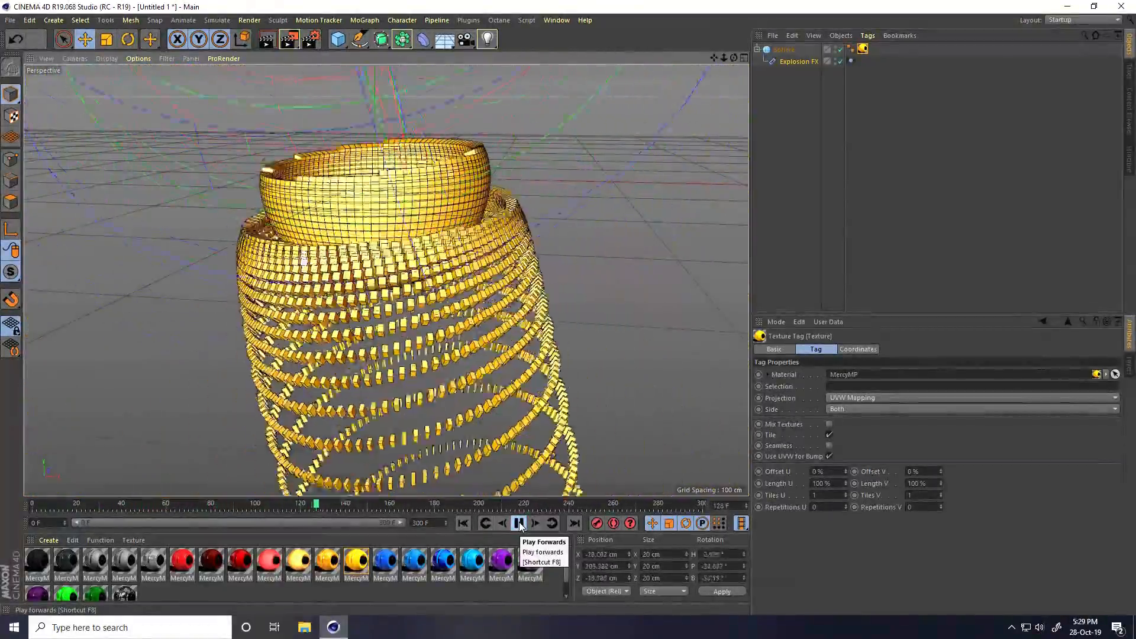
left_click(337, 39)
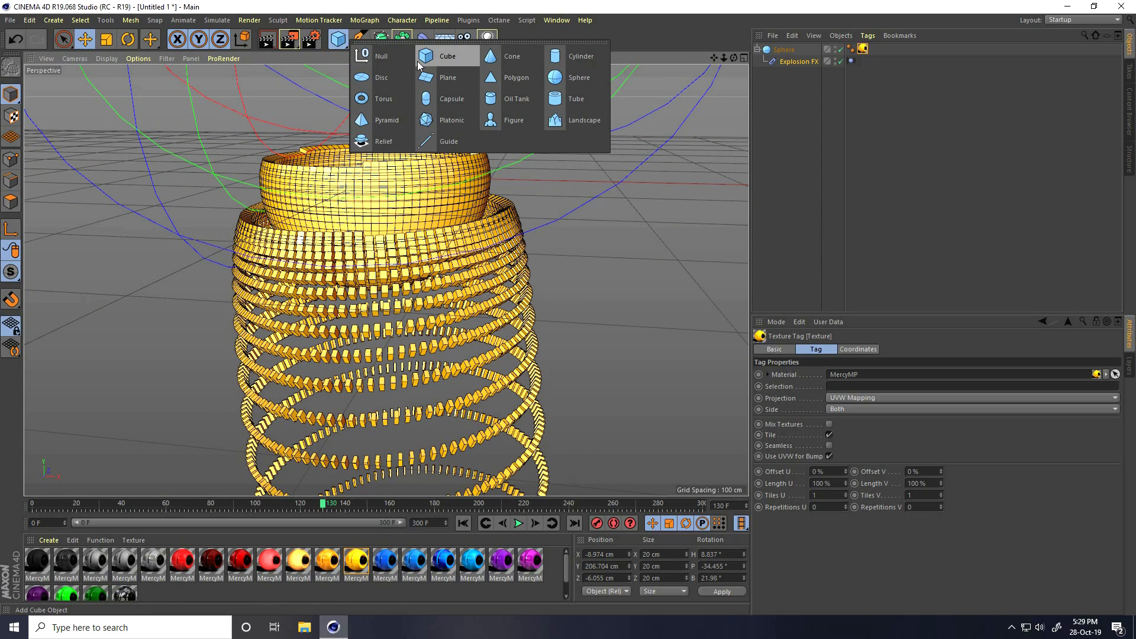
- Add a cube with 15 segments on X, Y and Z and fillet enabled
left_click(447, 55)
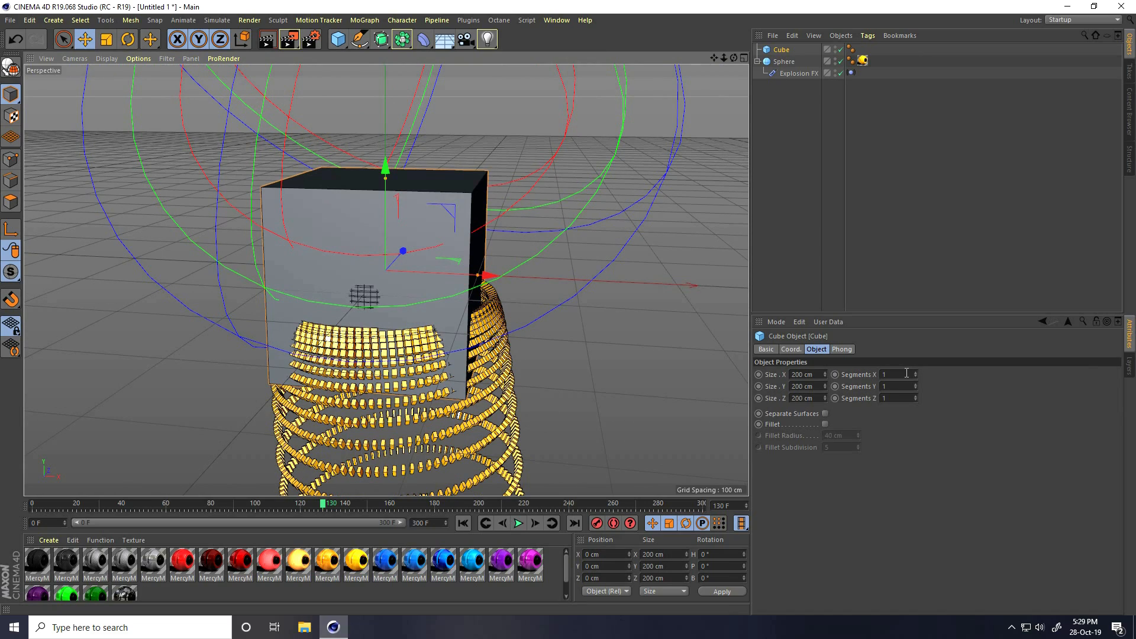
type("115")
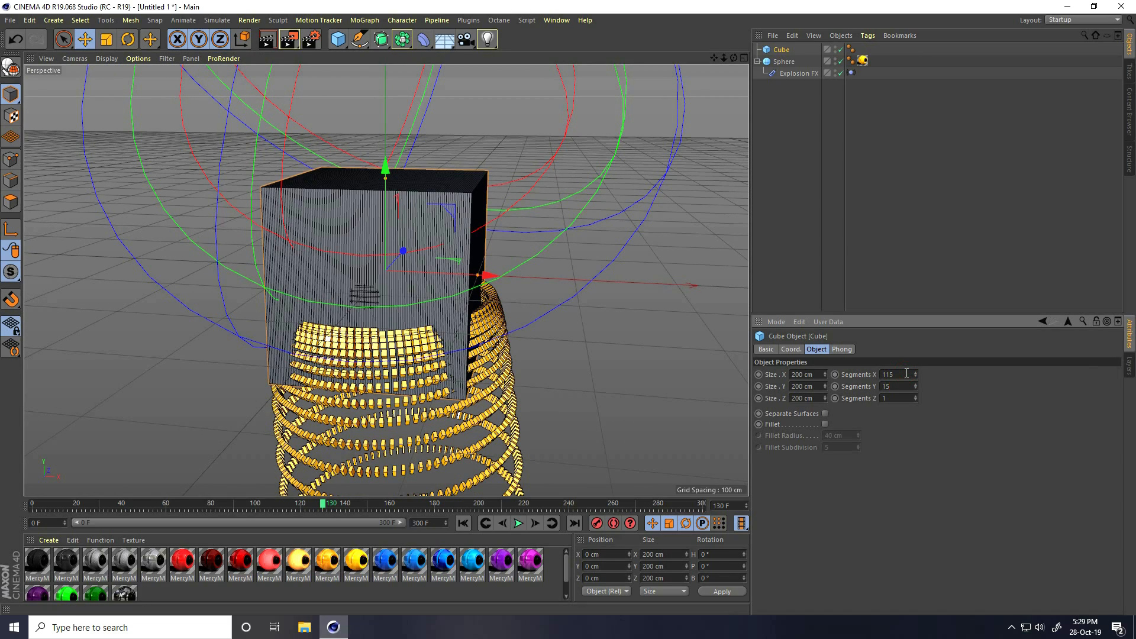
type("15")
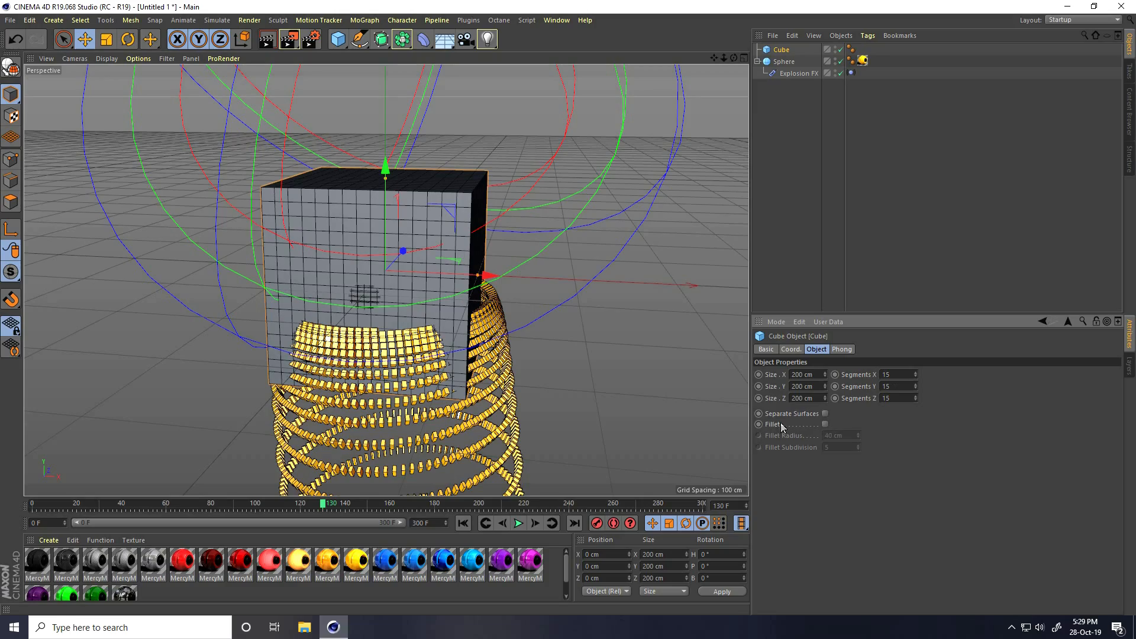
left_click(825, 424)
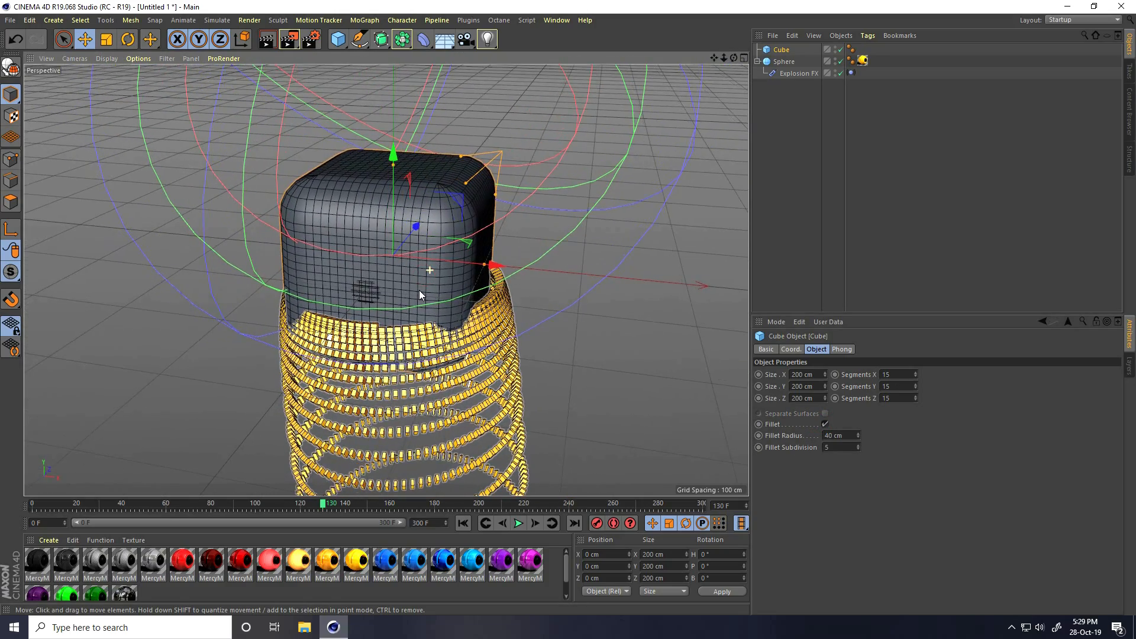
left_click(402, 39)
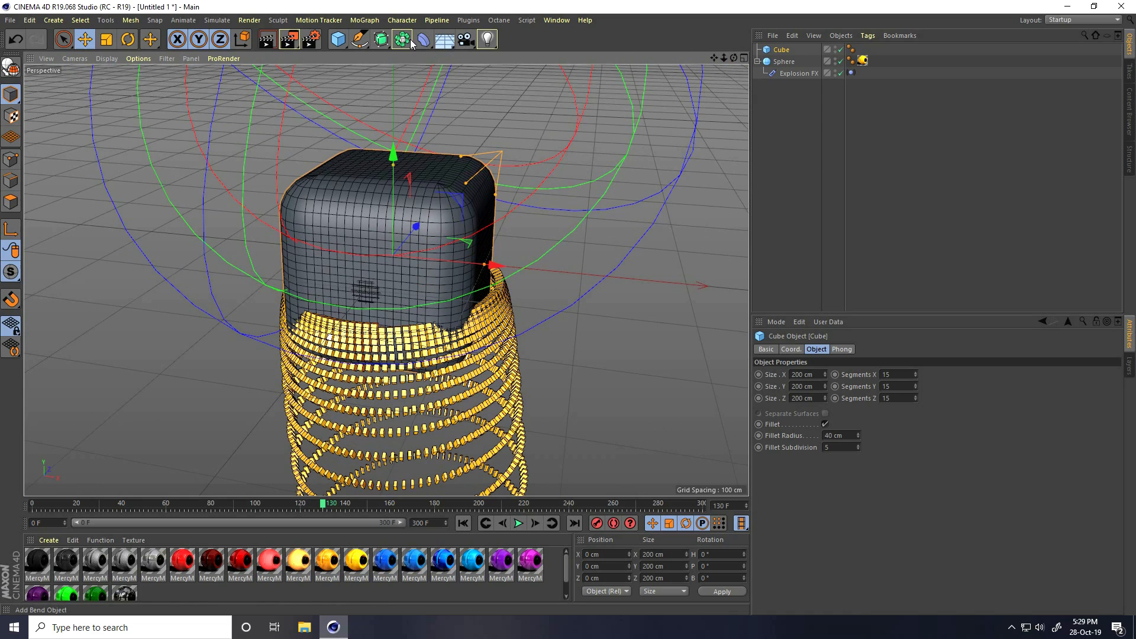
left_click(400, 39)
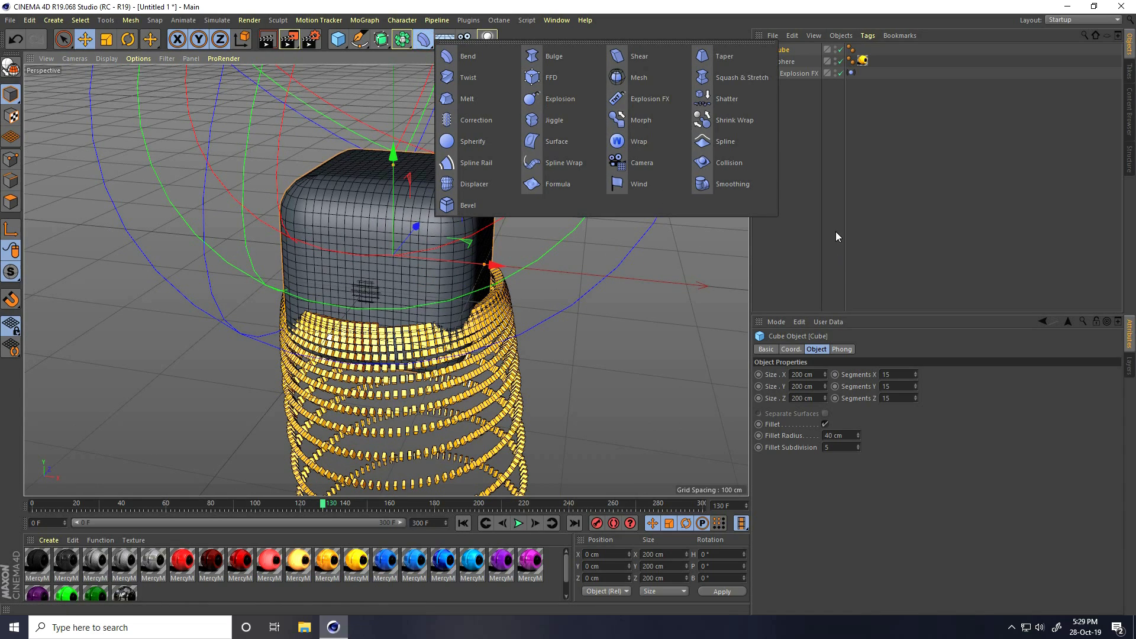
- Select the sphere's Explosion FX deformer
left_click(800, 74)
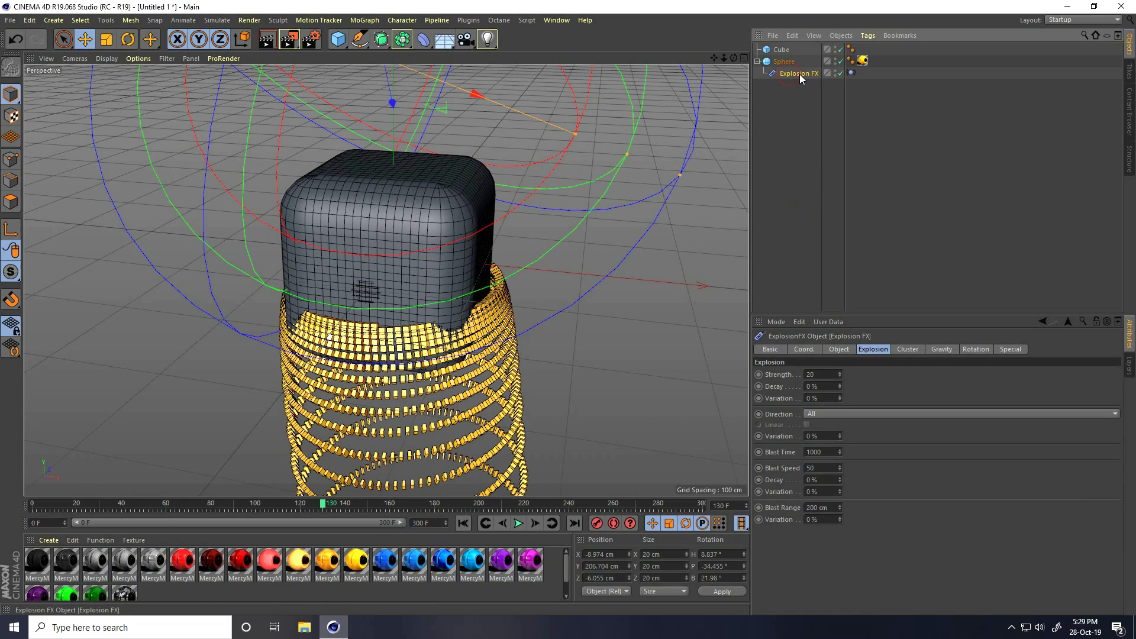
mouse_move(800, 74)
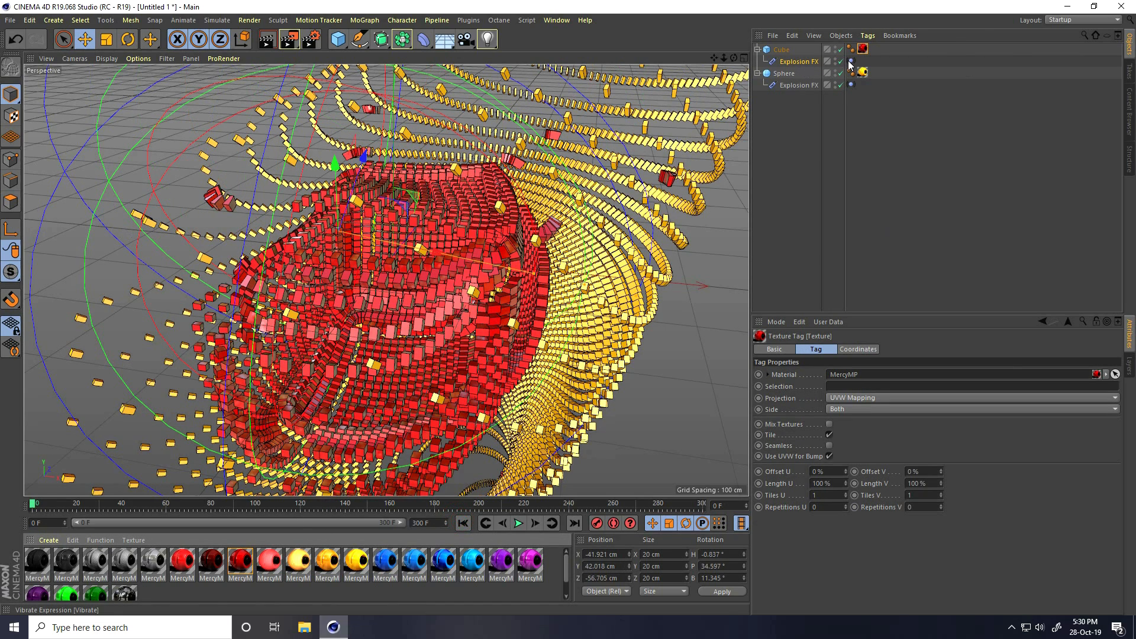
- Edit the cube's Vibrate tag amplitude, turn off rotation vibration, and play the animation
left_click(852, 74)
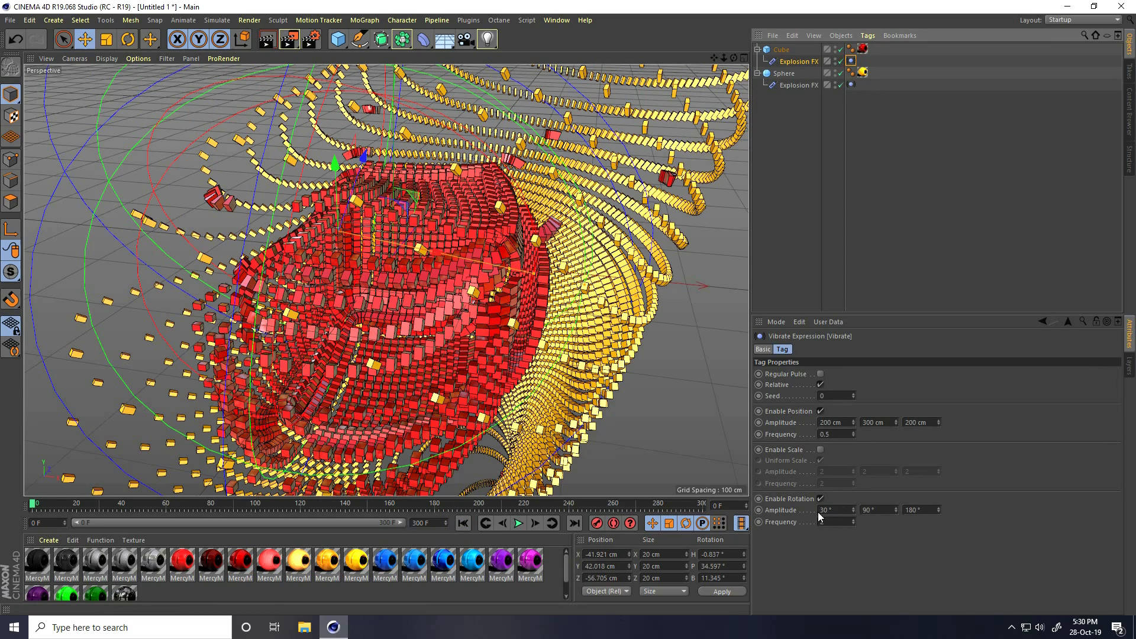
type("30")
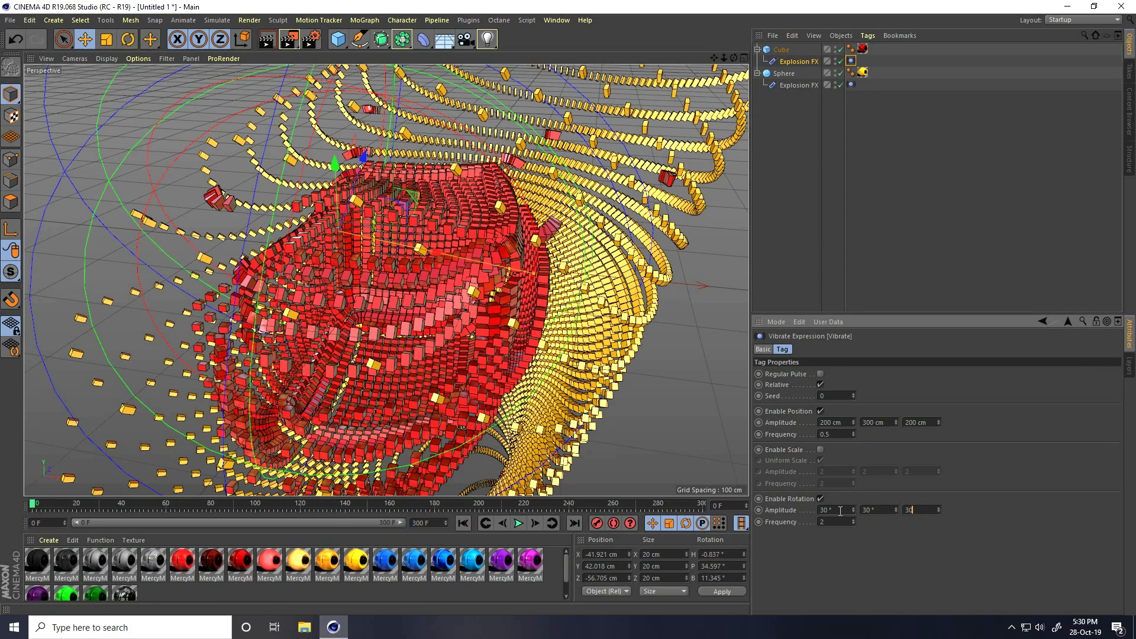
left_click(821, 498)
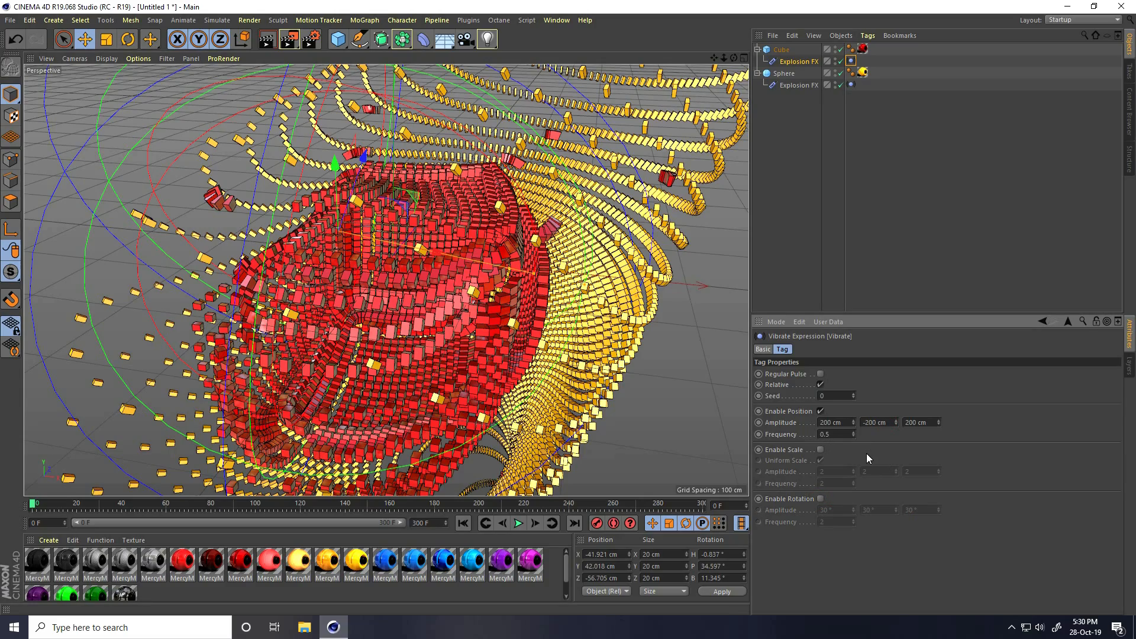
left_click(519, 523)
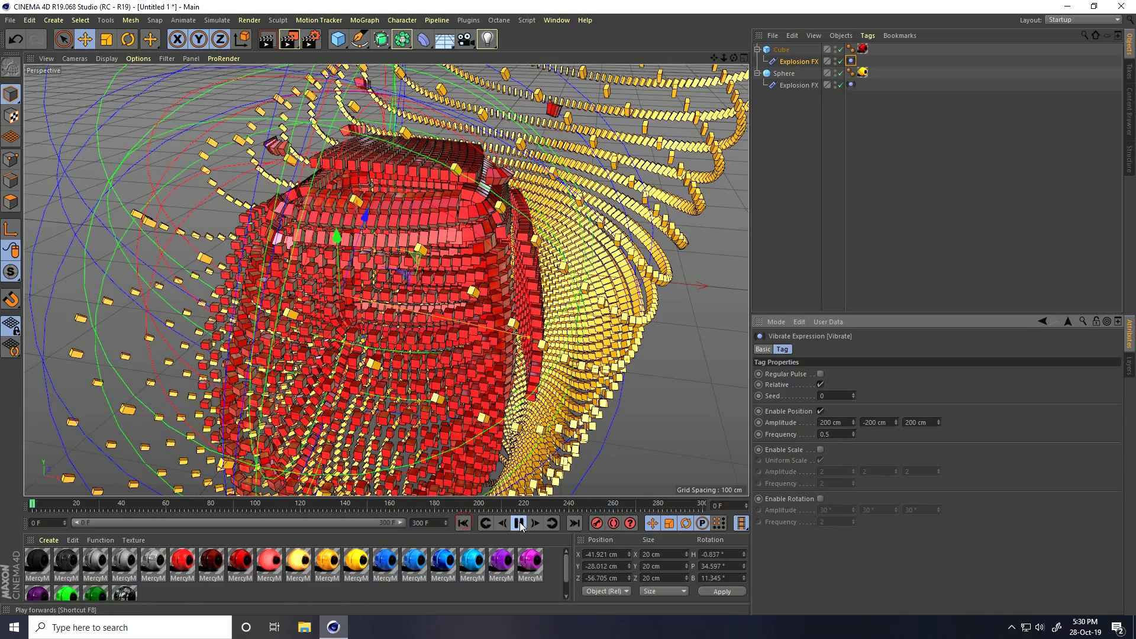
left_click(519, 523)
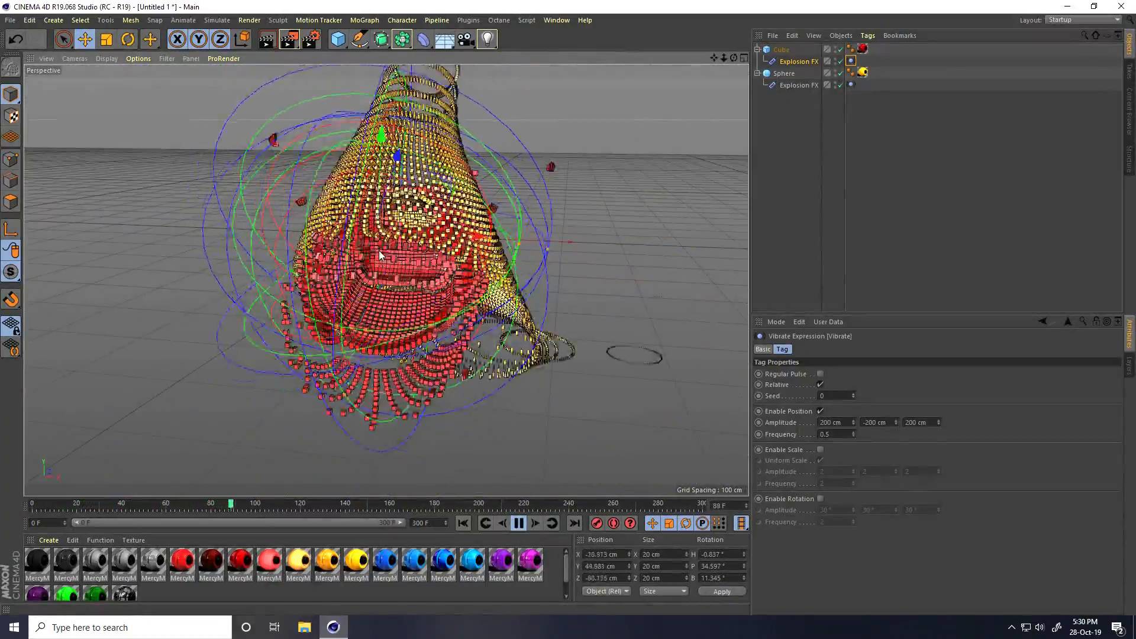
left_click(518, 523)
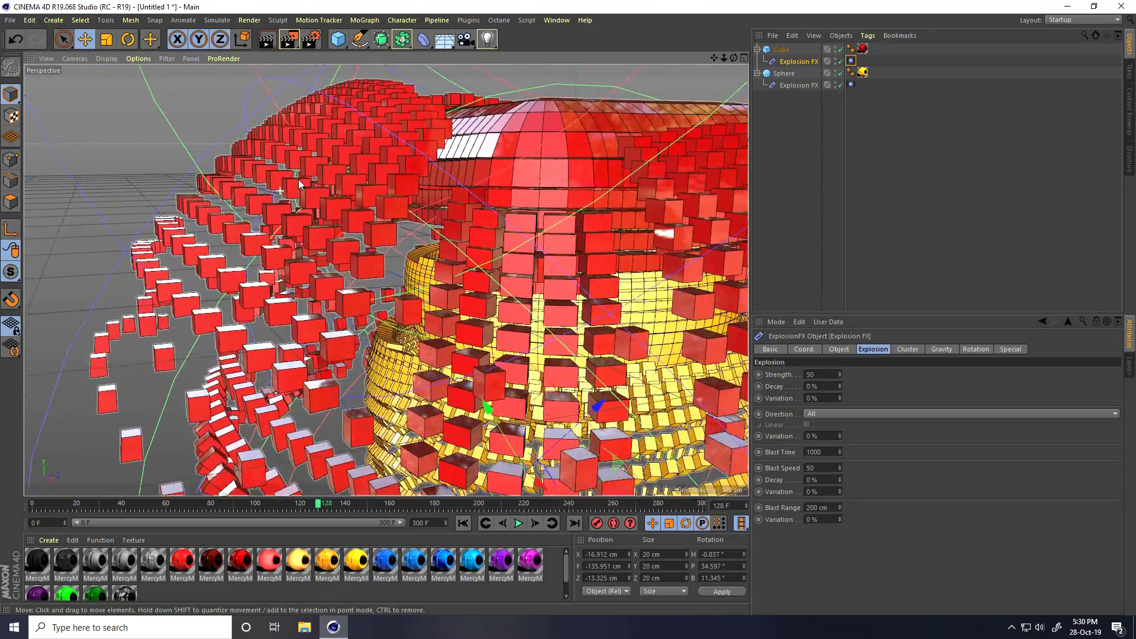
- Set the cube's Explosion FX cluster thickness to 5 cm and preview the explosion playback
left_click(908, 349)
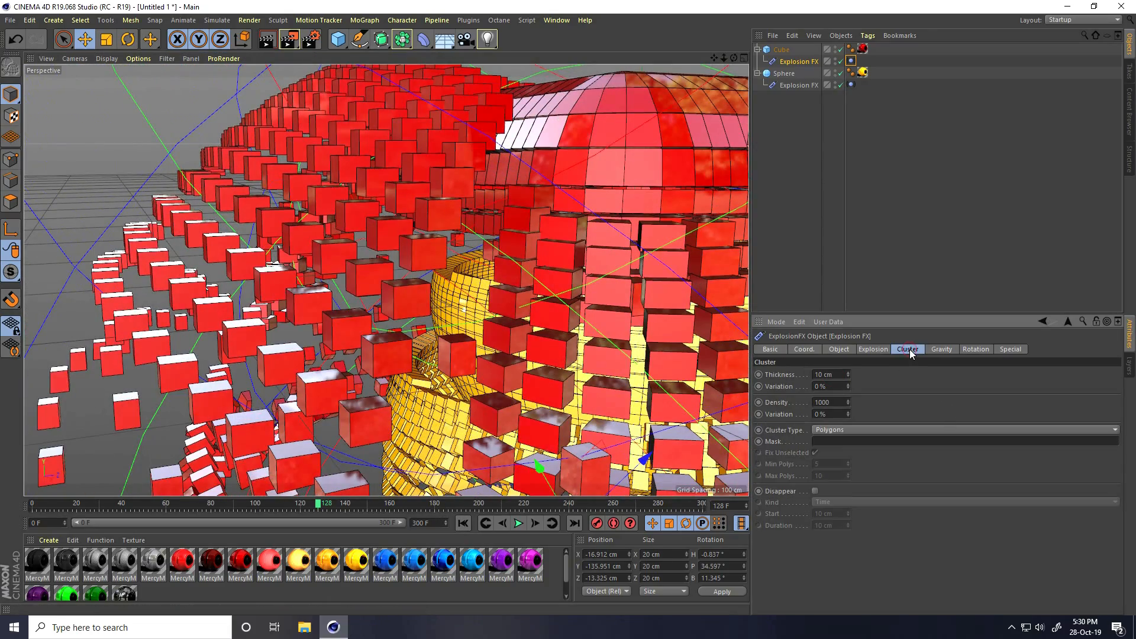
left_click_drag(830, 375, 830, 382)
type("5")
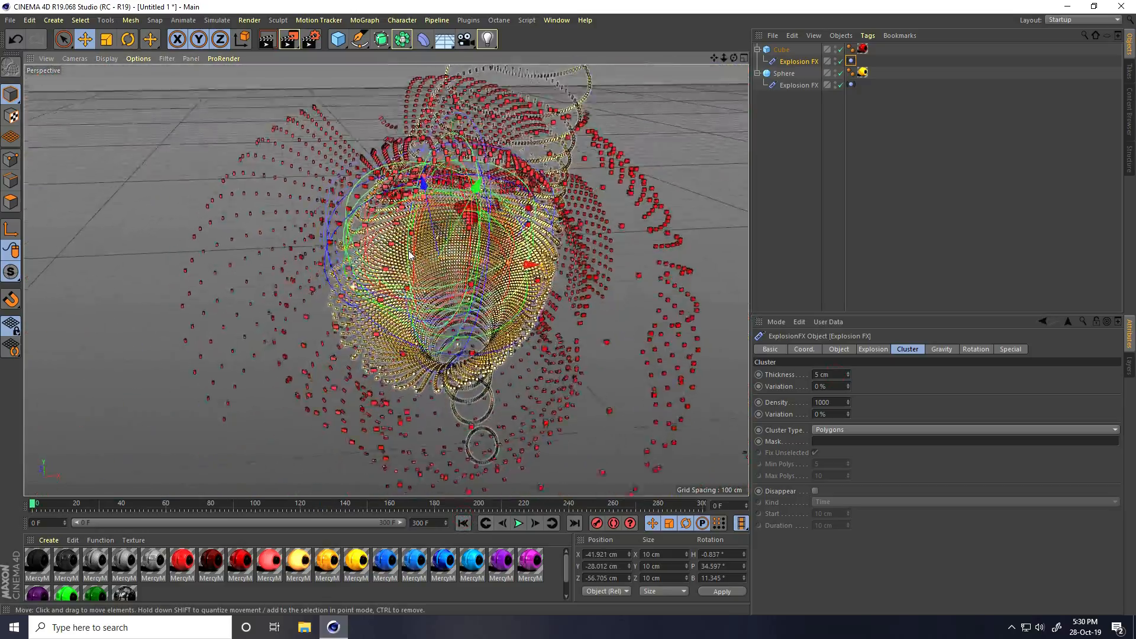
left_click(517, 523)
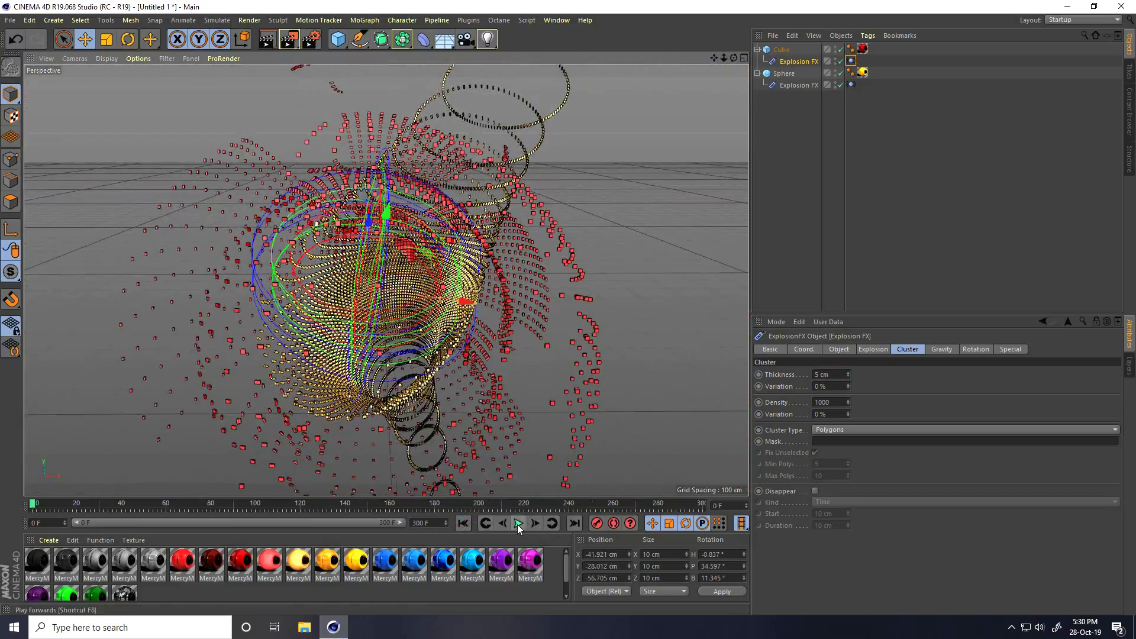
left_click(517, 523)
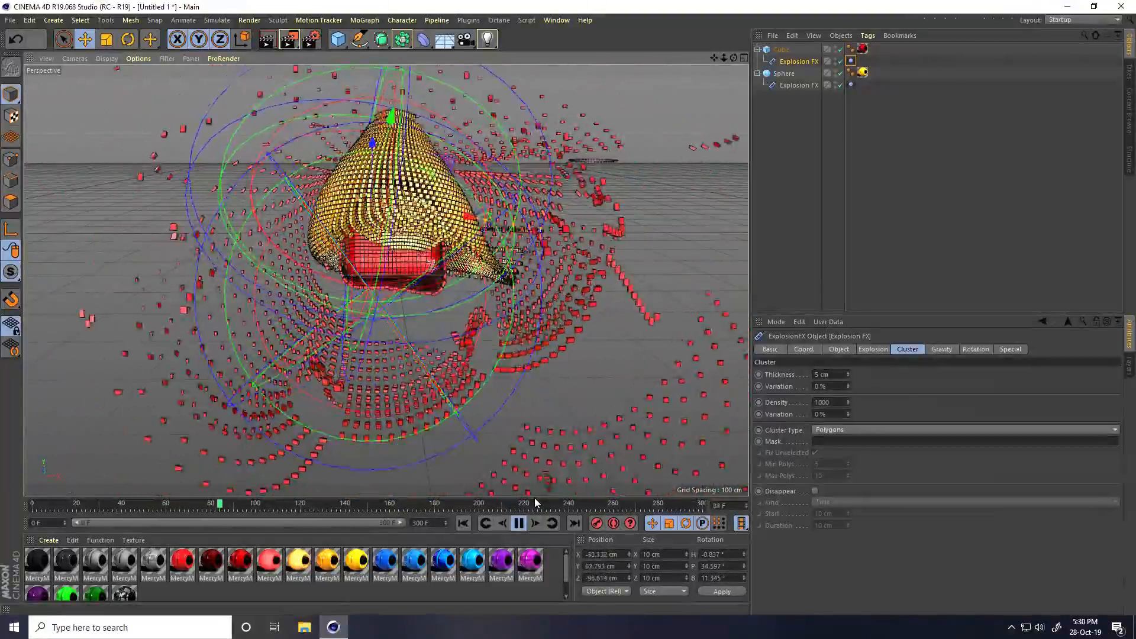
left_click(519, 522)
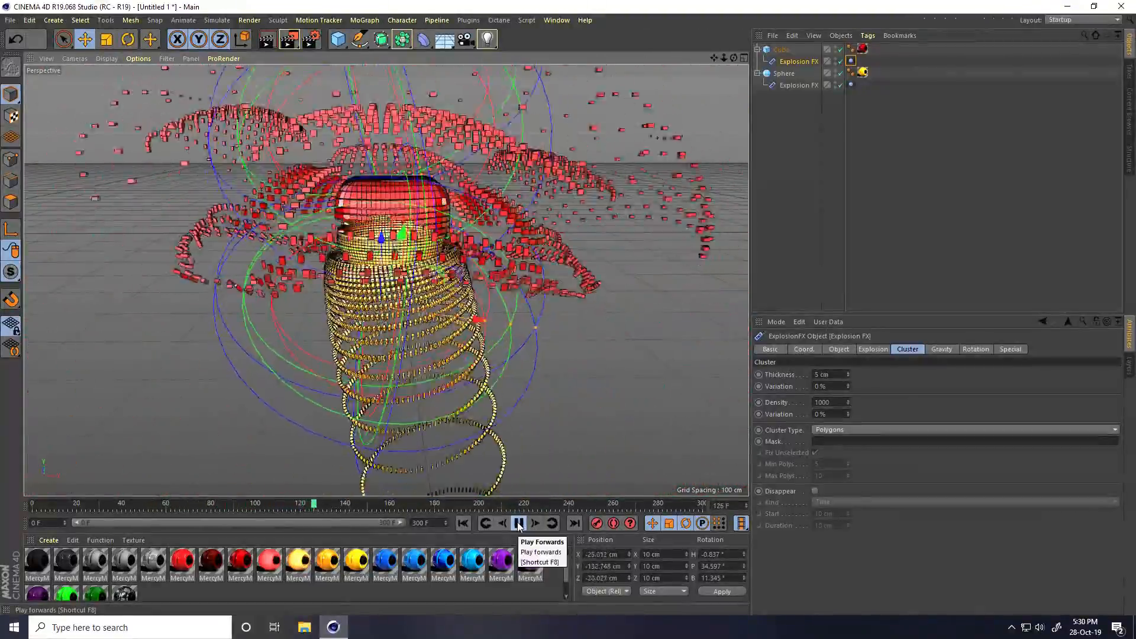
left_click(519, 522)
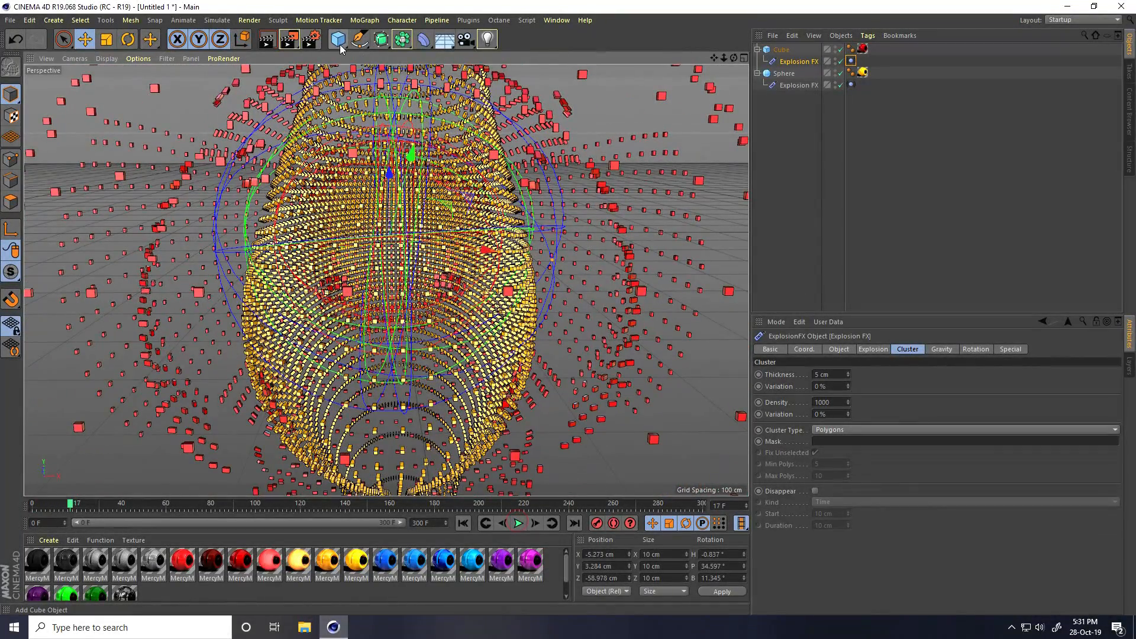
- Add a Platonic with 8 segments and set the cube's explosion fragment thickness to 8 cm
left_click(338, 39)
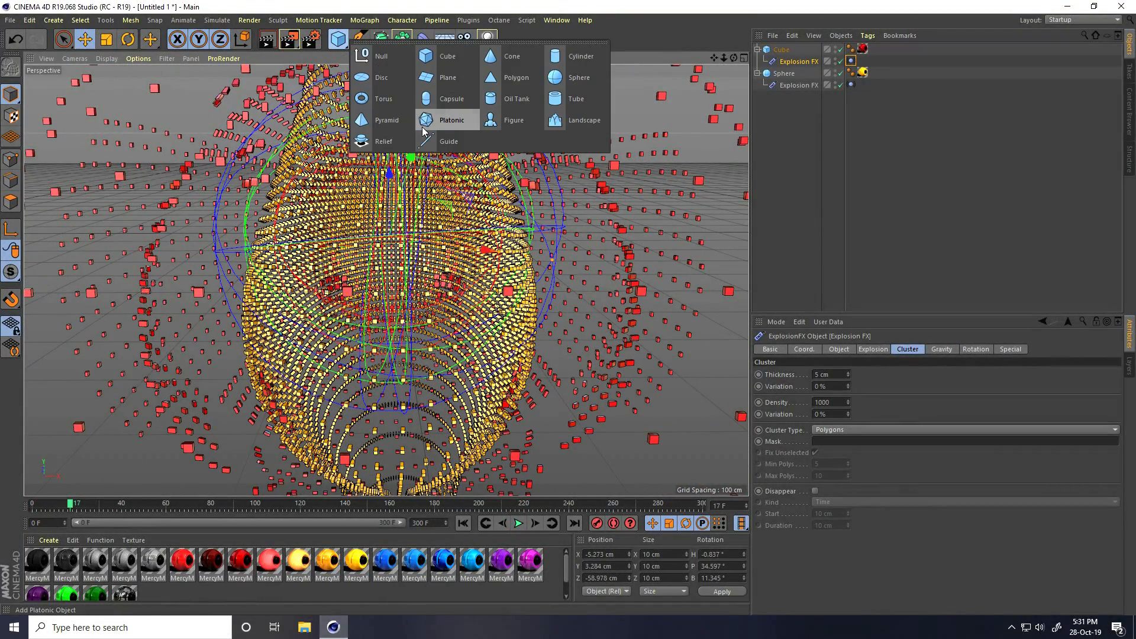
left_click(452, 119)
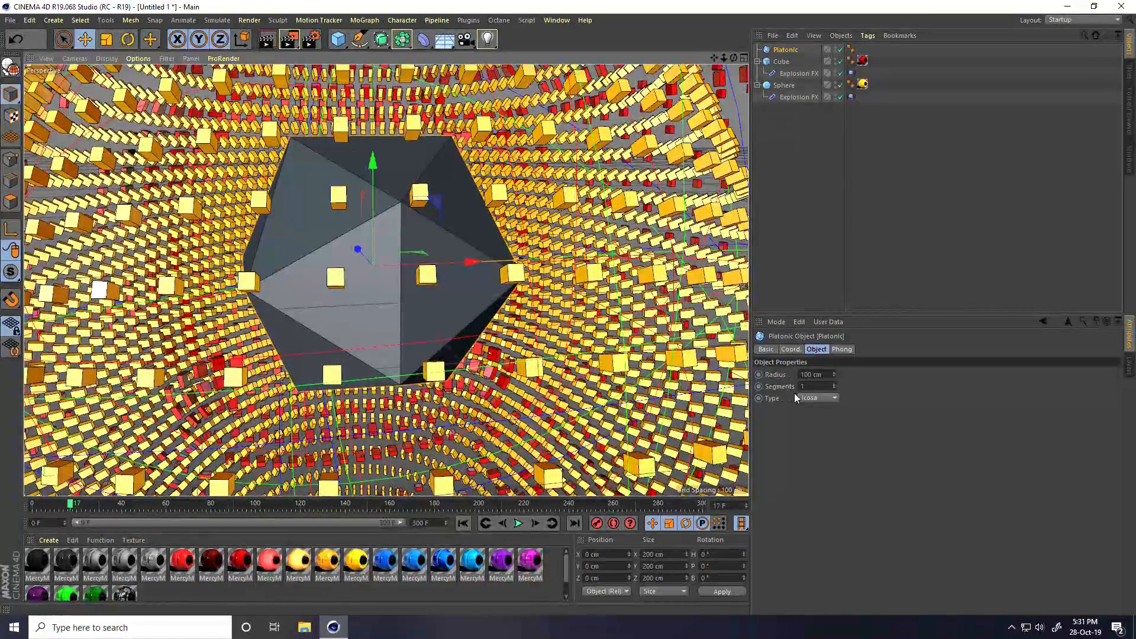
left_click(834, 384)
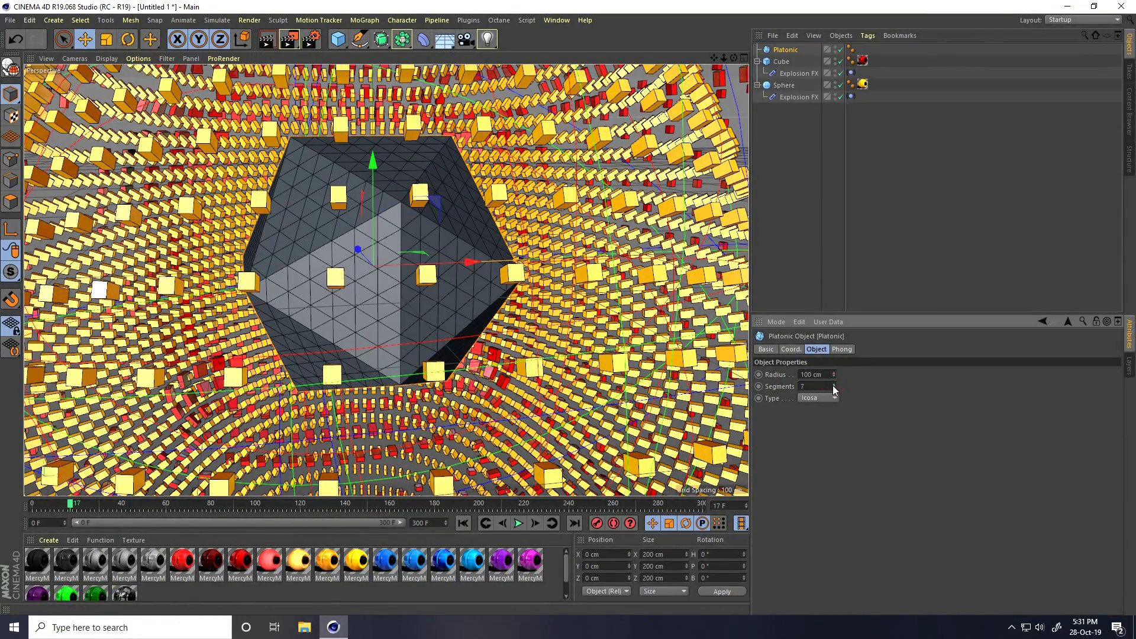
left_click(835, 384)
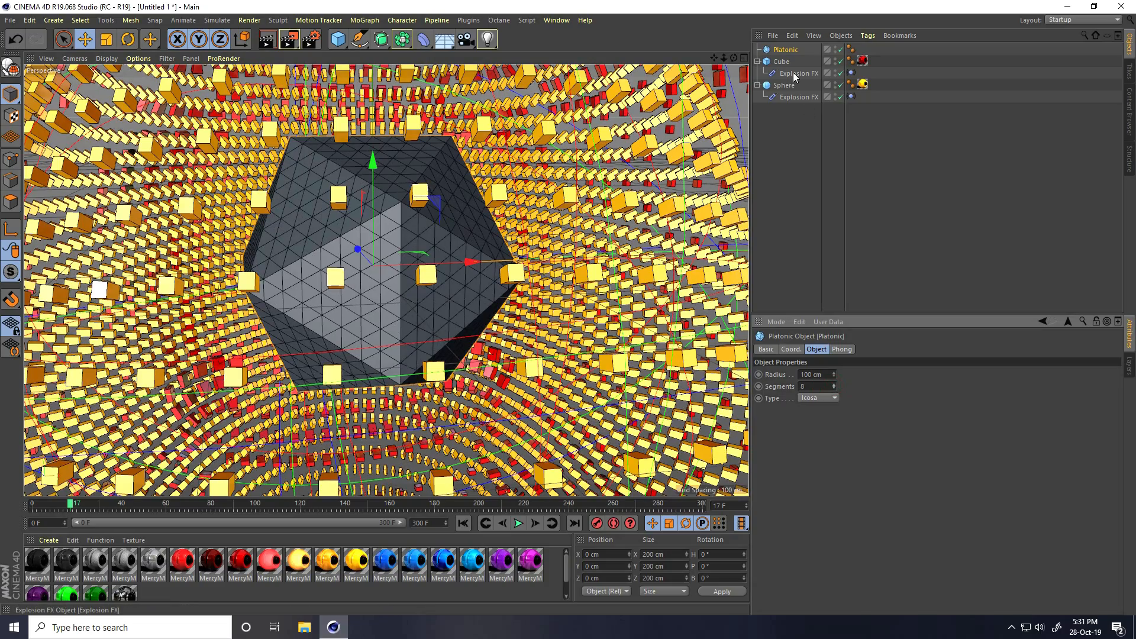
left_click(798, 73)
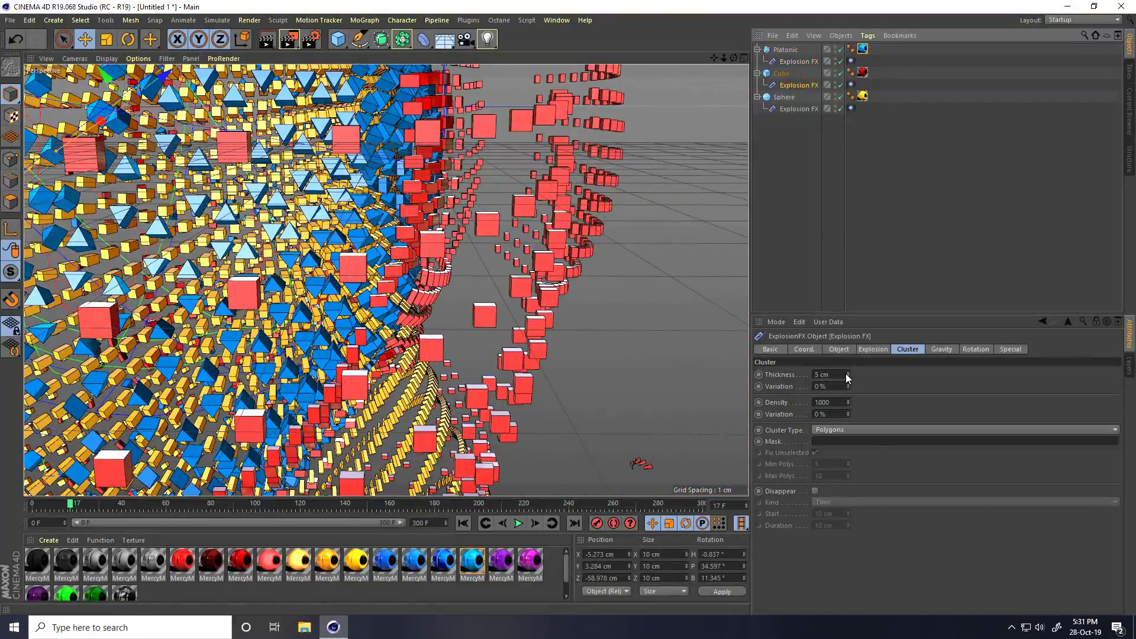
left_click_drag(848, 375, 848, 369)
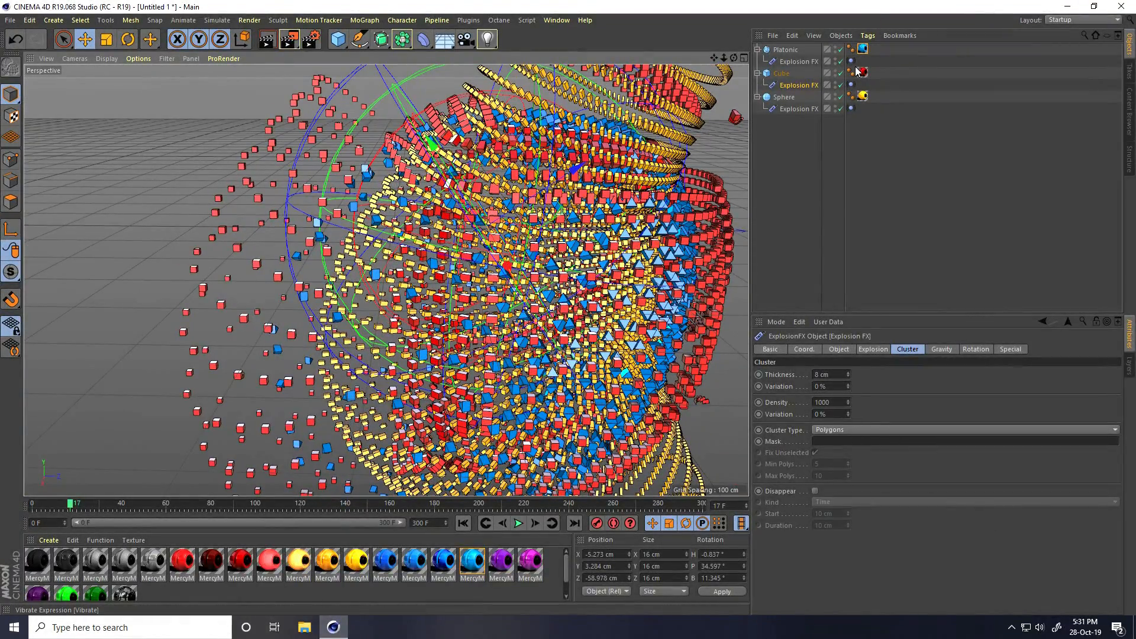
- Set the Vibrate tag's position frequency to 0.3, then play and pause the animation
left_click(851, 61)
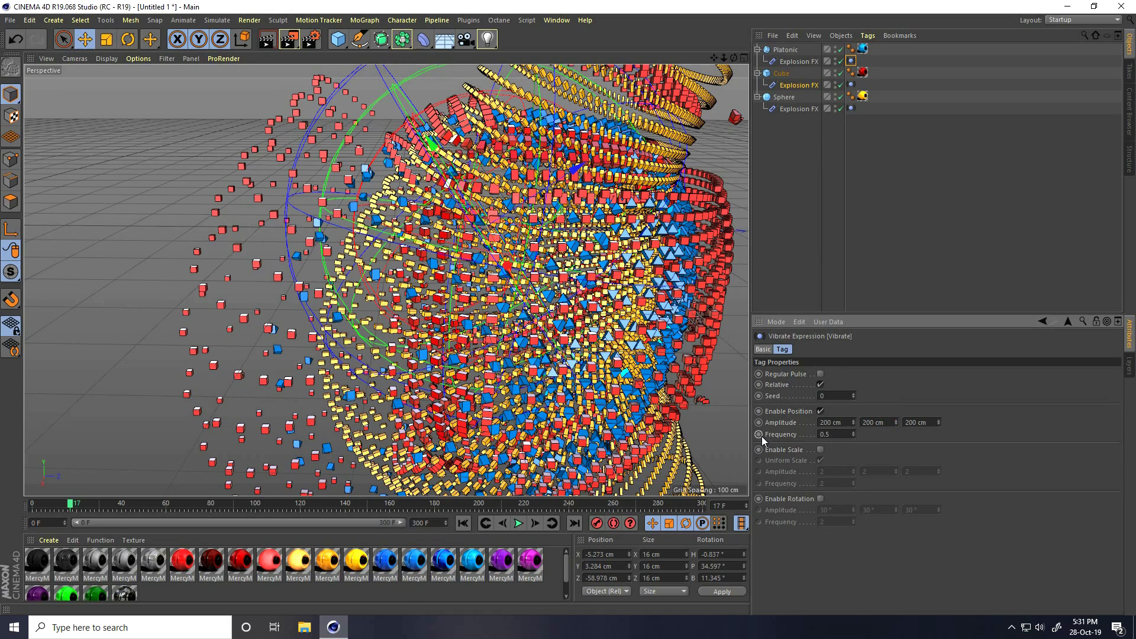
left_click(833, 434)
type("0.3")
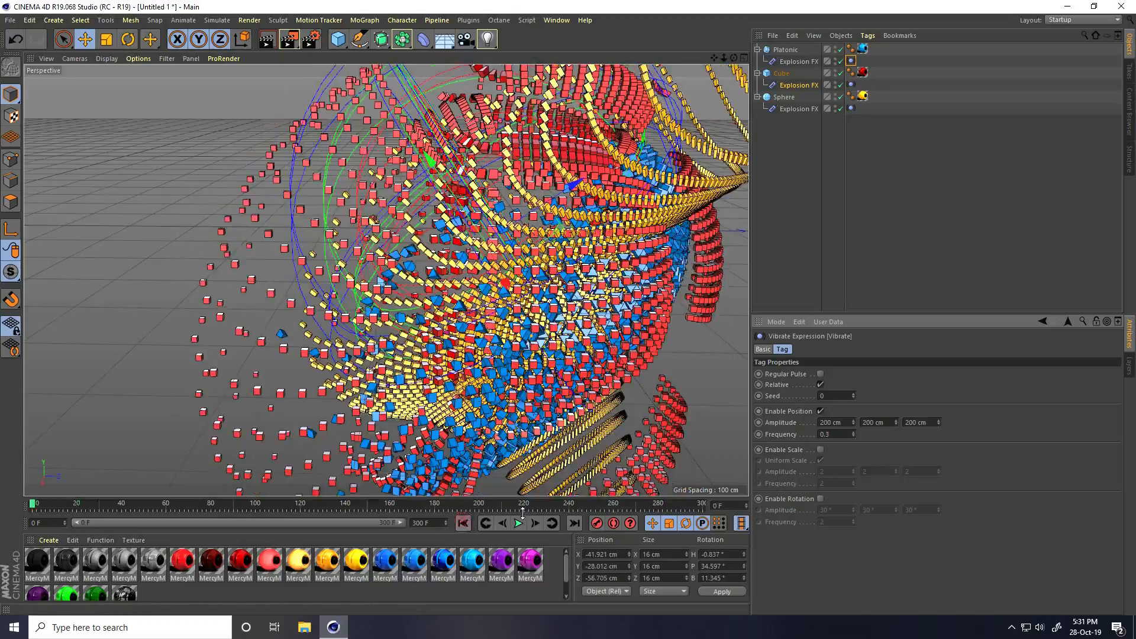
left_click(517, 522)
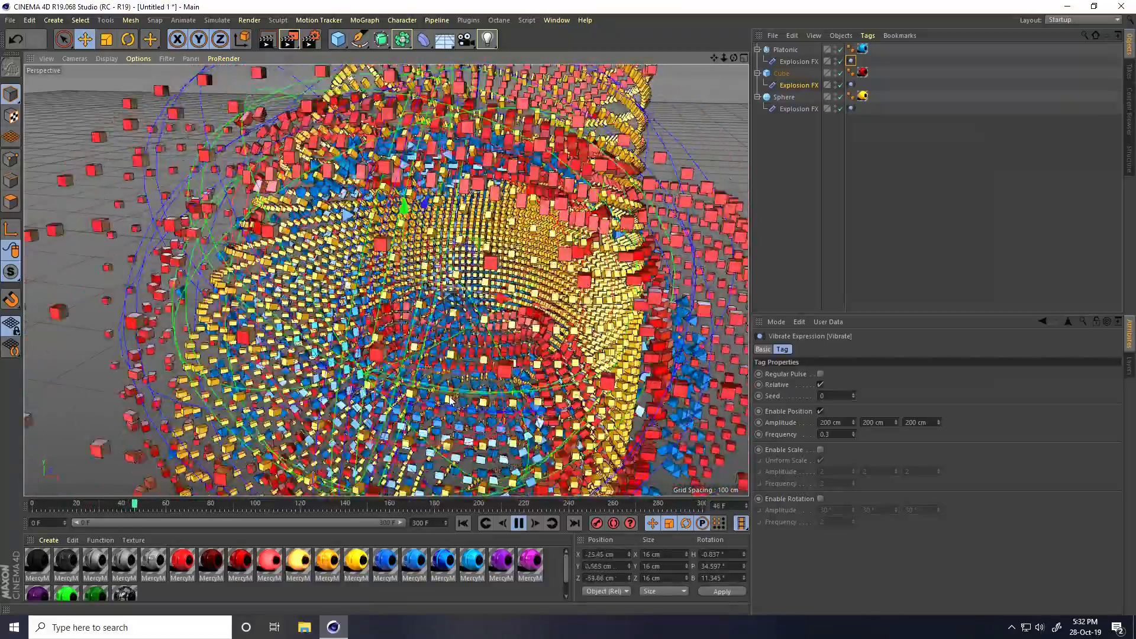
left_click(519, 523)
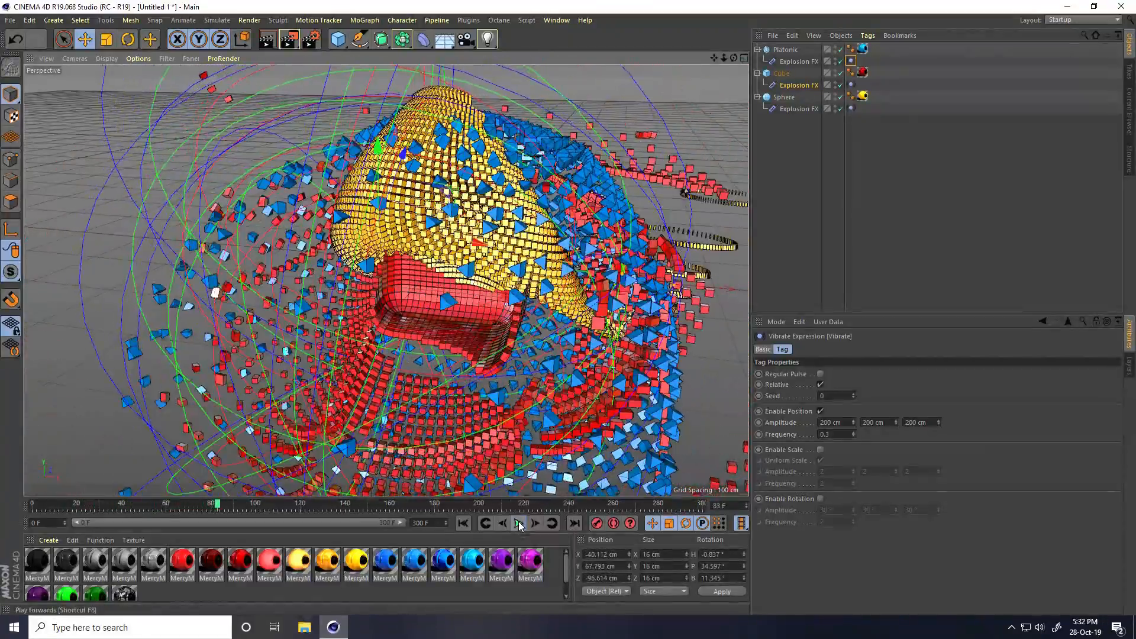
left_click(517, 523)
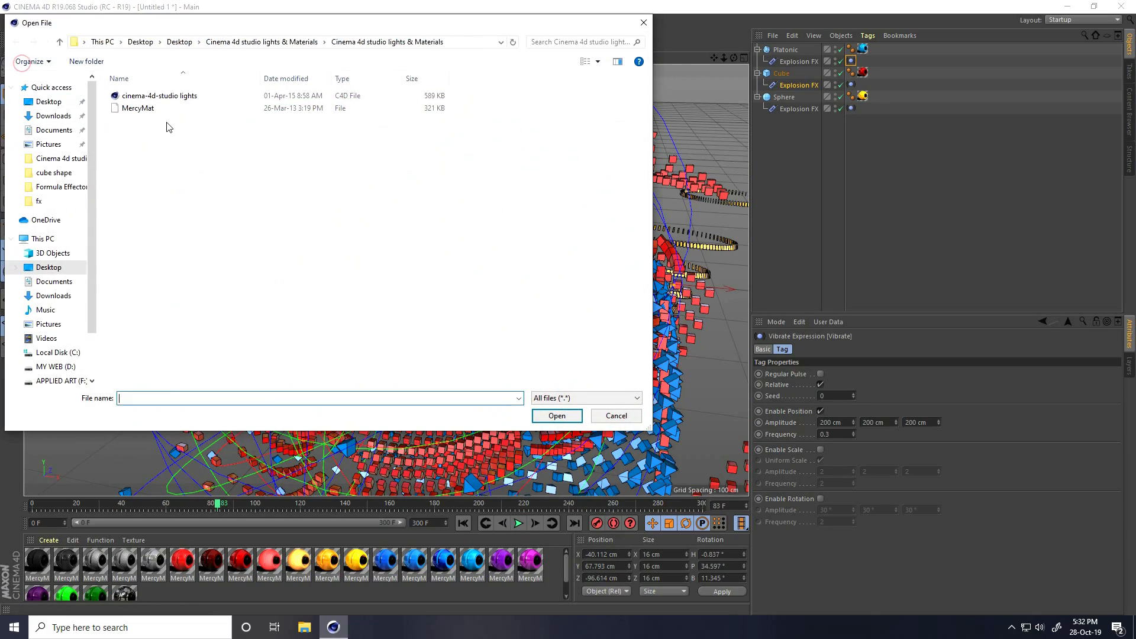
- Merge the cinema-4d-studio lights file into the scene
left_click(158, 96)
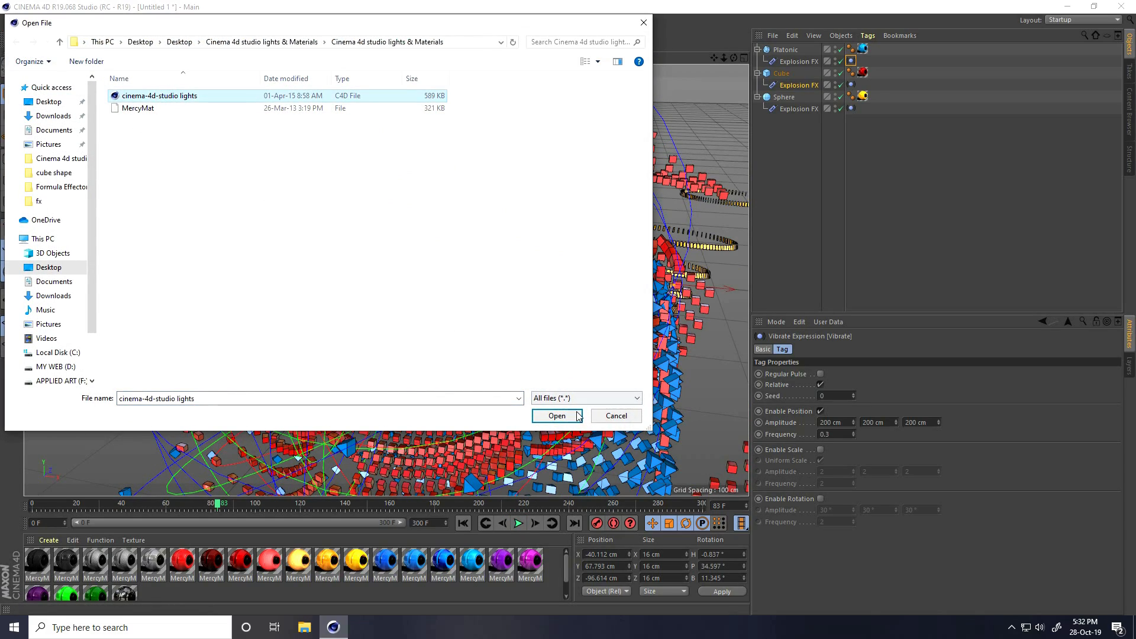
left_click(555, 415)
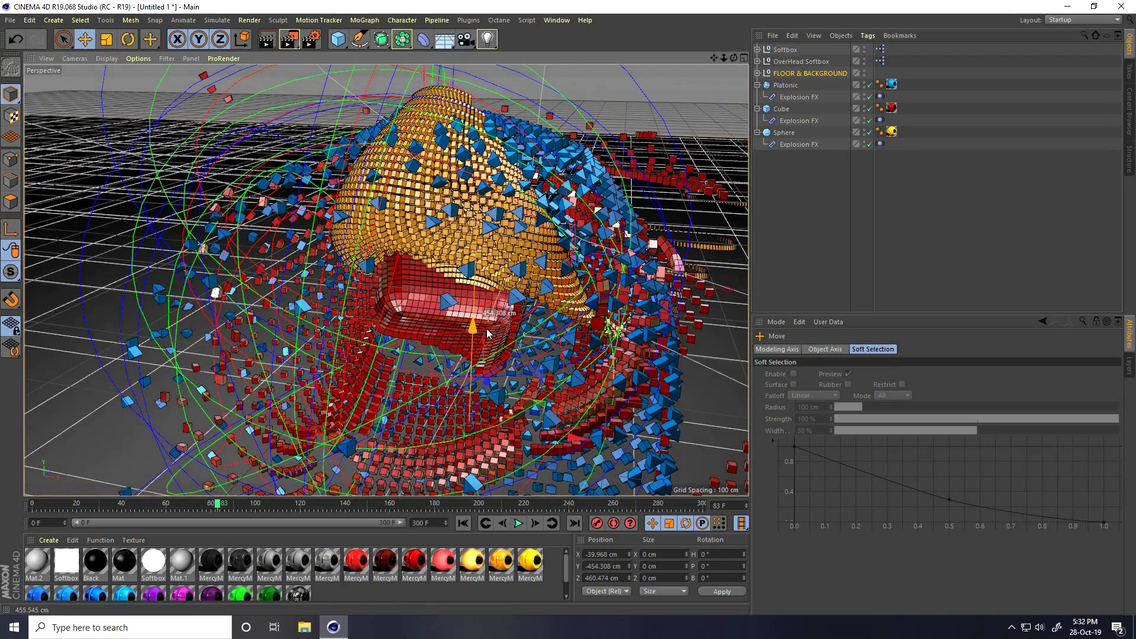
- Add a camera and orbit the view to frame the exploding shapes
left_click(488, 39)
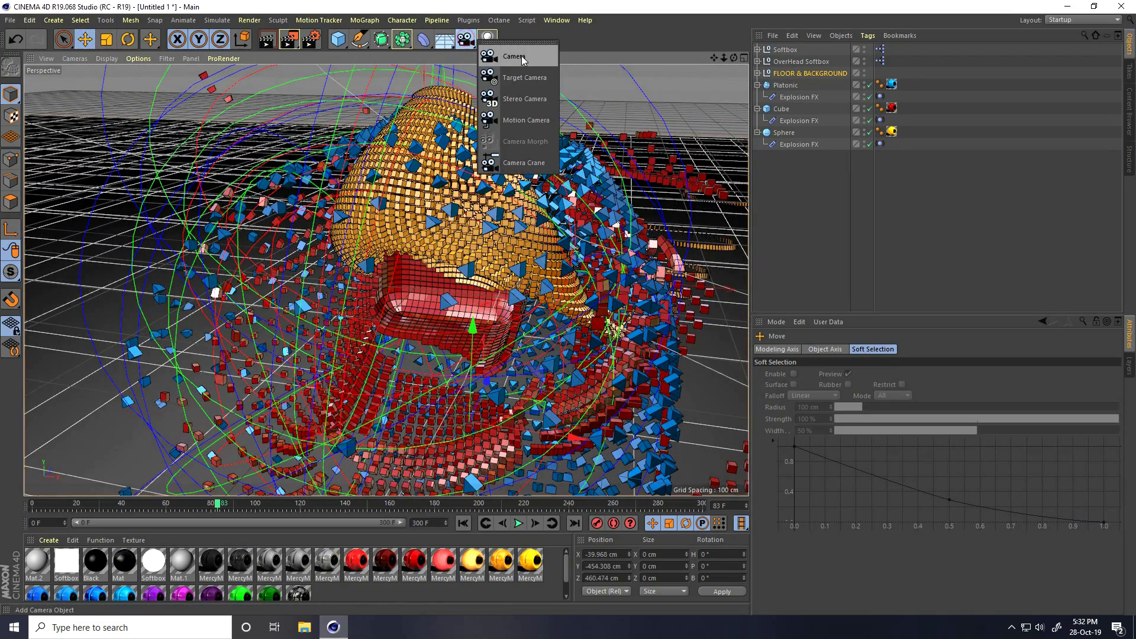
left_click(514, 57)
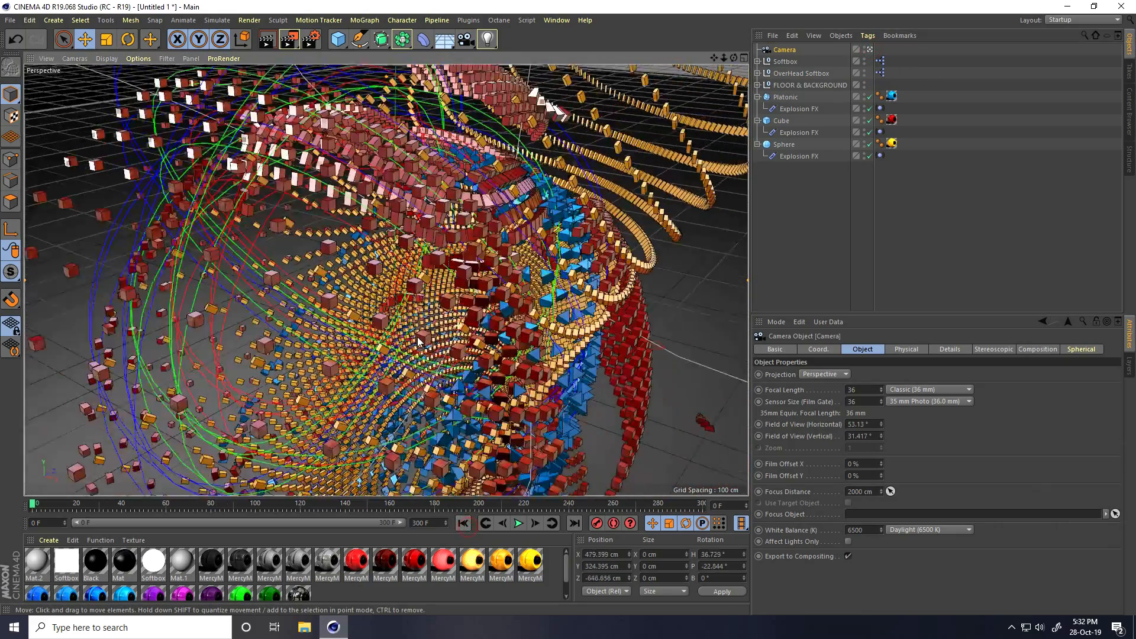
left_click_drag(420, 341, 461, 319)
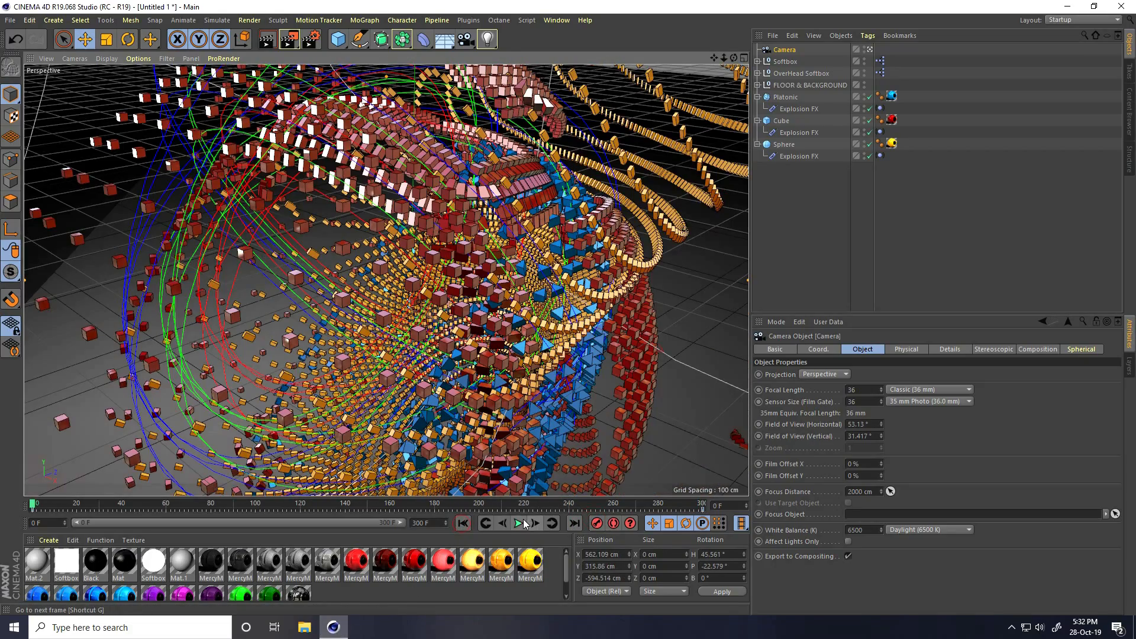
- Play the explosion animation through the camera and stop playback
left_click(519, 522)
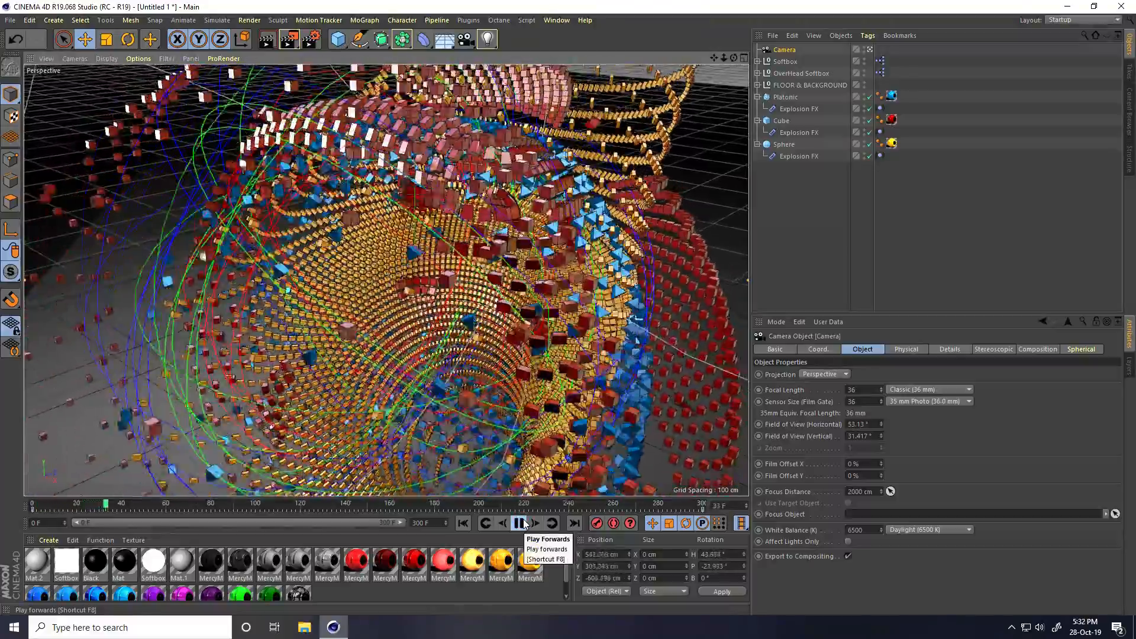
left_click(521, 522)
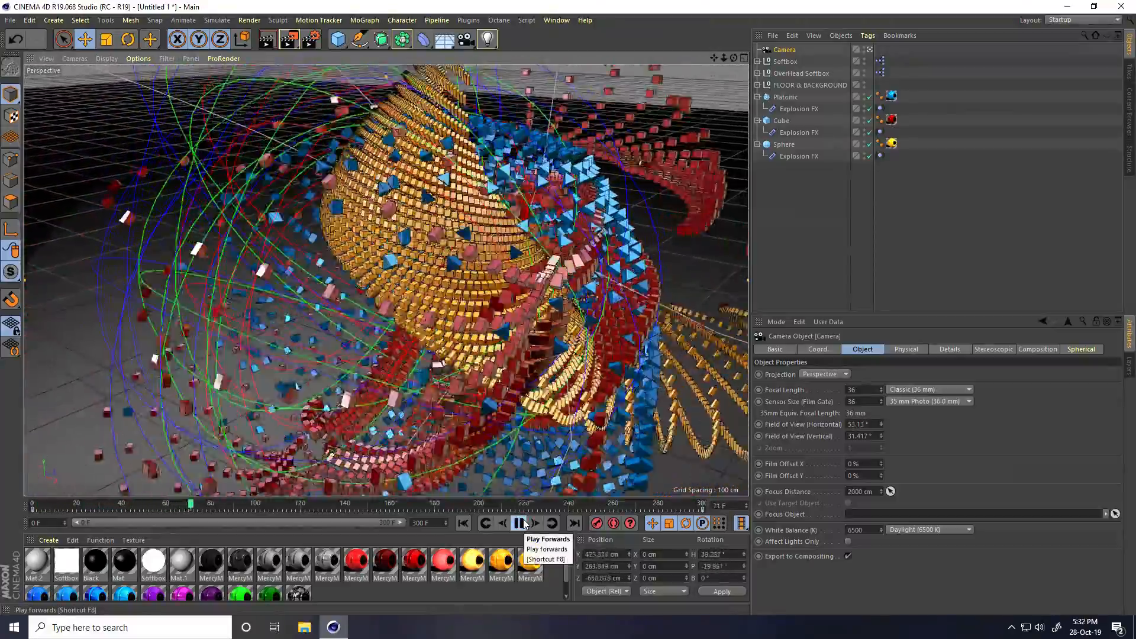
left_click(520, 523)
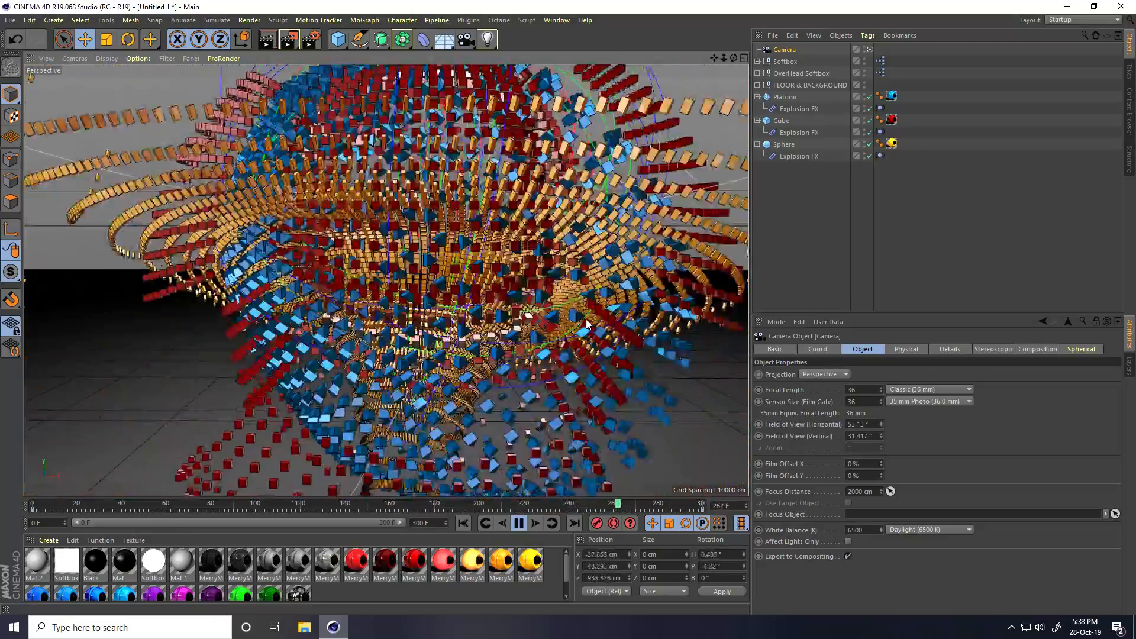
left_click(518, 522)
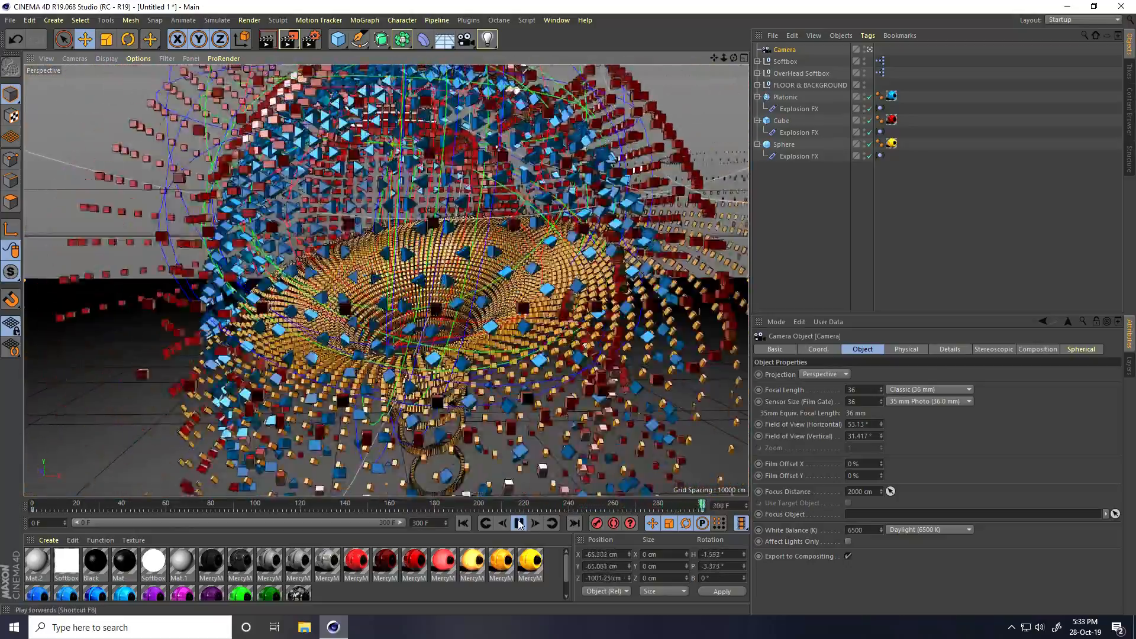
left_click(519, 523)
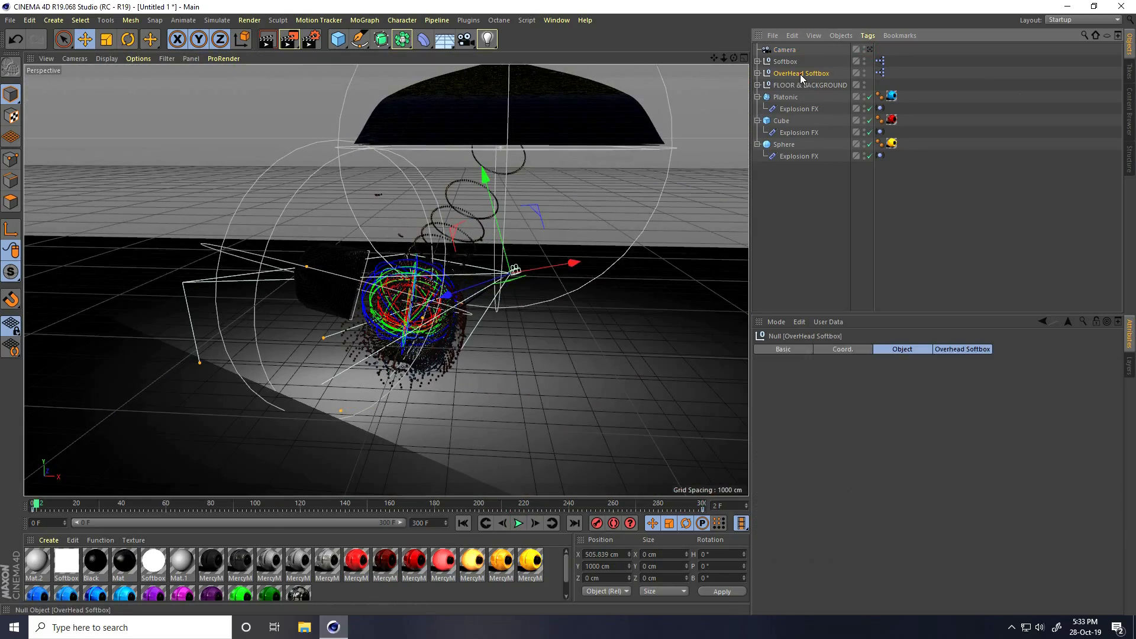
- Inspect the Overhead Softbox light's options, then bring up Render Settings
left_click(802, 73)
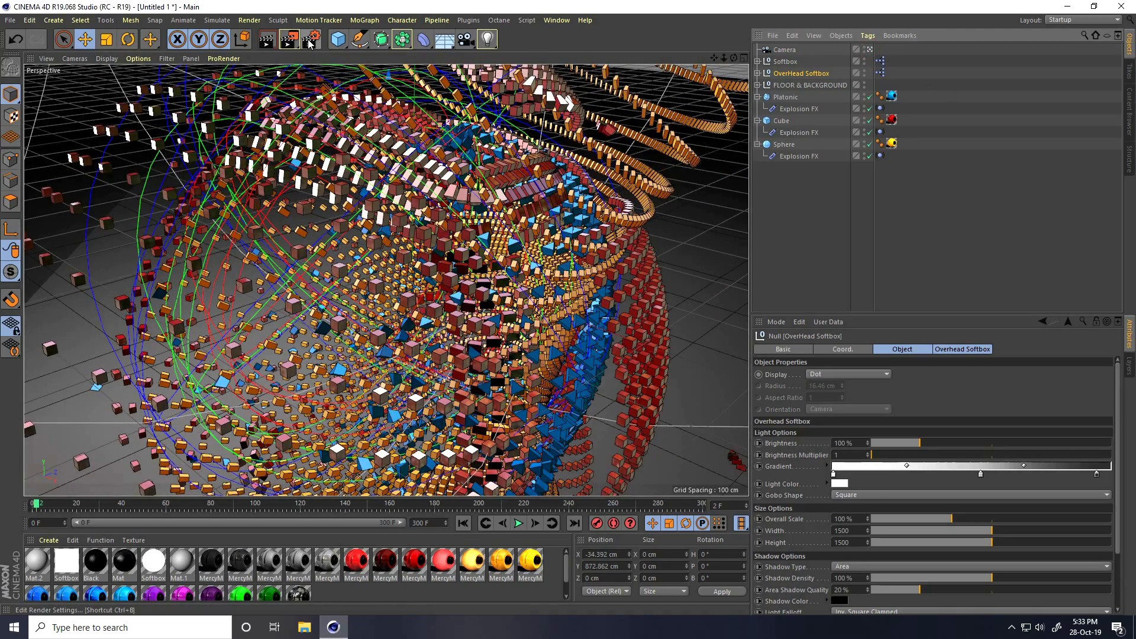
left_click(89, 216)
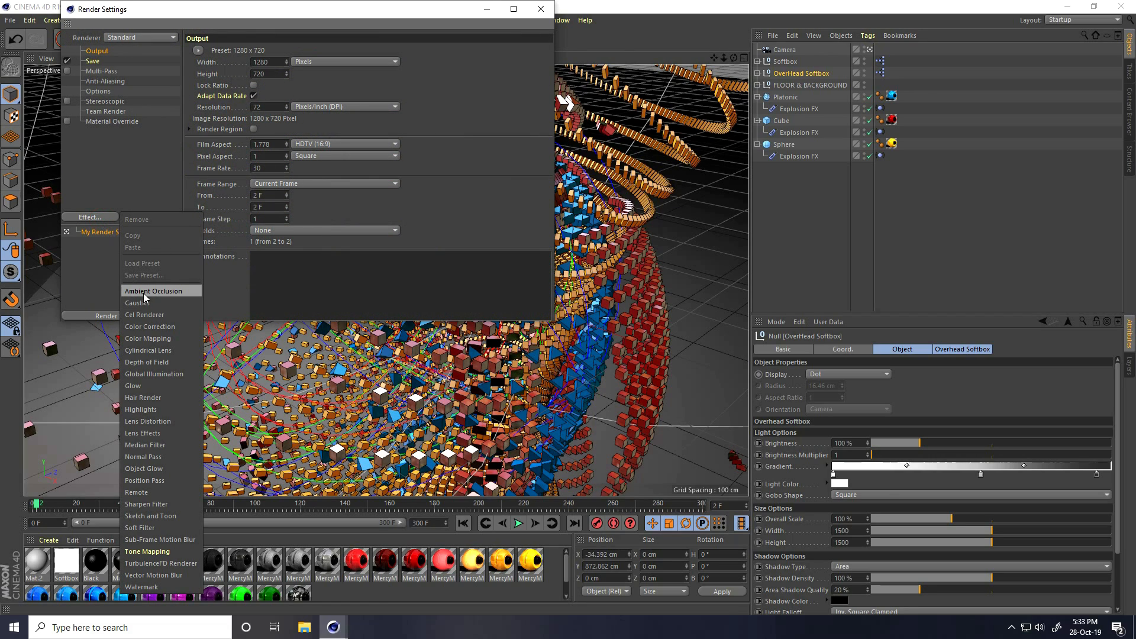
- Add Ambient Occlusion and Global Illumination with Low samples, keeping Geometry anti-aliasing
left_click(153, 291)
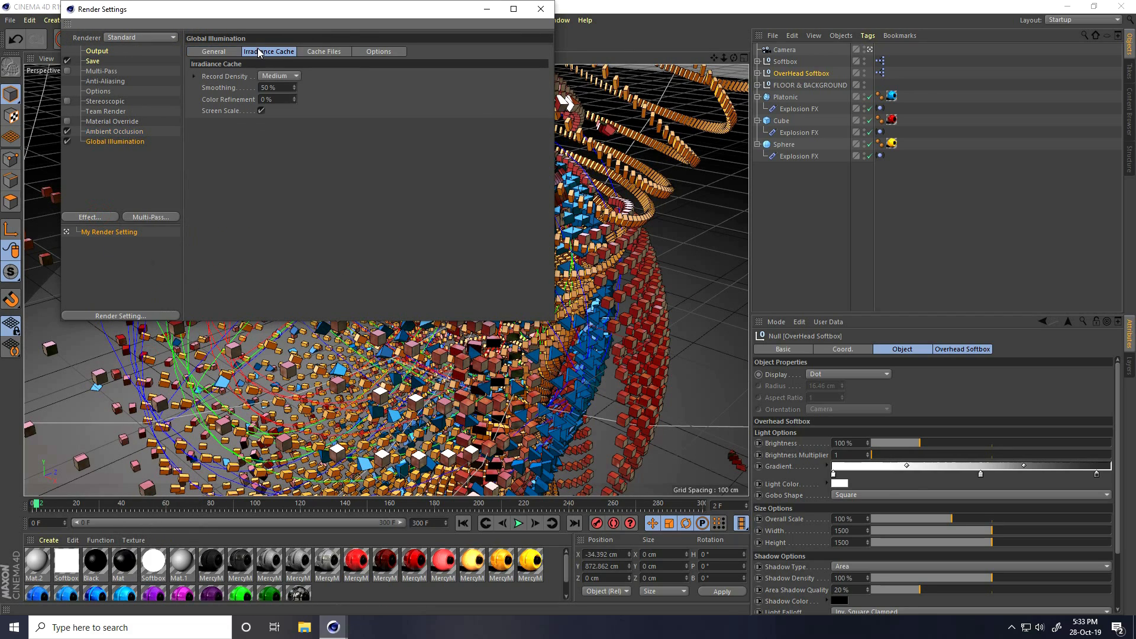
left_click(279, 75)
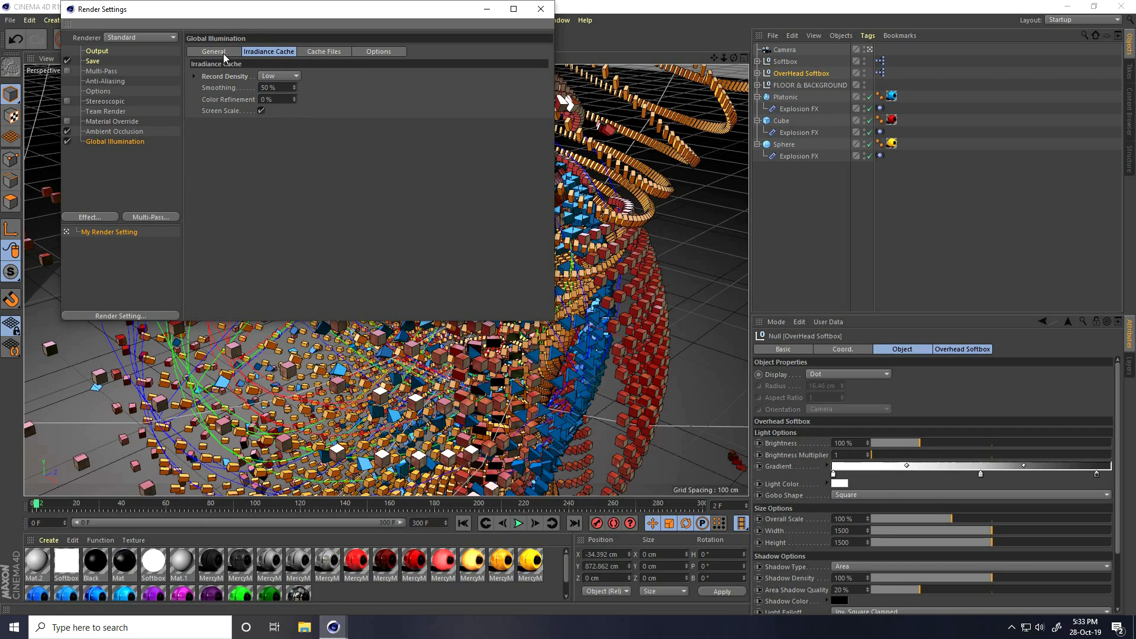
left_click(214, 51)
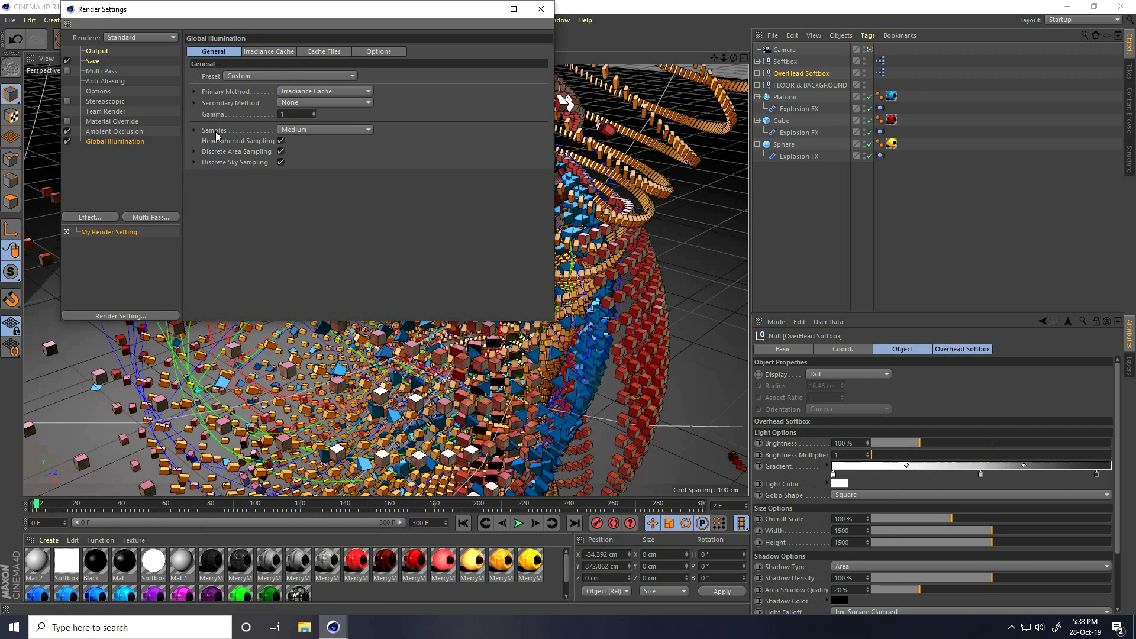
left_click(325, 129)
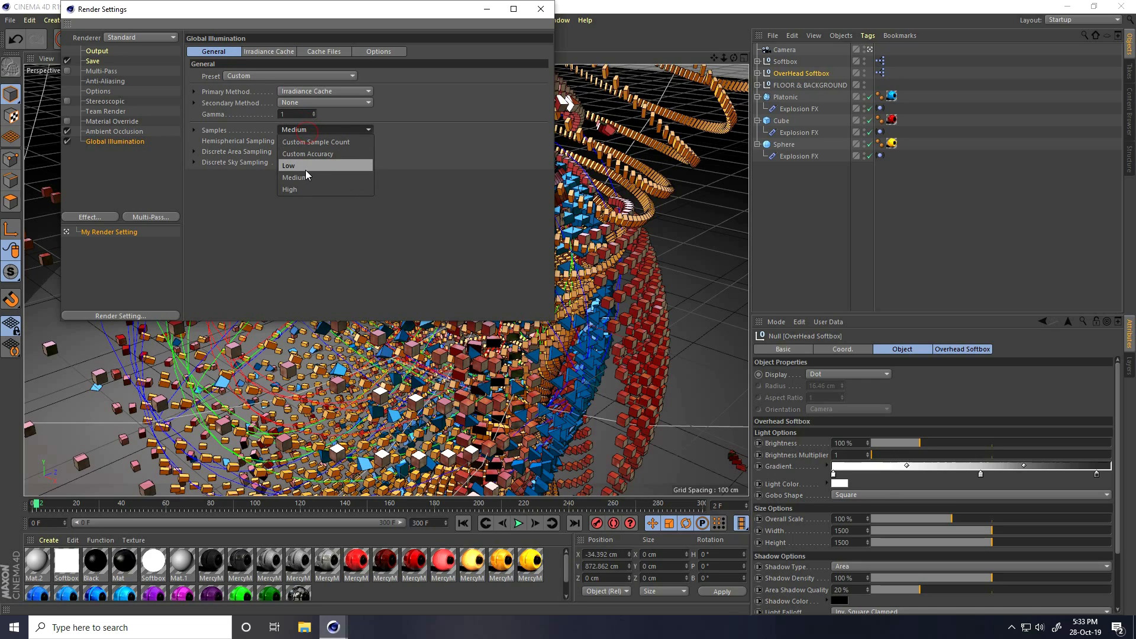
mouse_move(332, 179)
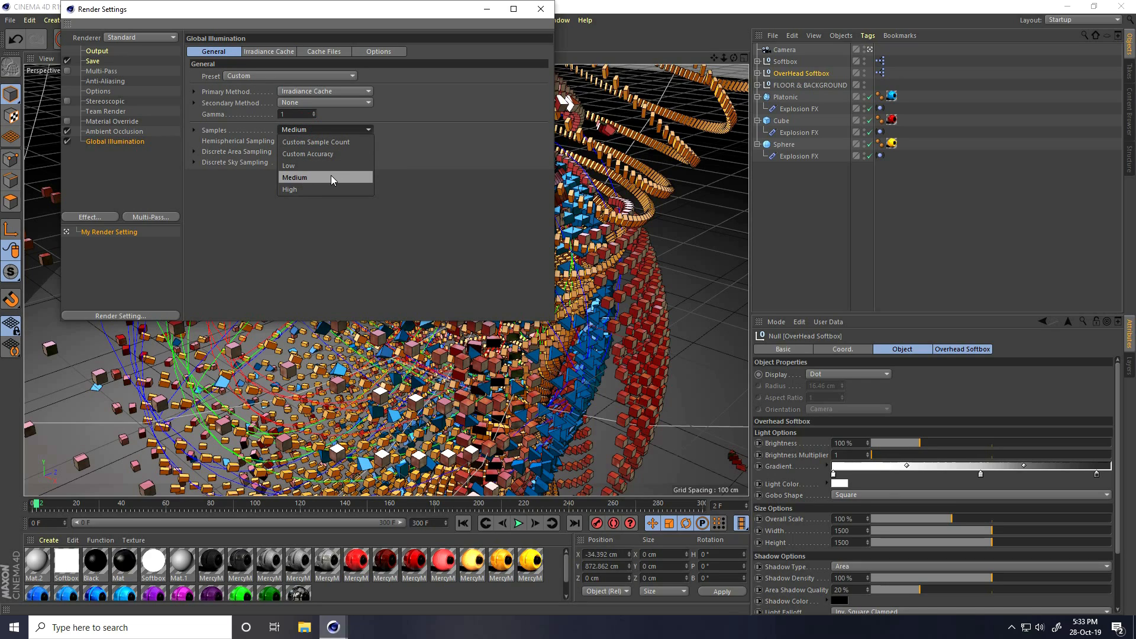
left_click(288, 165)
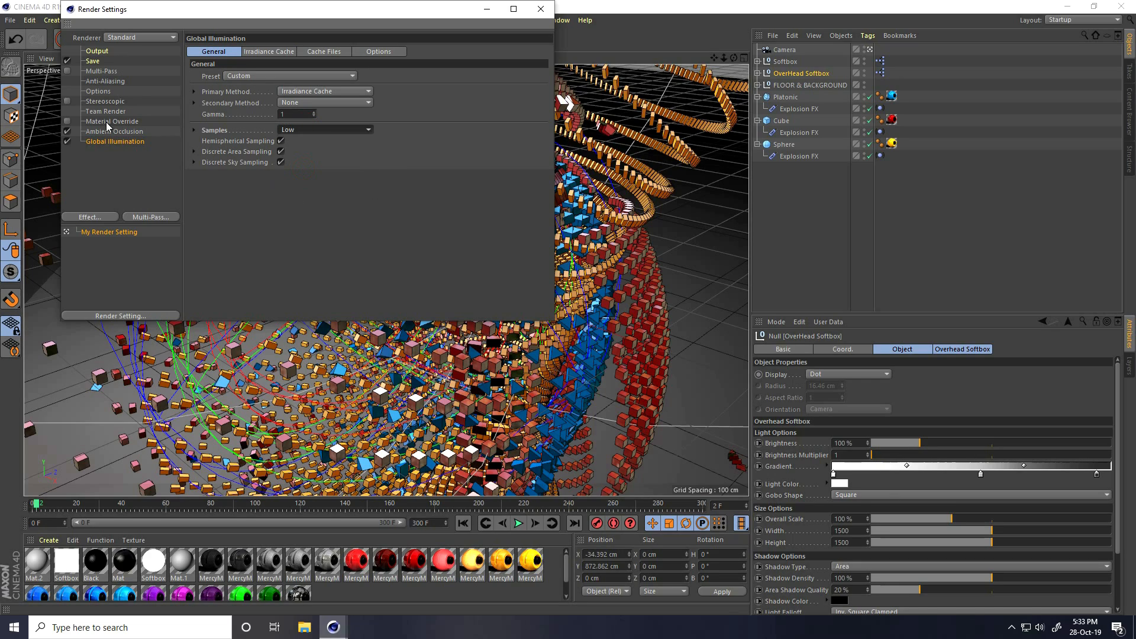
left_click(106, 81)
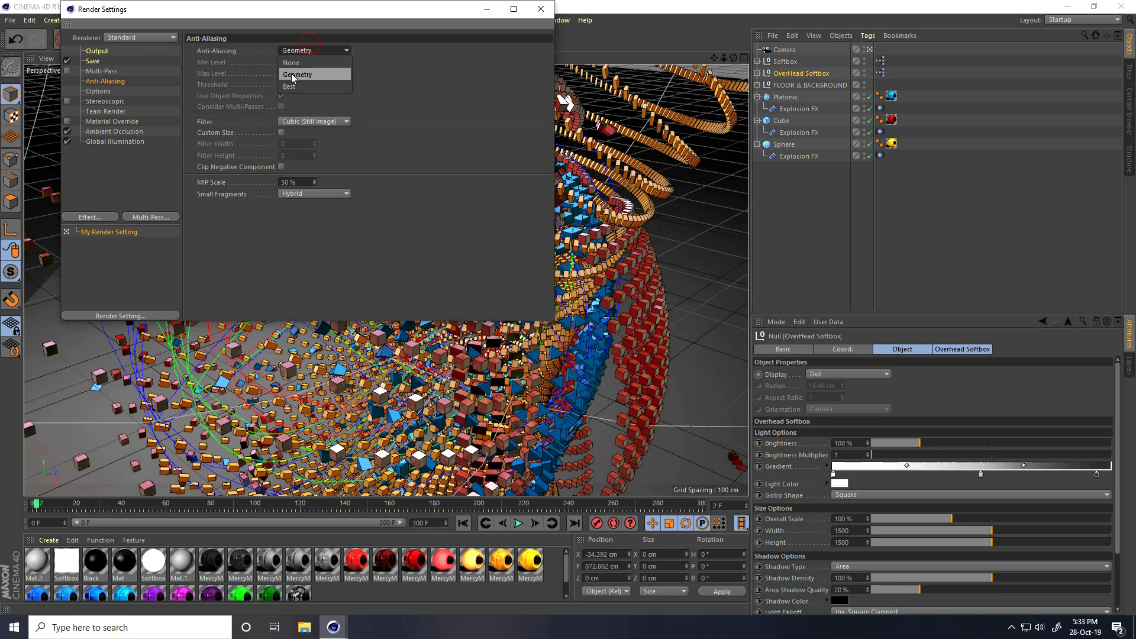
left_click(93, 61)
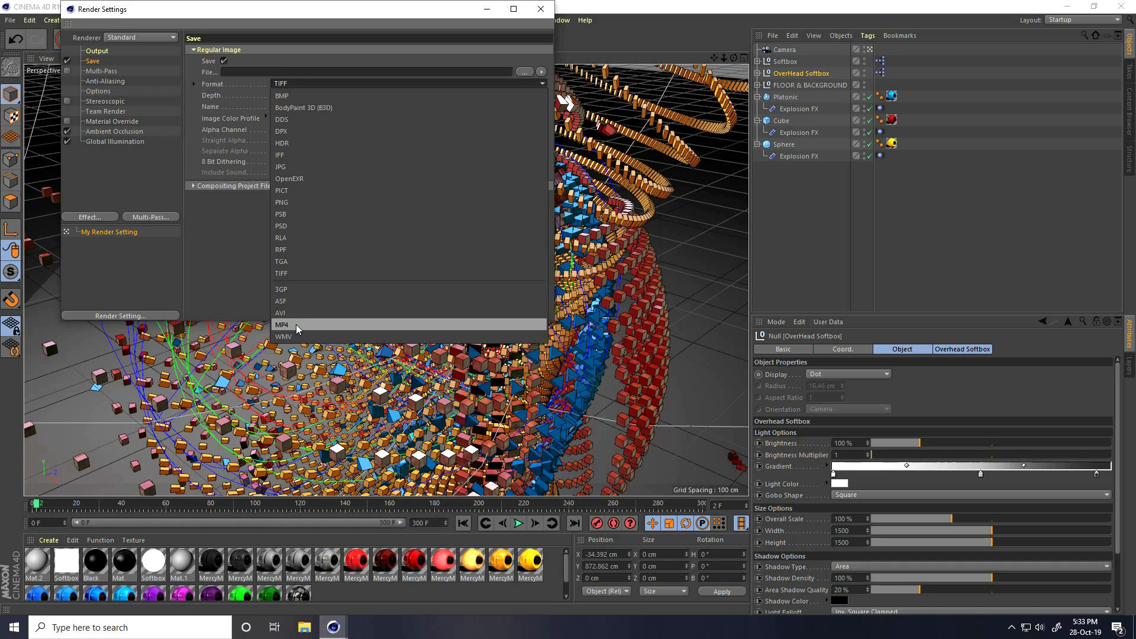
- Save output as JPG to a chosen file path for all frames
left_click(296, 324)
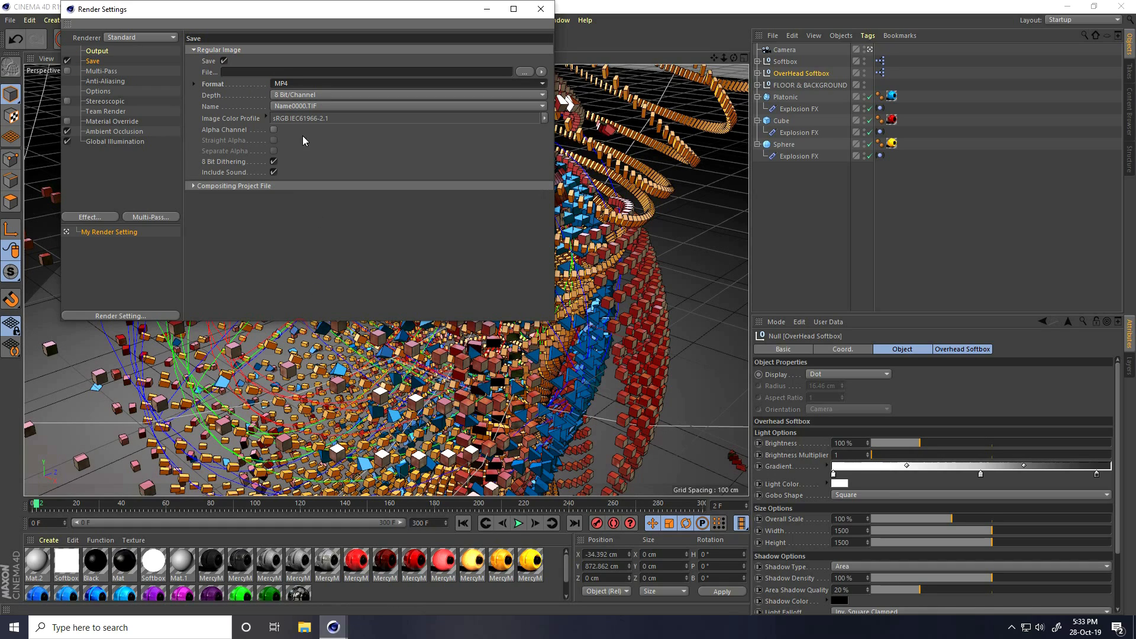
left_click(410, 83)
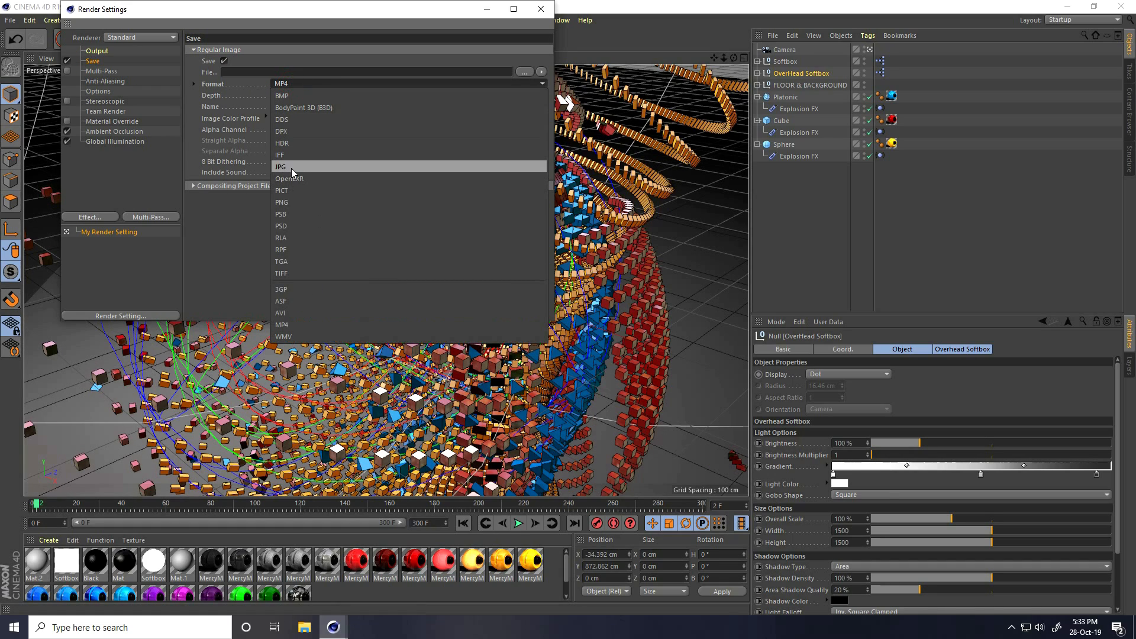
left_click(281, 167)
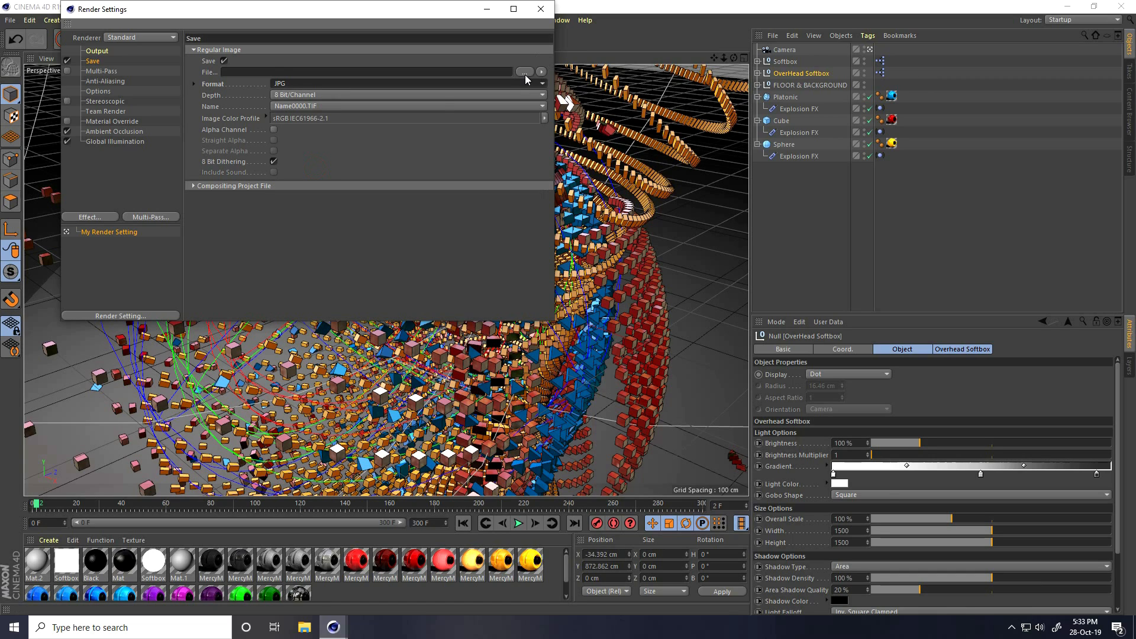
left_click(524, 72)
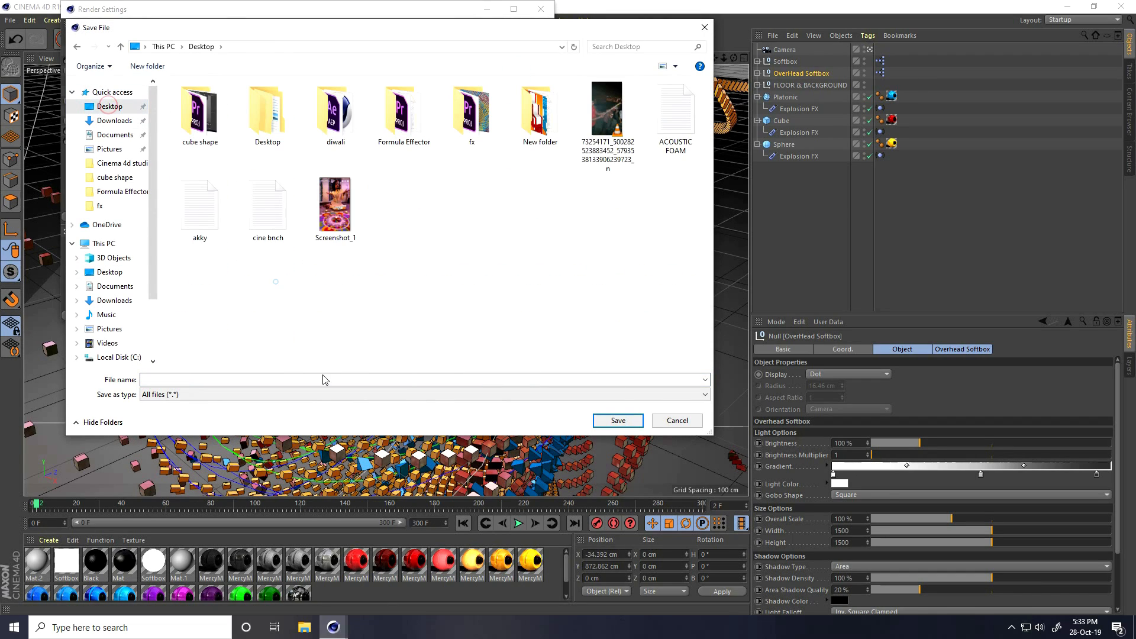
left_click(146, 65)
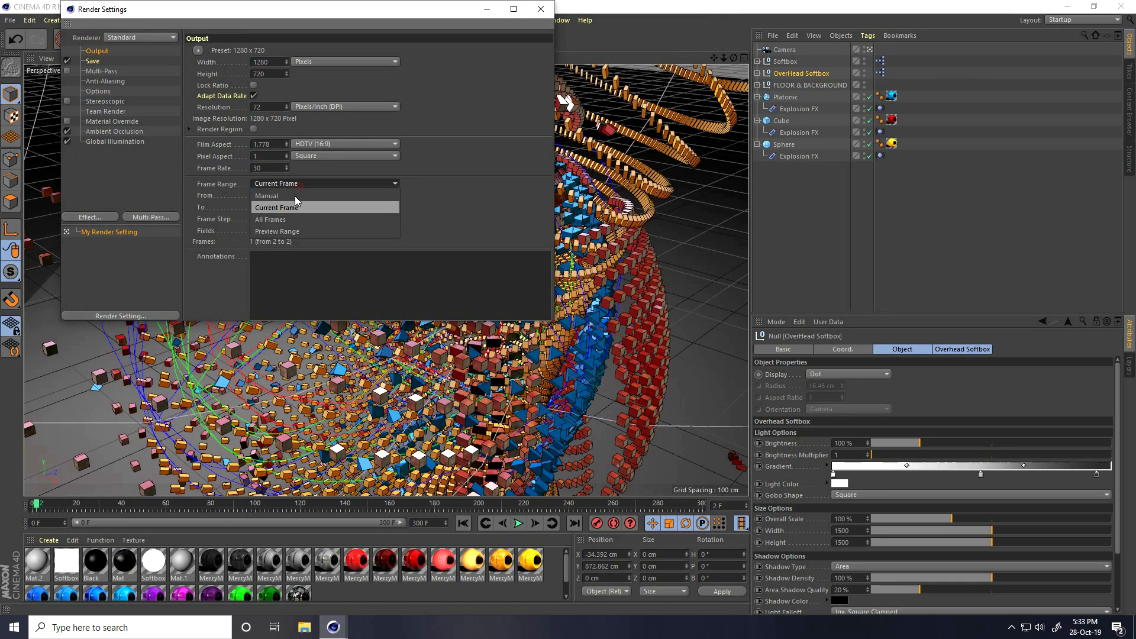
left_click(540, 9)
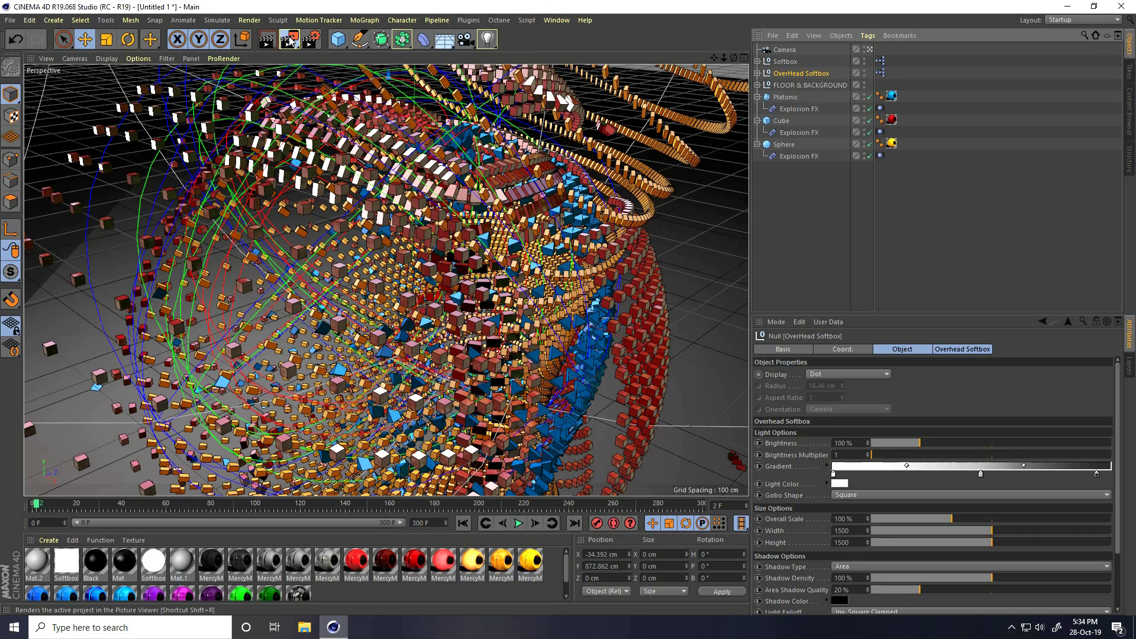
- Render the animation to the Picture Viewer and maximize its window
left_click(288, 39)
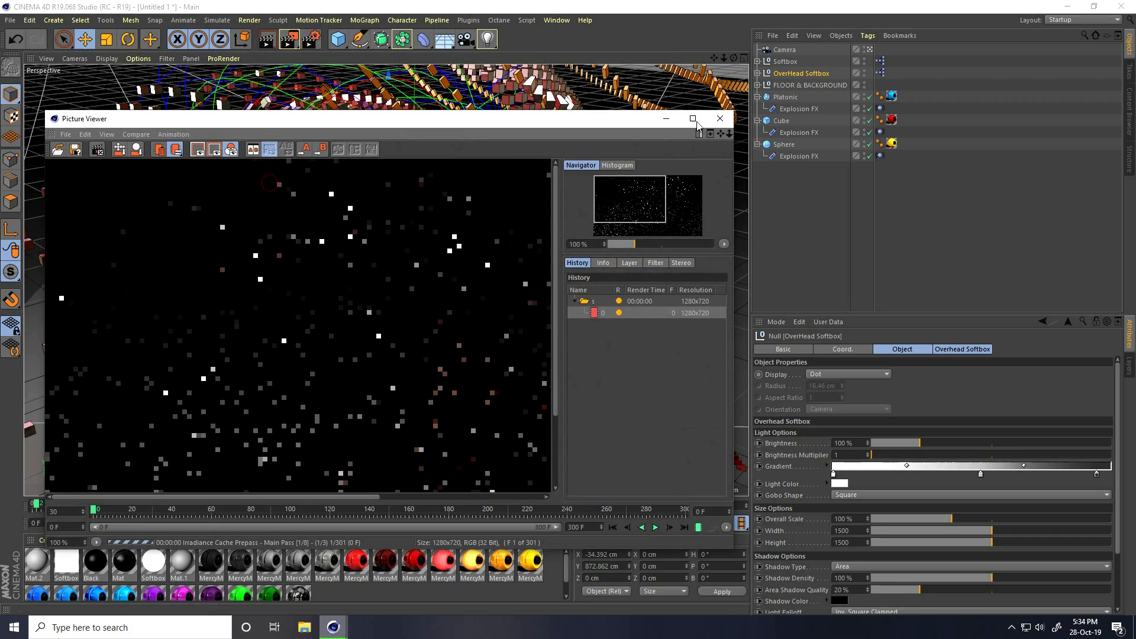
left_click(692, 118)
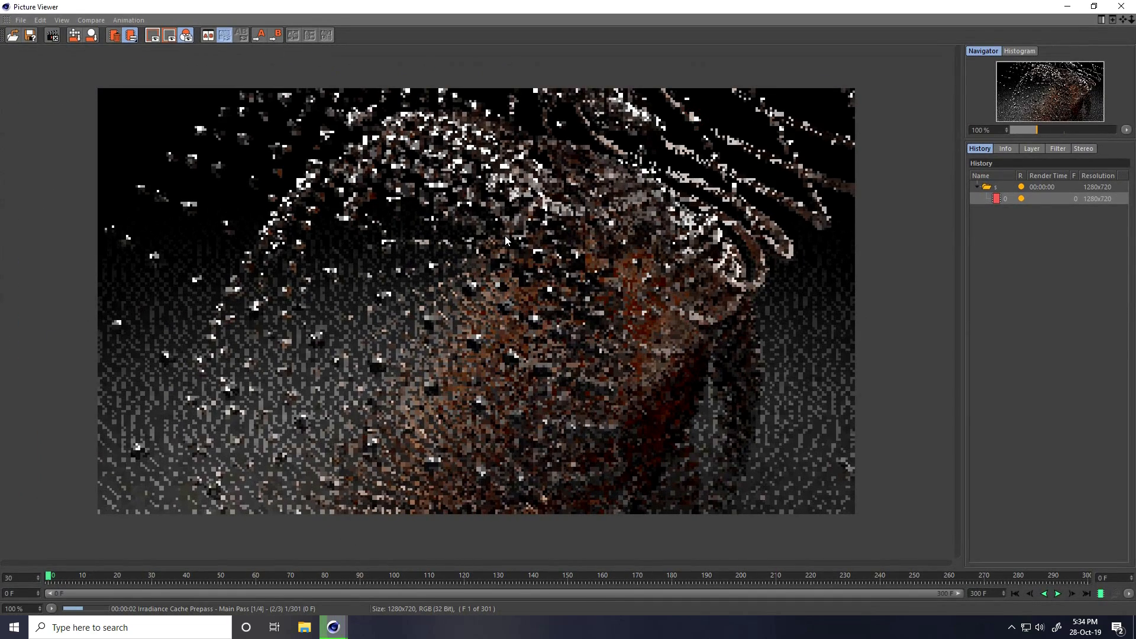